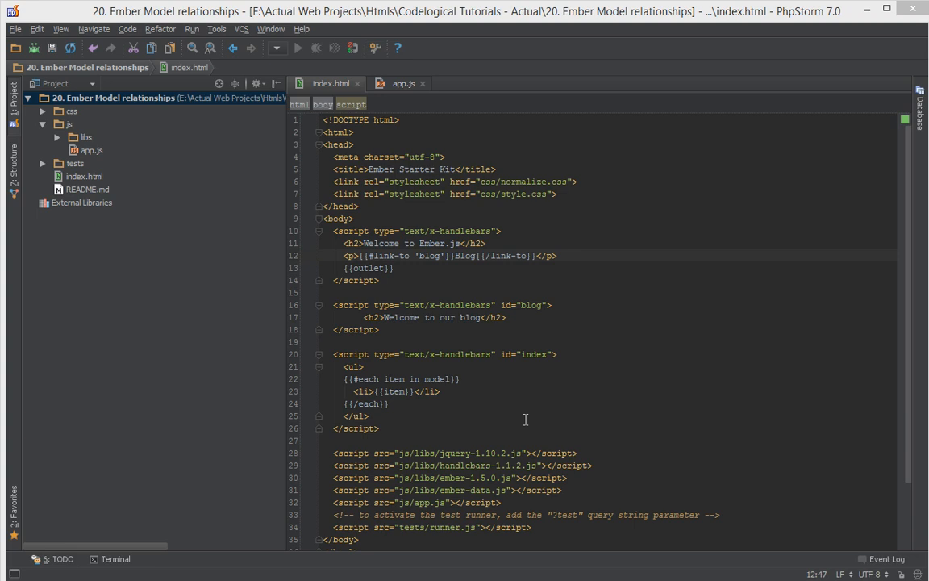
{"action": "mouse_move", "coordinate": [684, 365]}
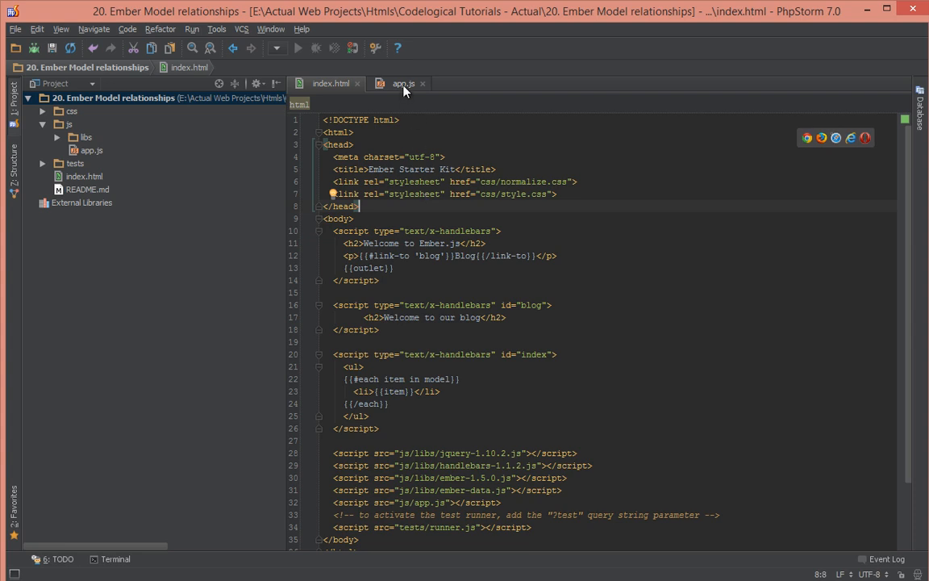
Review app.js's blog and article routes and the Article and Comment models, highlighting Comment.
{"action": "left_click", "coordinate": [403, 83]}
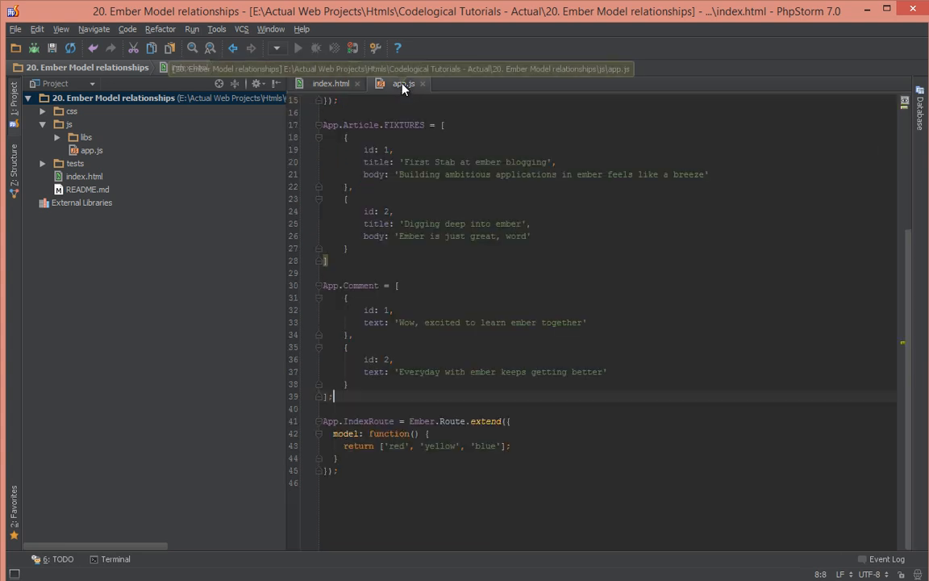
{"action": "scroll", "scroll_direction": "up", "scroll_amount": 3}
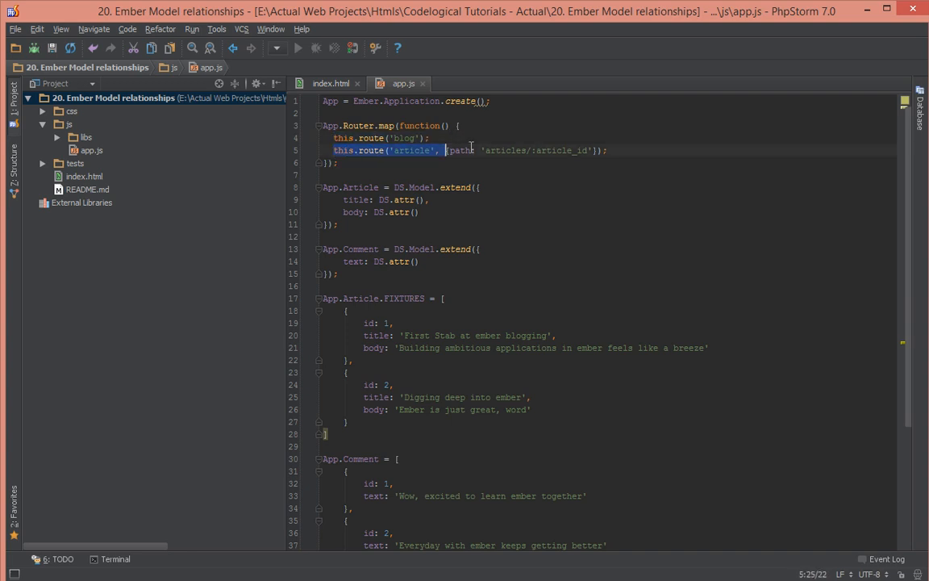
{"action": "left_click", "coordinate": [608, 150]}
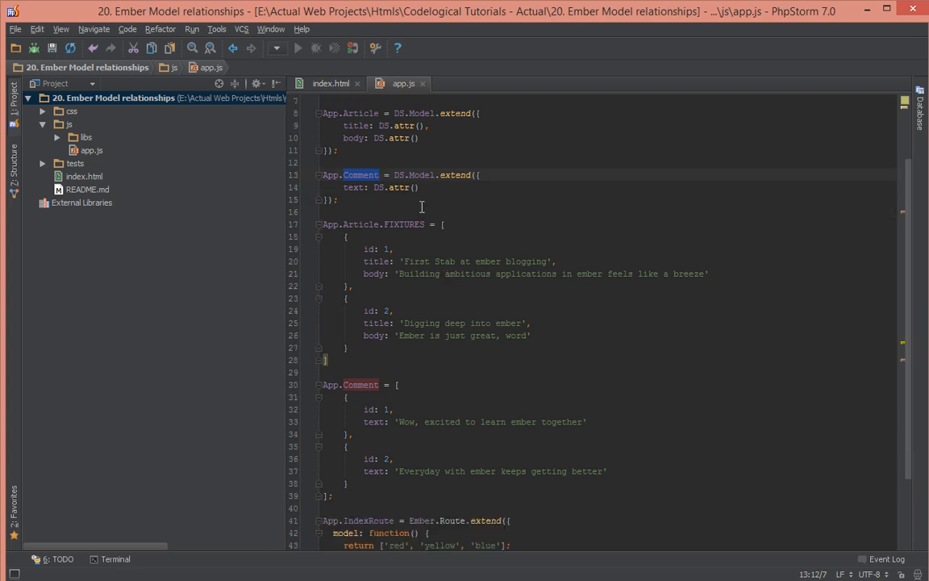
{"action": "mouse_move", "coordinate": [343, 117]}
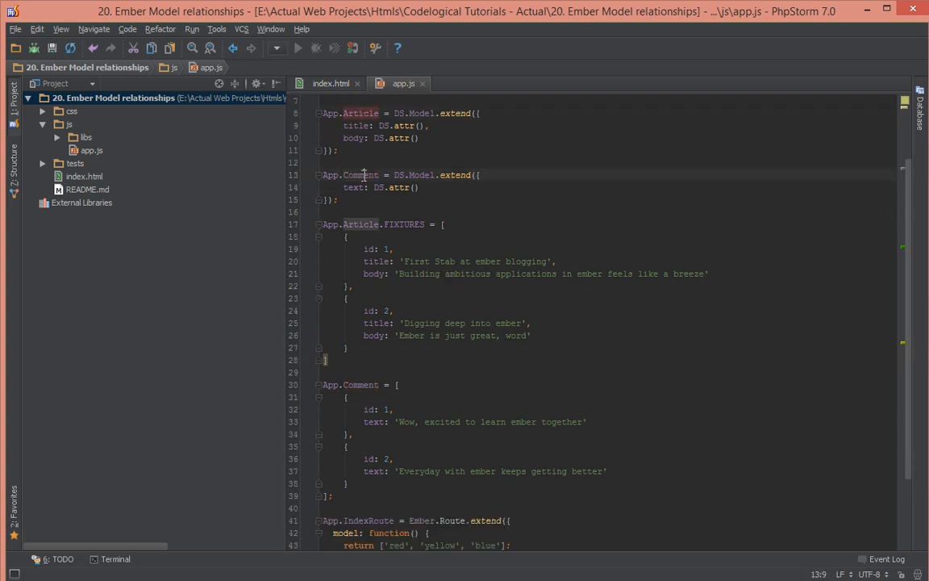
{"action": "double_click", "coordinate": [360, 175]}
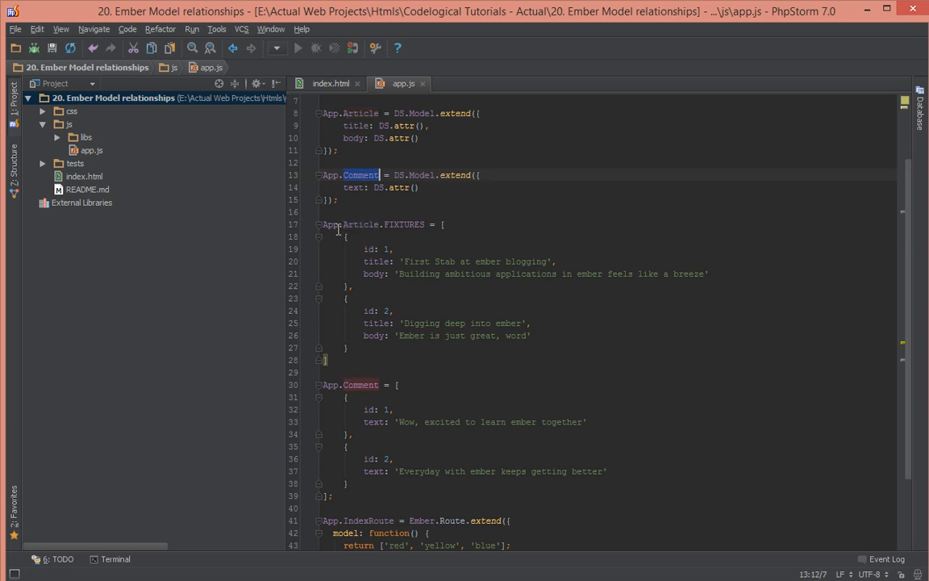
{"action": "mouse_move", "coordinate": [328, 243]}
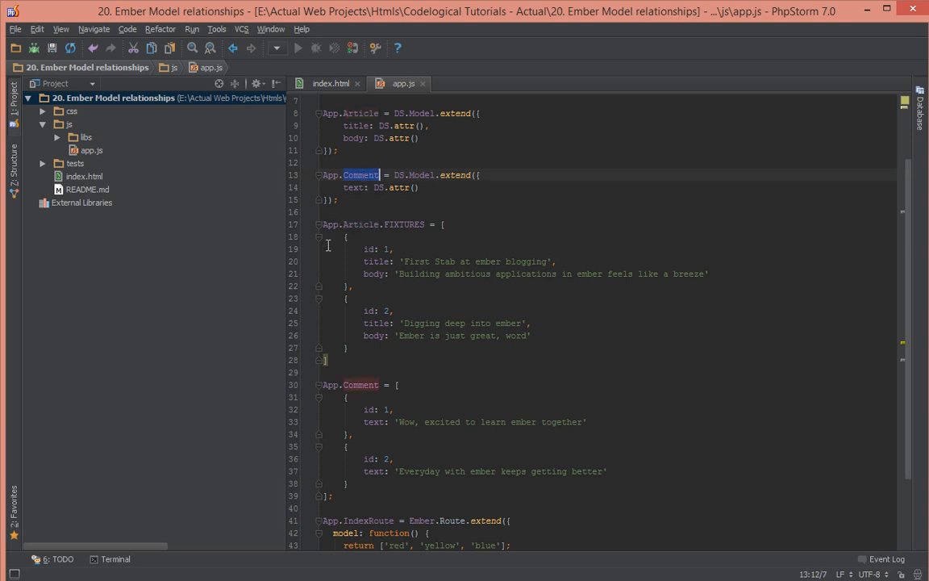
{"action": "scroll", "scroll_direction": "down", "scroll_amount": 3}
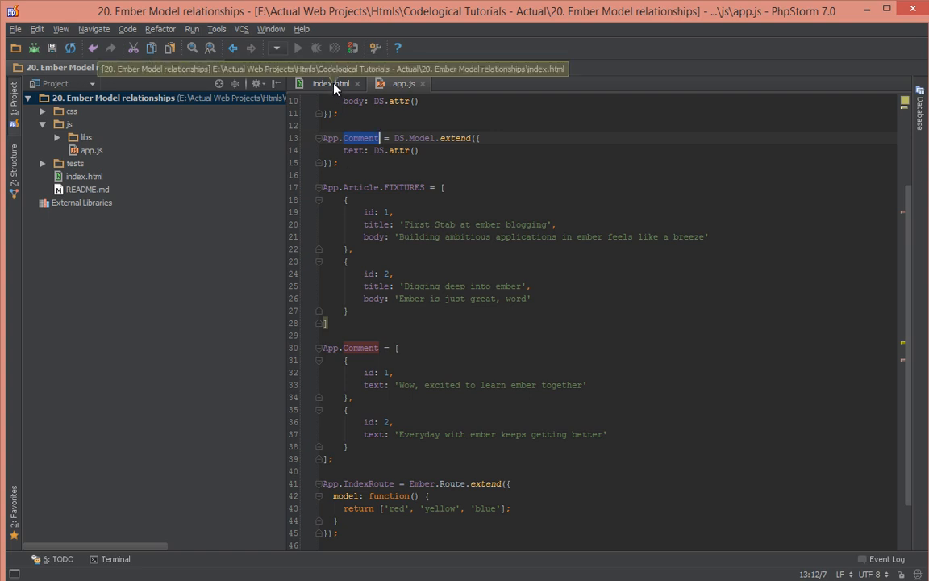
Place the cursor at the end of the blog script template in index.html.
{"action": "left_click", "coordinate": [331, 83]}
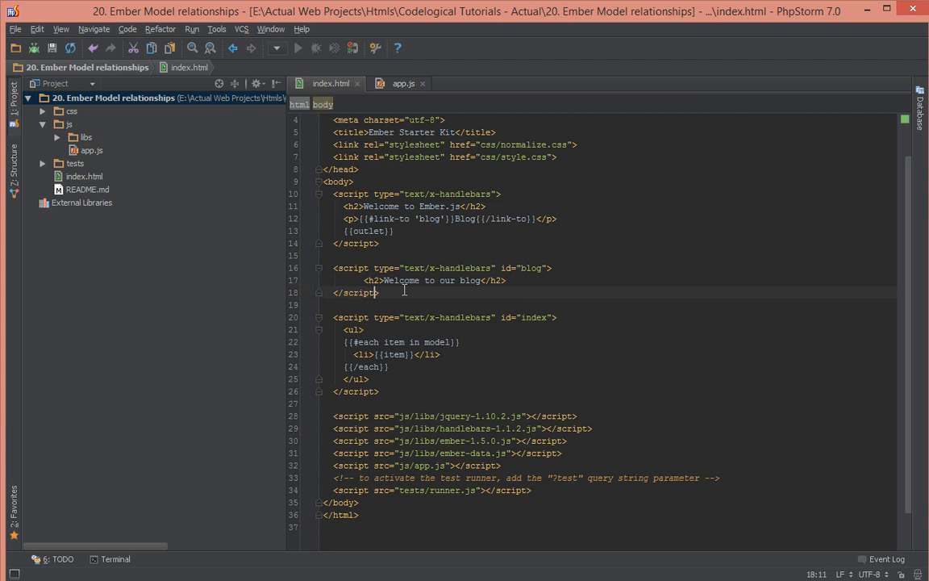
{"action": "left_click", "coordinate": [507, 280]}
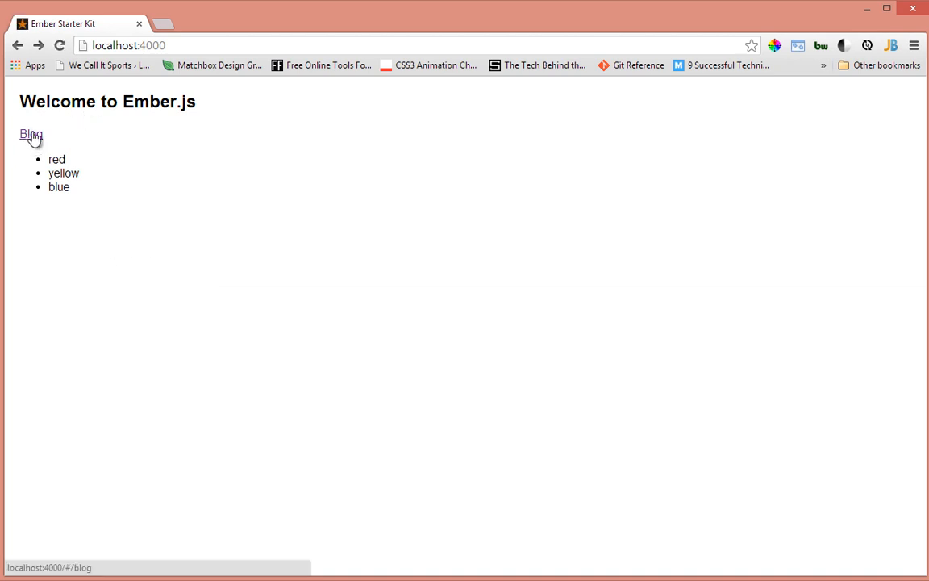
{"action": "mouse_move", "coordinate": [34, 139]}
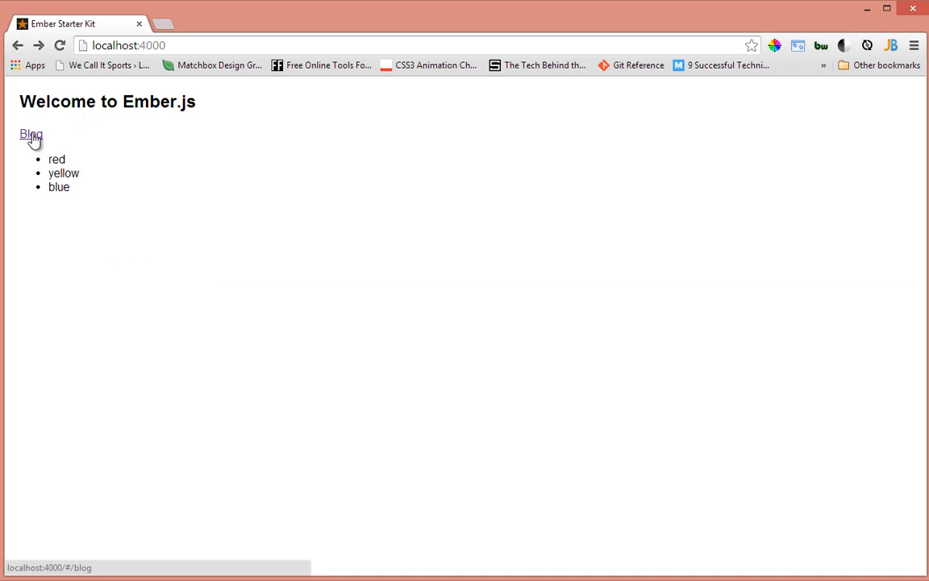
Follow the Blog link in the Ember app at localhost:4000.
{"action": "left_click", "coordinate": [31, 134]}
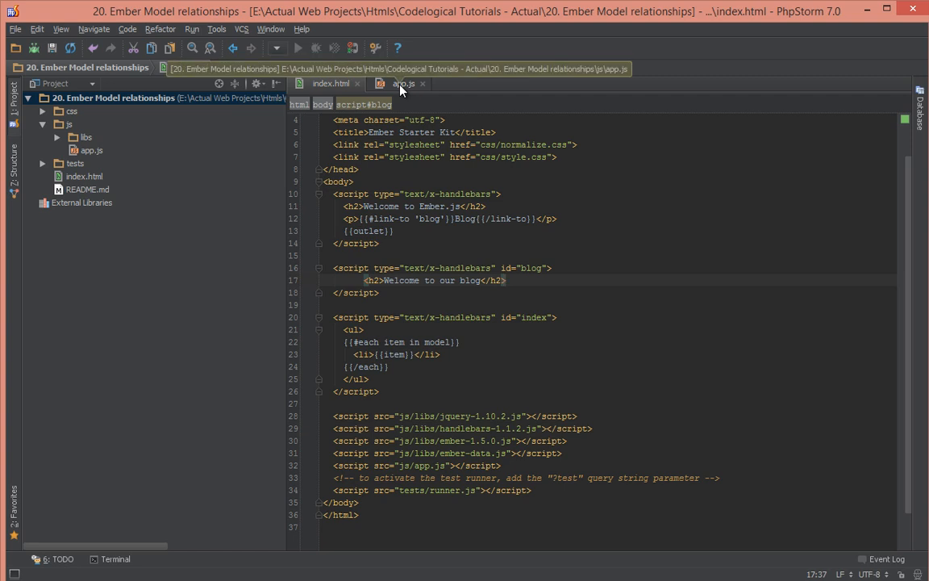
Go back to app.js and select the 'blog' route in the router map.
{"action": "left_click", "coordinate": [404, 83]}
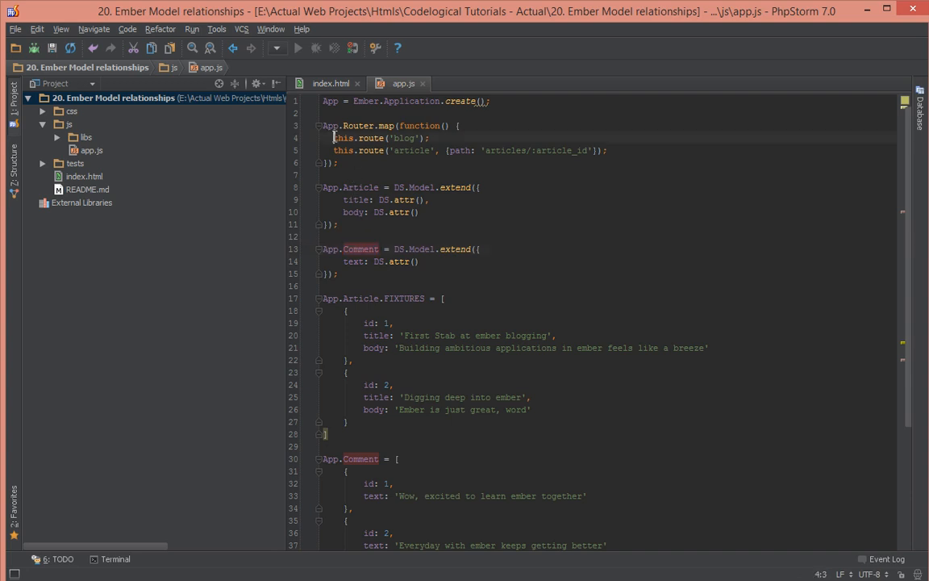
{"action": "double_click", "coordinate": [402, 138]}
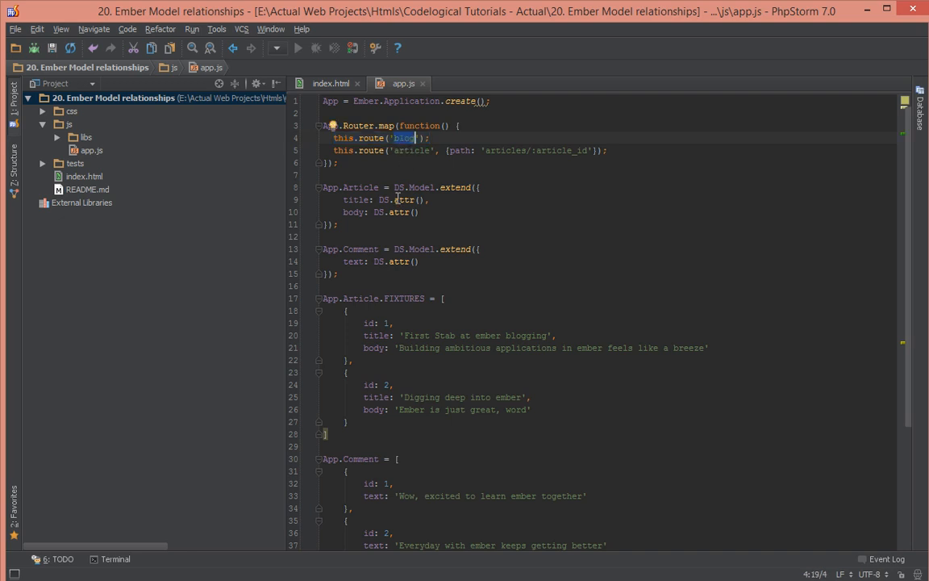
{"action": "mouse_move", "coordinate": [359, 162]}
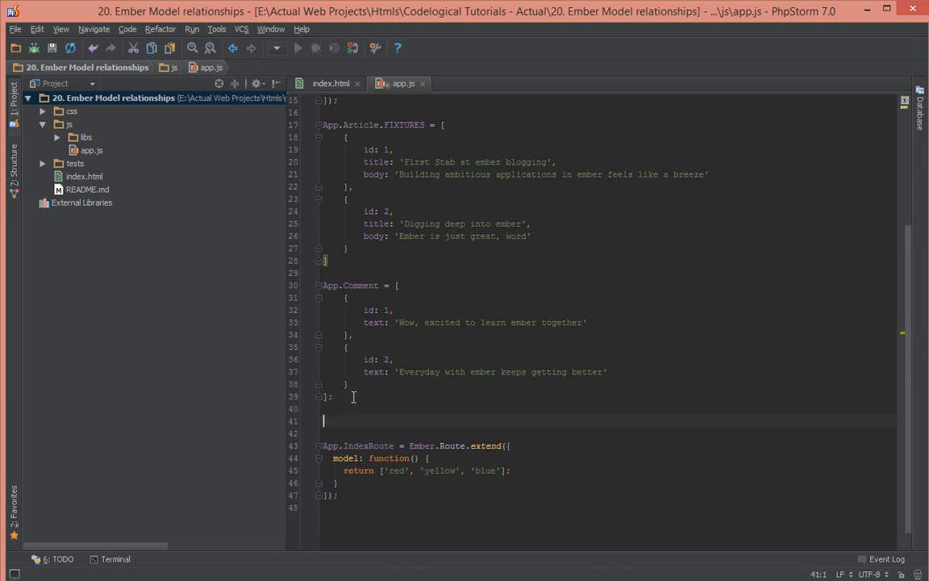
Define App.BlogRoute as an Ember.Route extension before IndexRoute.
{"action": "type", "text": "App"}
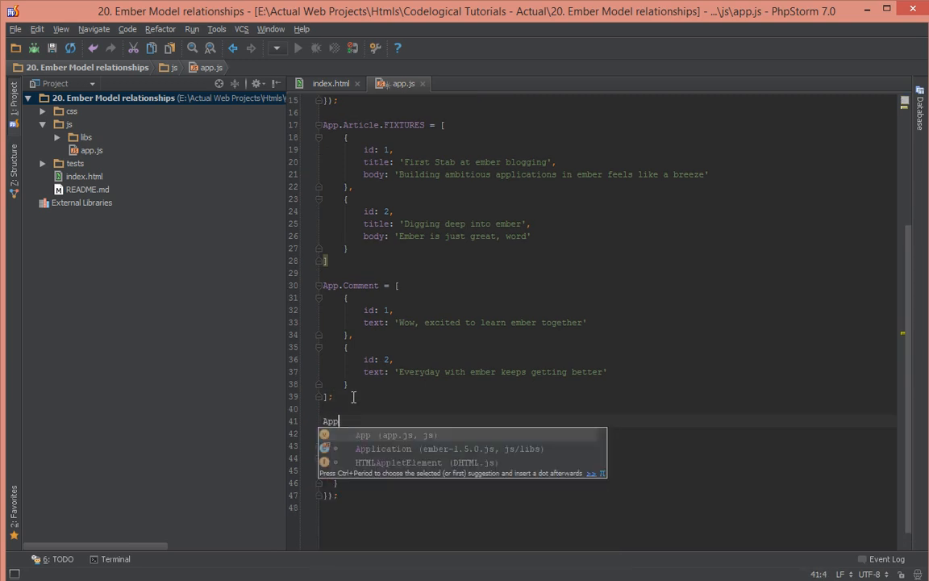
{"action": "type", "text": ".Blogs"}
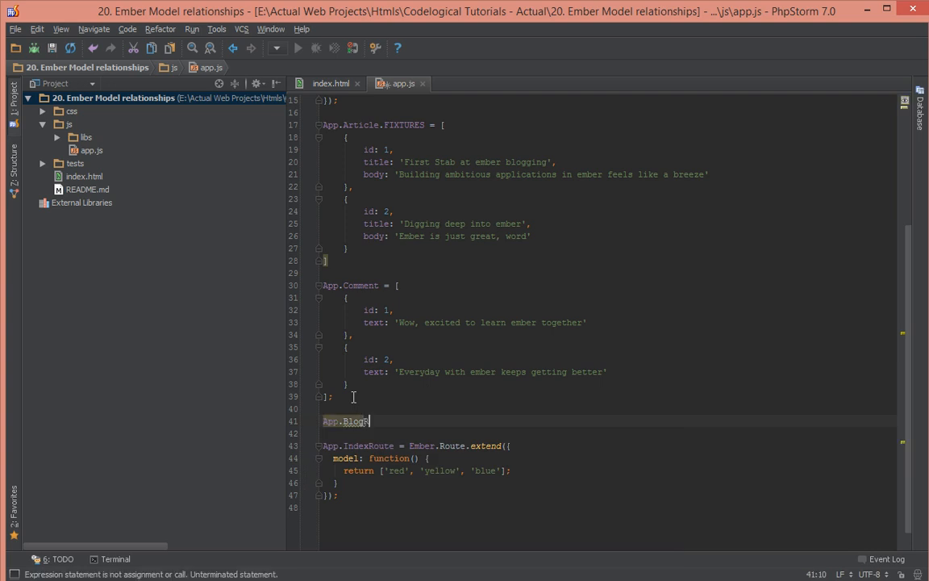
{"action": "type", "text": "Route ="}
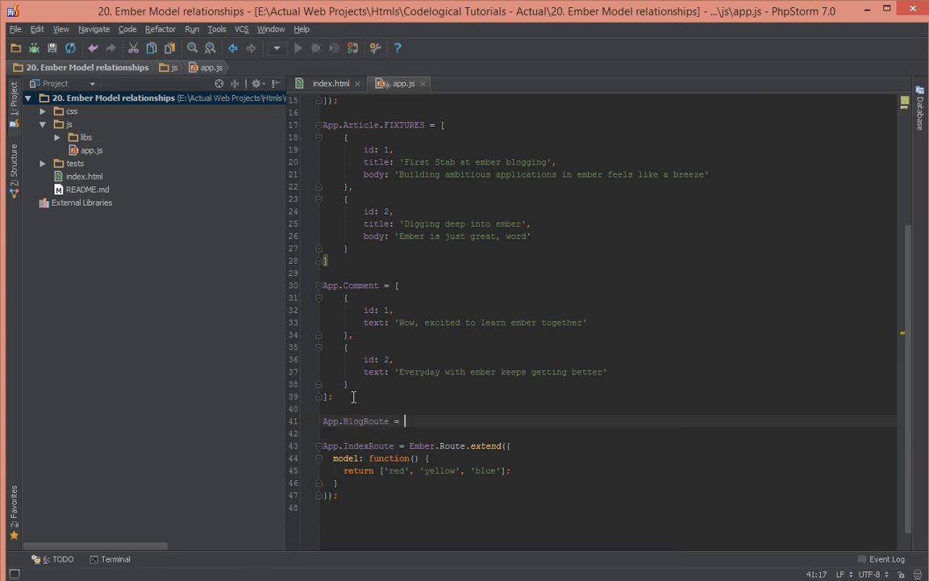
{"action": "type", "text": "EMber.R"}
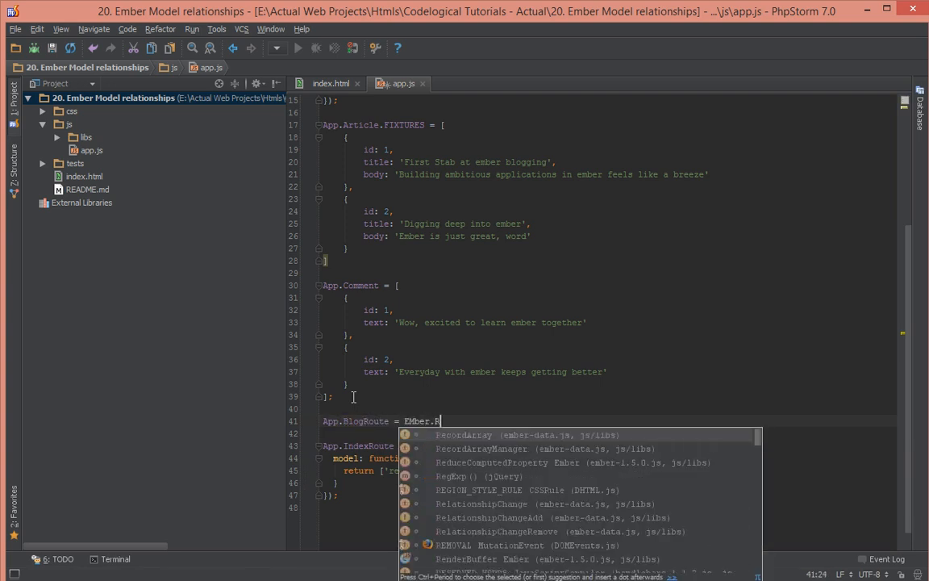
{"action": "type", "text": "oute.extend();"}
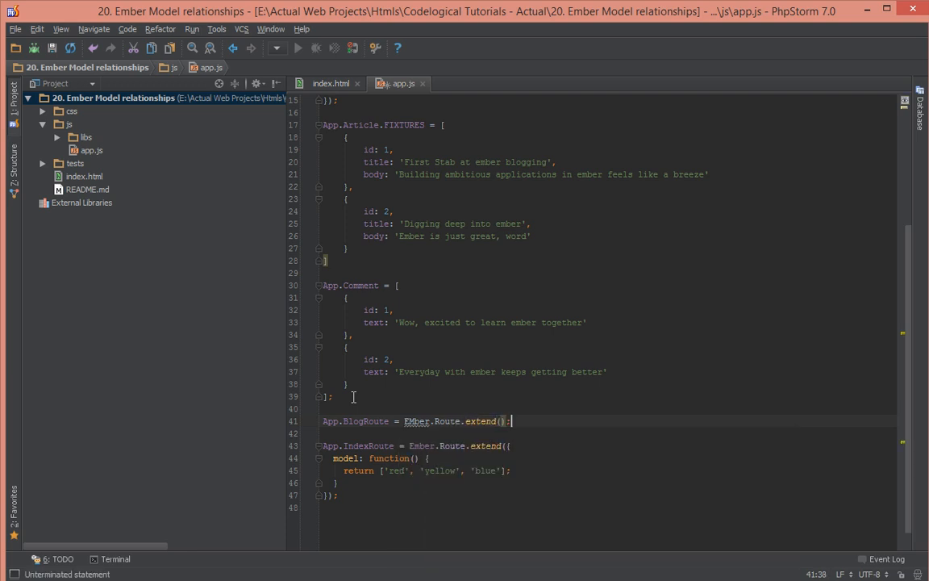
{"action": "type", "text": "{"}
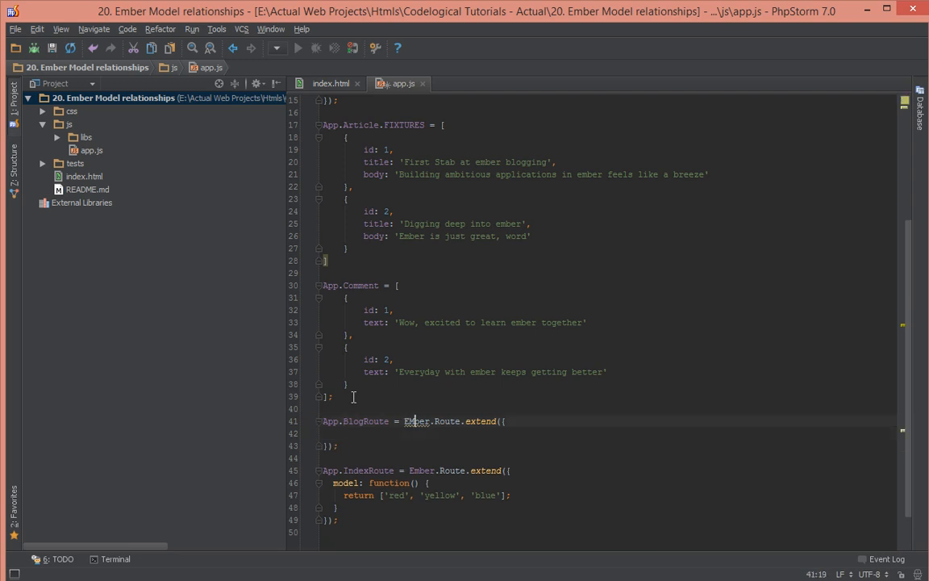
Give BlogRoute a model function that calls this.find('article').
{"action": "left_click", "coordinate": [343, 434]}
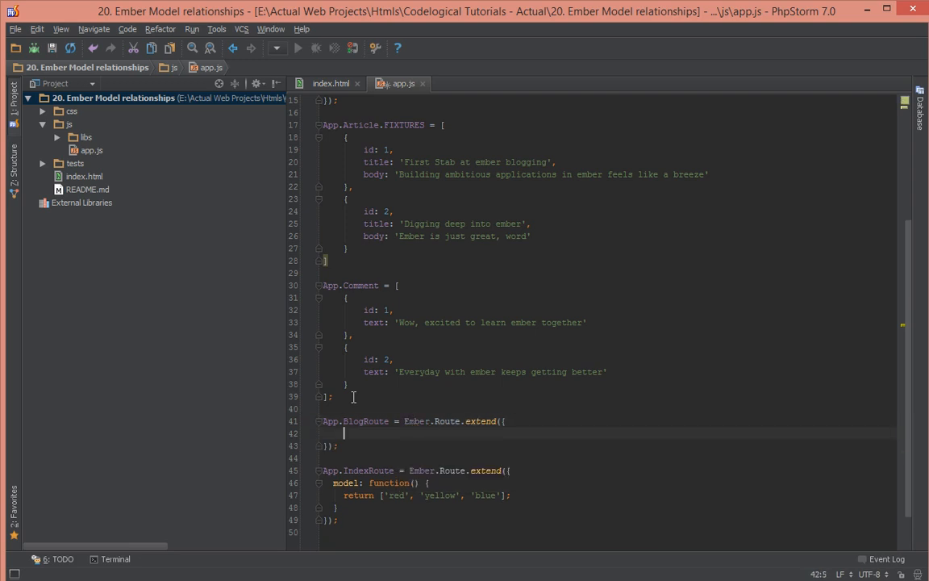
{"action": "type", "text": "model:"}
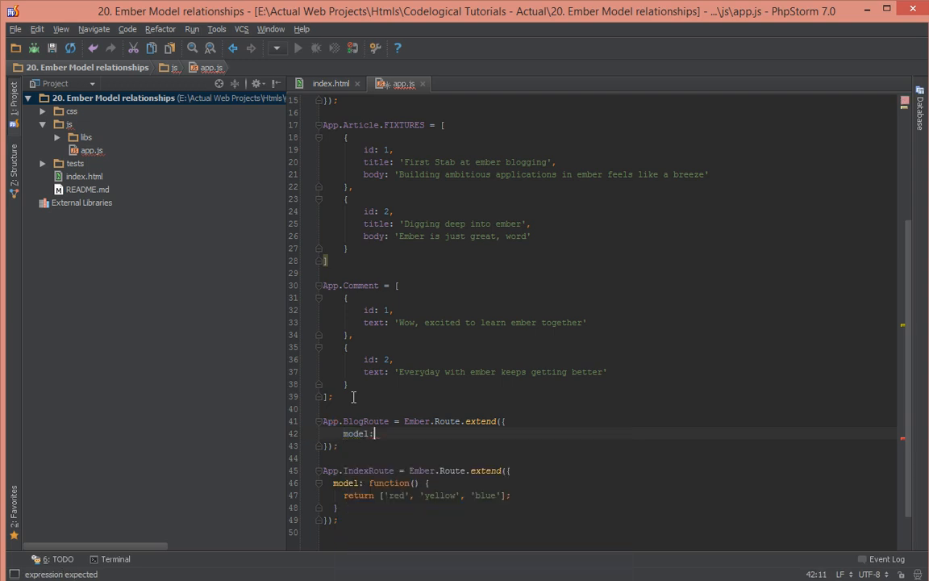
{"action": "type", "text": "function"}
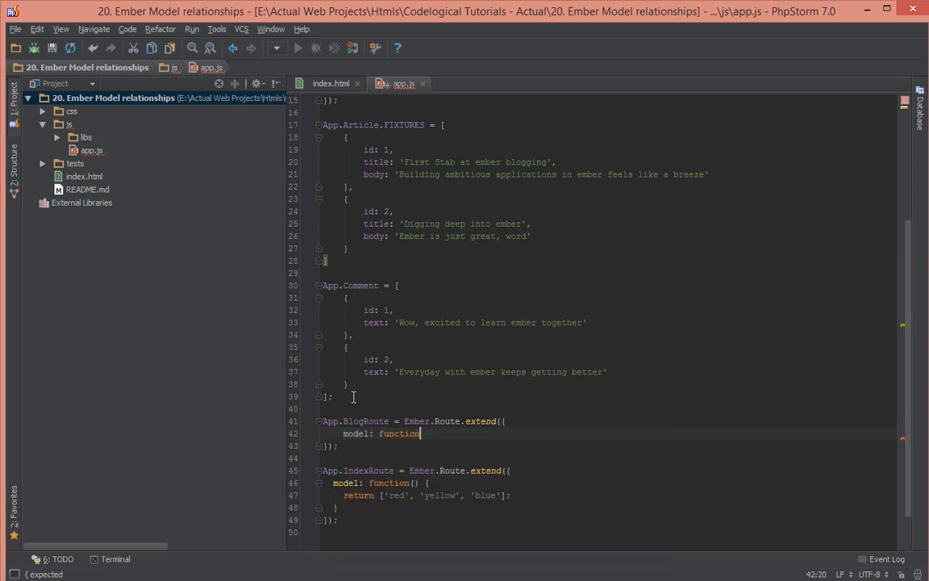
{"action": "type", "text": "(){"}
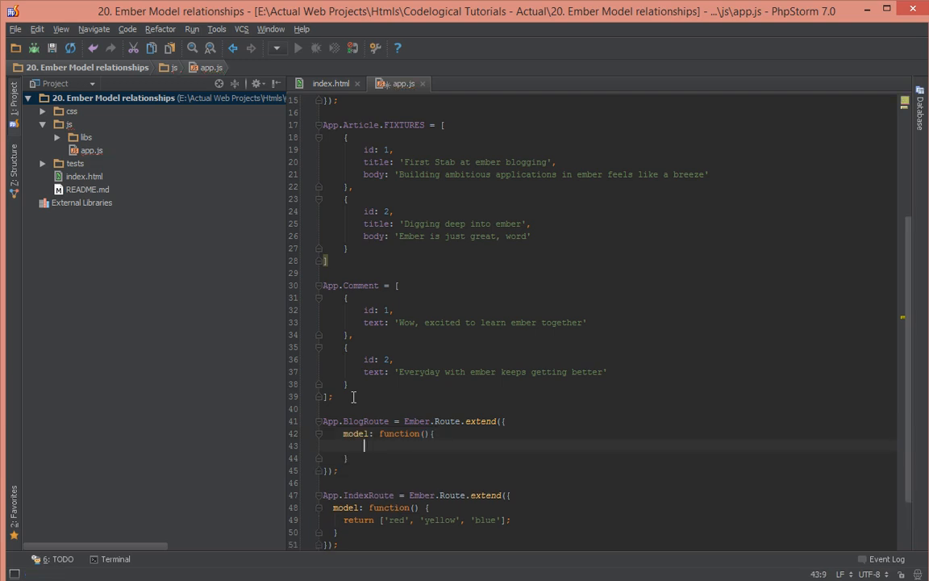
{"action": "type", "text": "this."}
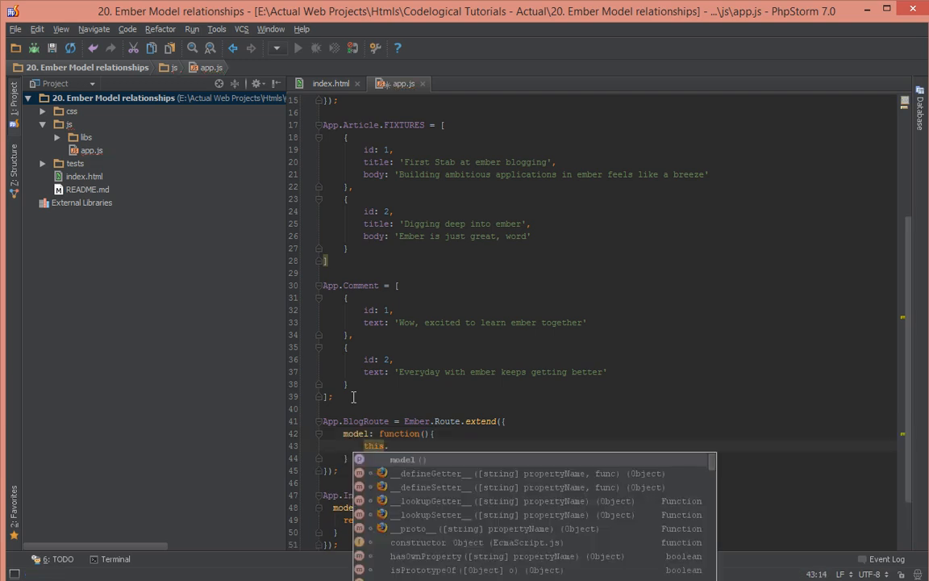
{"action": "type", "text": "find();"}
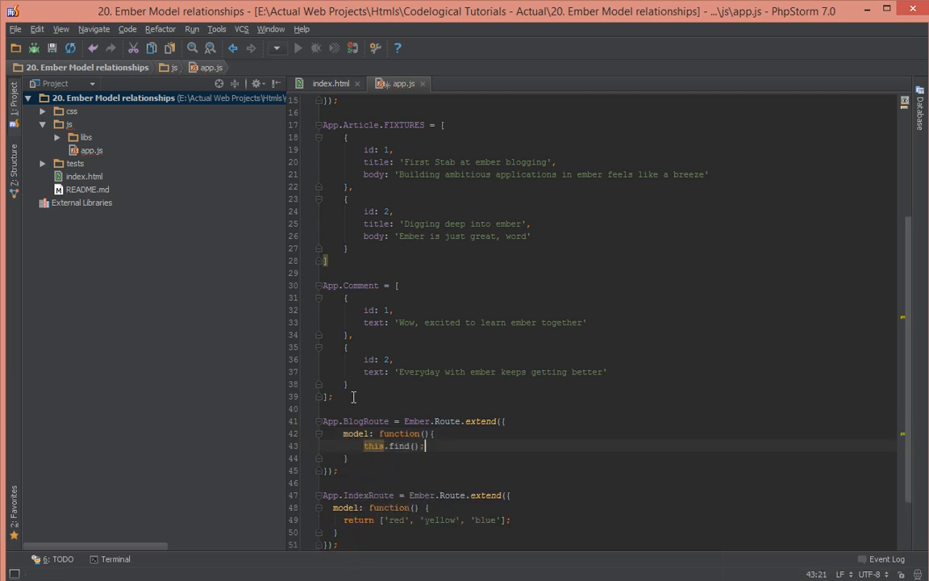
{"action": "type", "text": "'"}
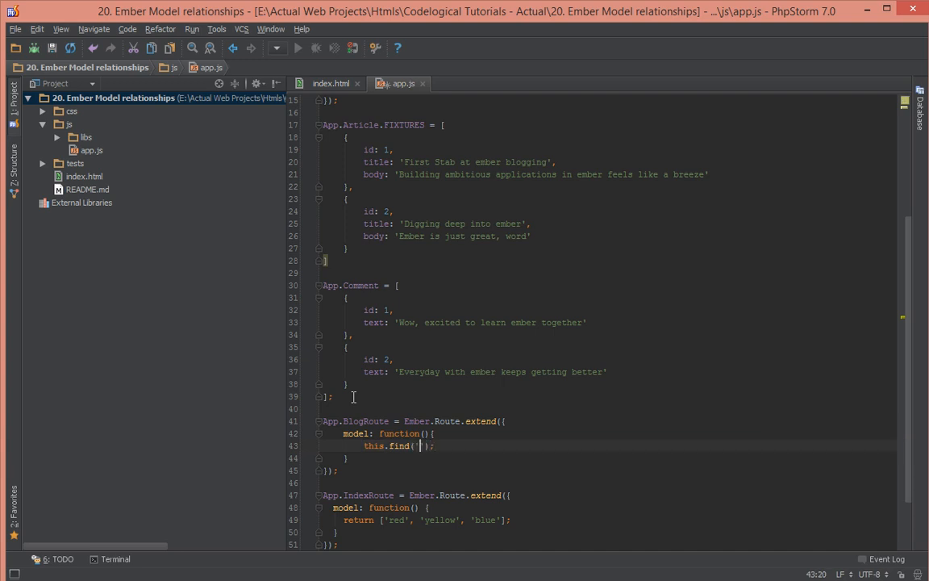
{"action": "type", "text": "article"}
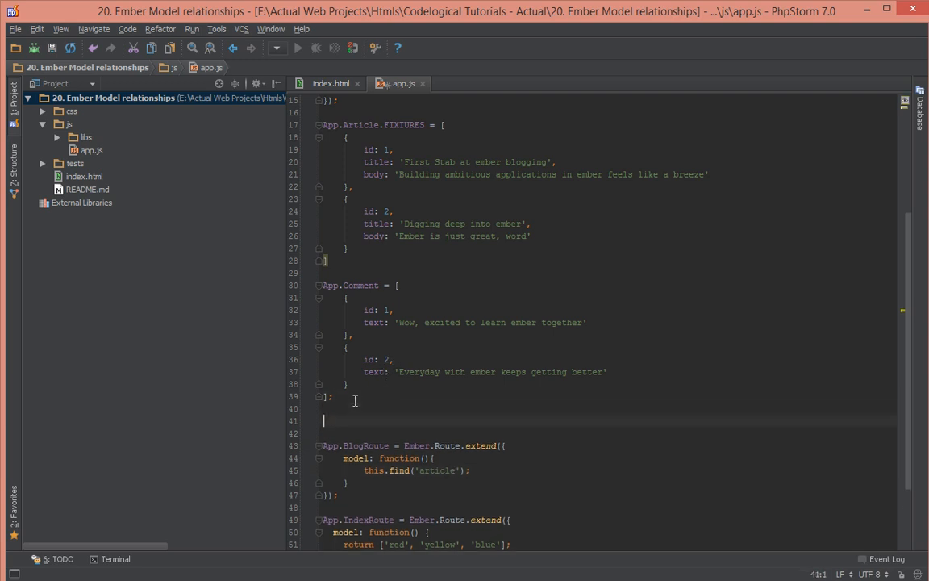
Add App.ArticleAdapter = DS.FixtureAdapter.extend() and make BlogRoute's model return this.find('article').
{"action": "type", "text": "Ap"}
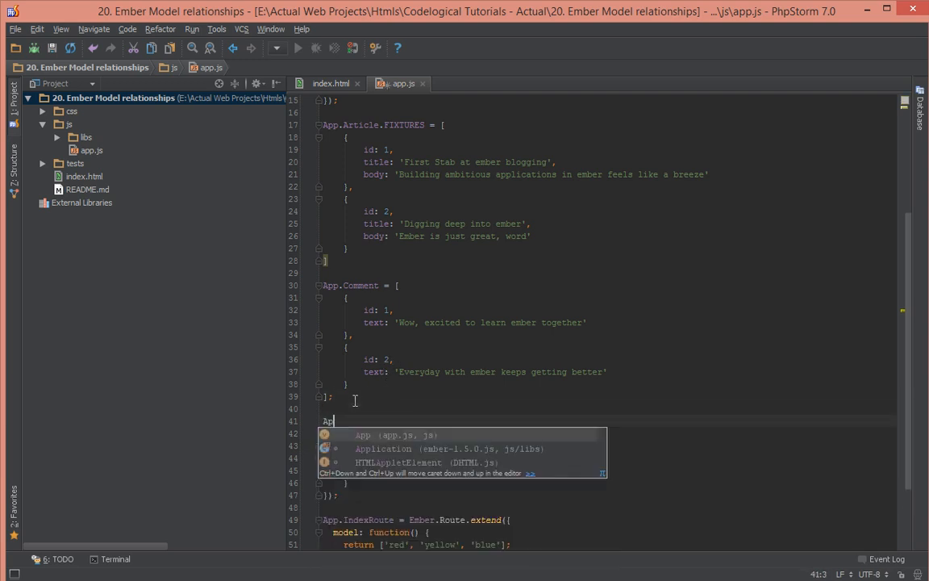
{"action": "type", "text": "."}
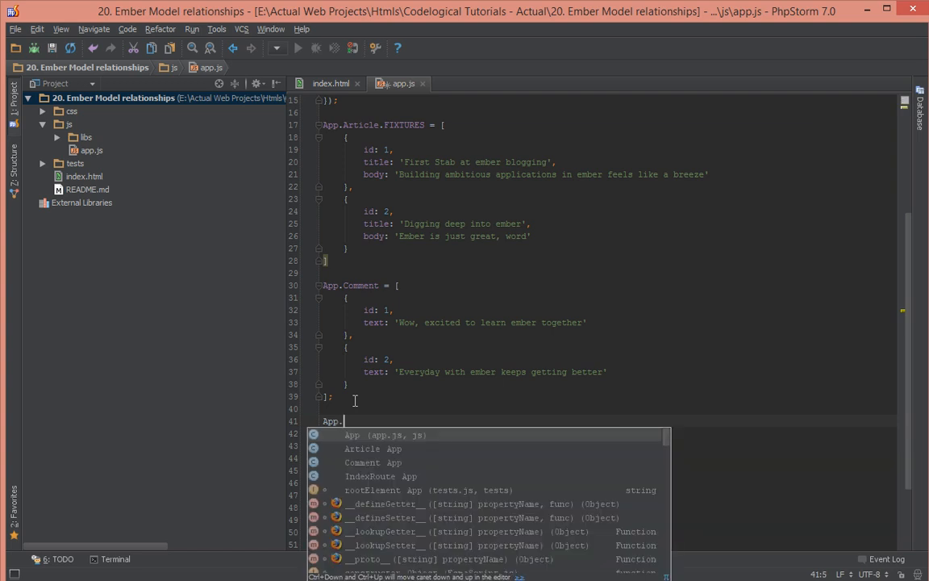
{"action": "type", "text": "Arti"}
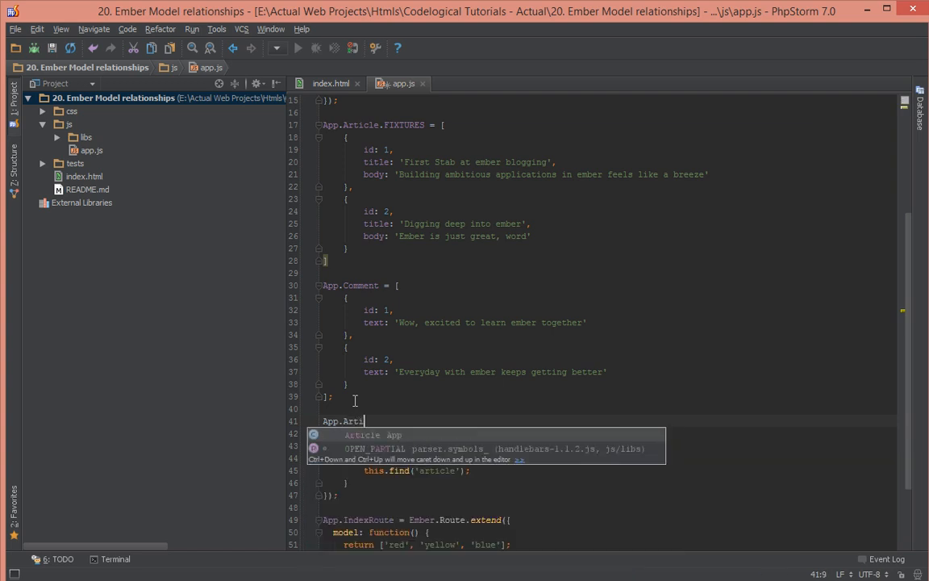
{"action": "type", "text": "cleAdapter = DS"}
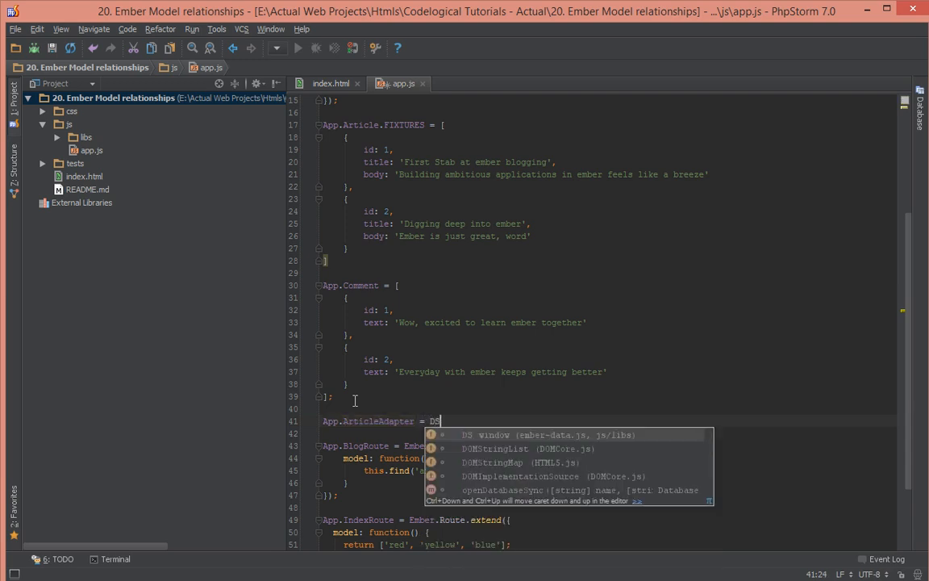
{"action": "type", "text": "FI"}
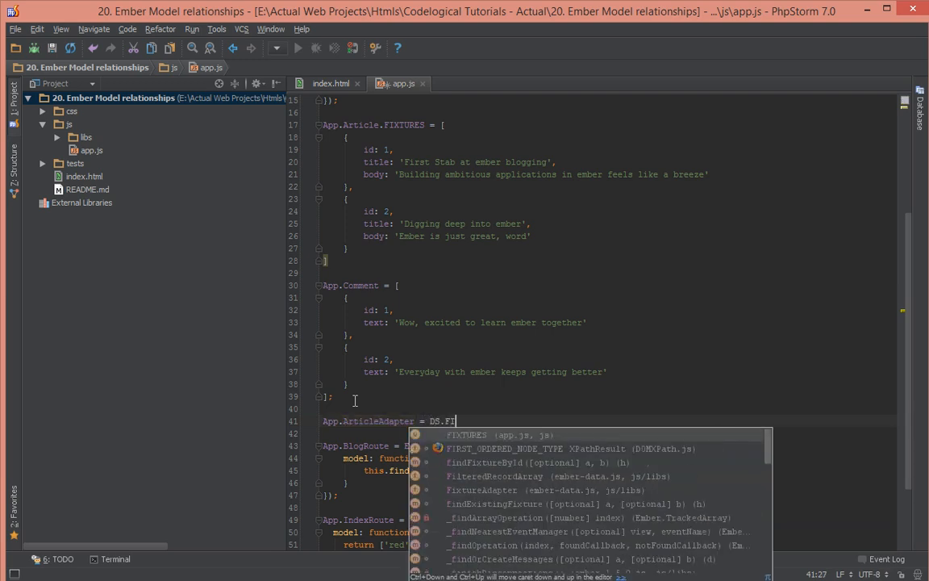
{"action": "type", "text": "XA"}
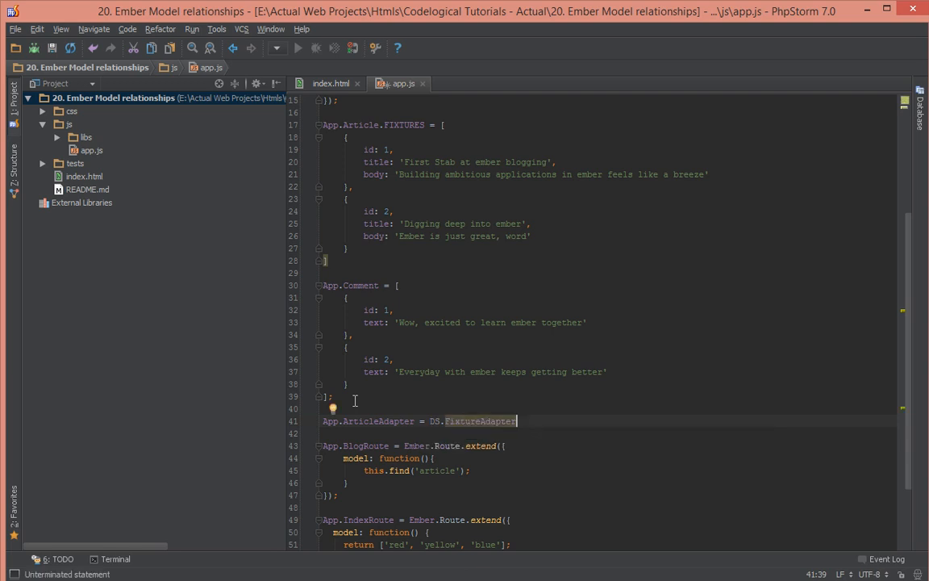
{"action": "type", "text": ".extend"}
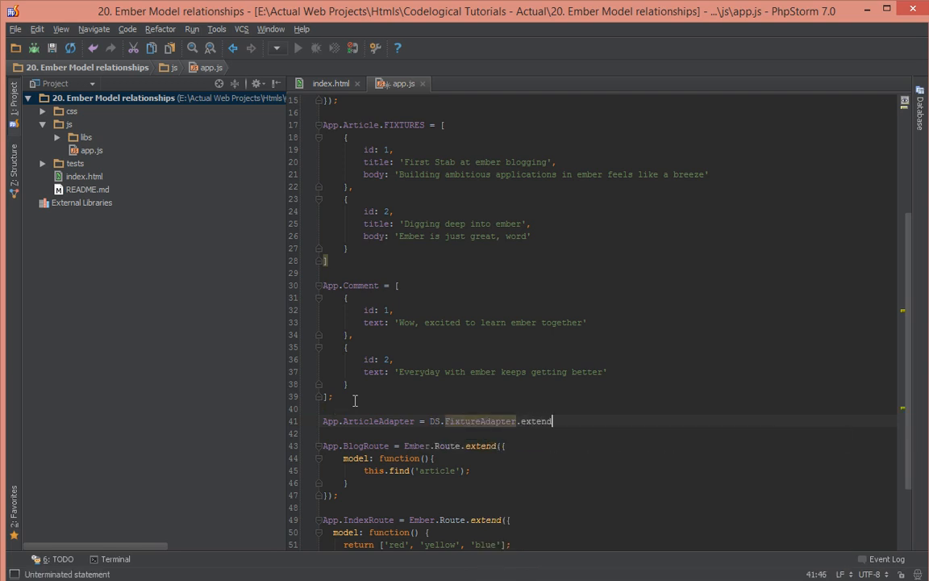
{"action": "type", "text": "();"}
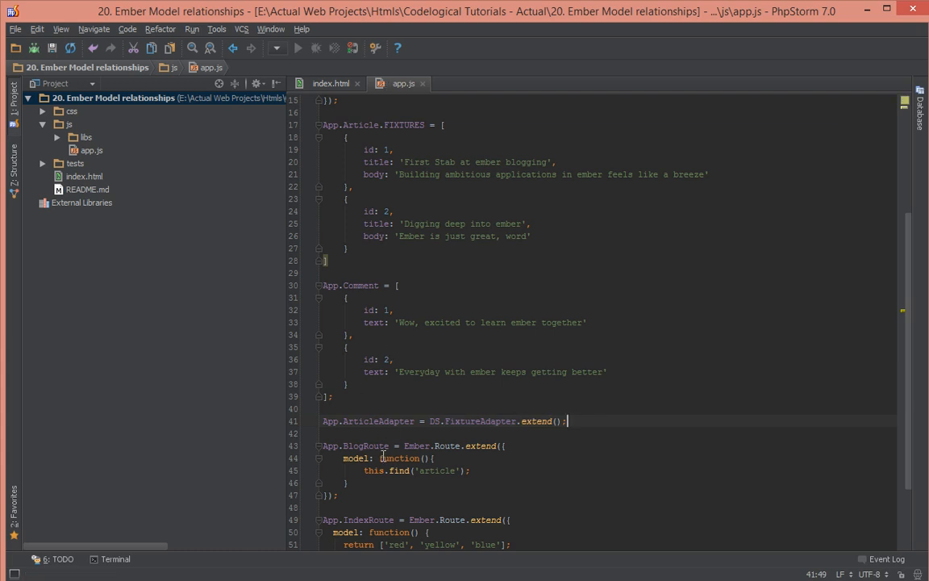
{"action": "left_click", "coordinate": [364, 471]}
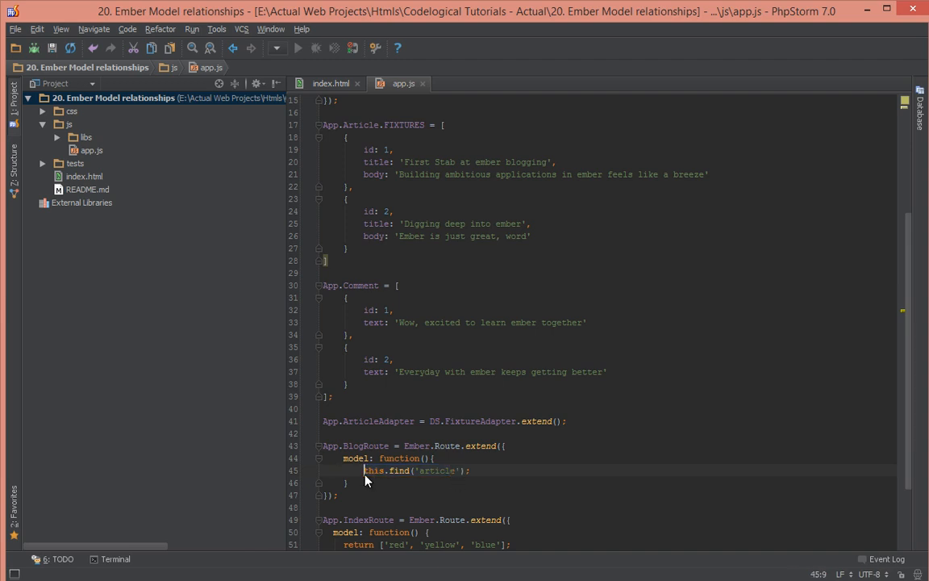
{"action": "type", "text": "return"}
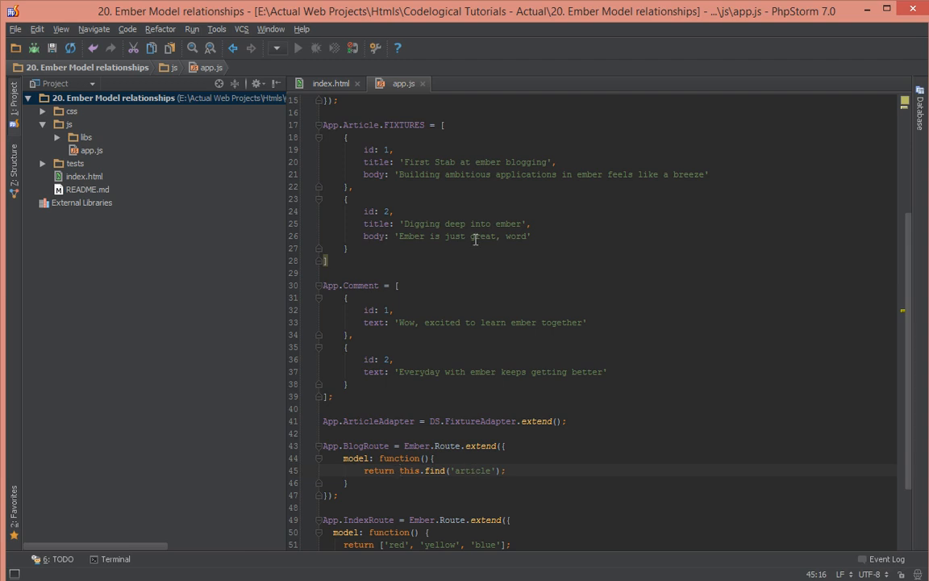
Add an {{#each}}…{{/each}} block with an empty paragraph, checking app.js's body field.
{"action": "left_click", "coordinate": [330, 83]}
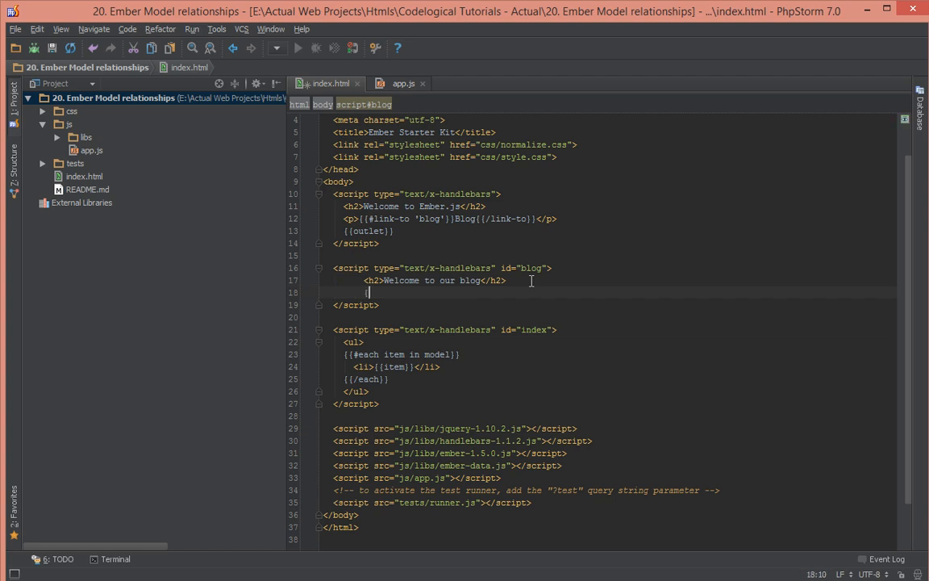
{"action": "type", "text": "{{#each"}
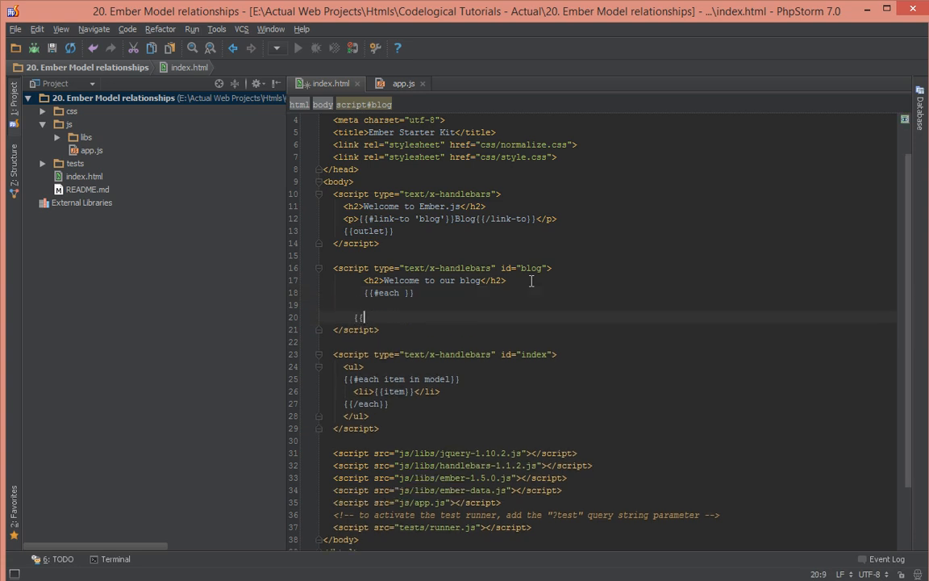
{"action": "type", "text": "/each"}
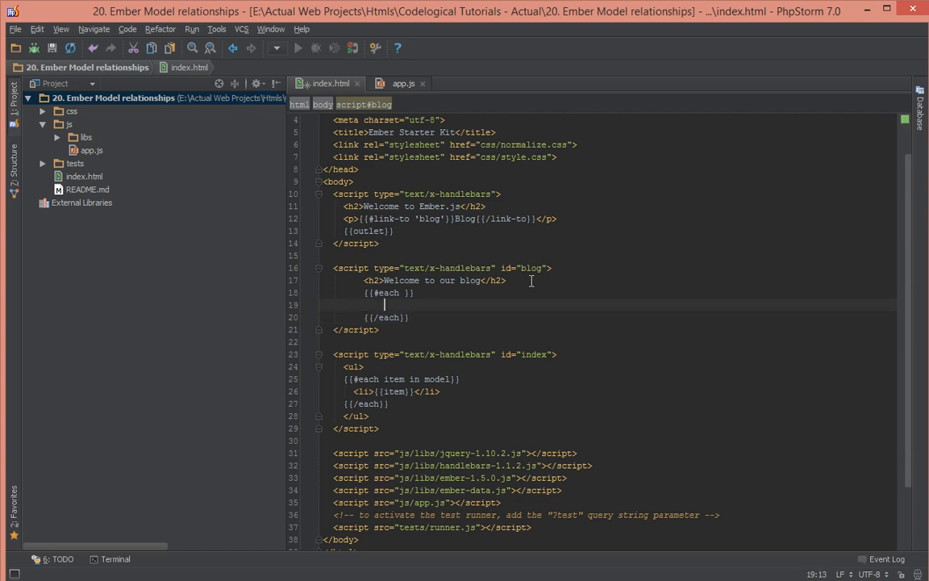
{"action": "type", "text": "di"}
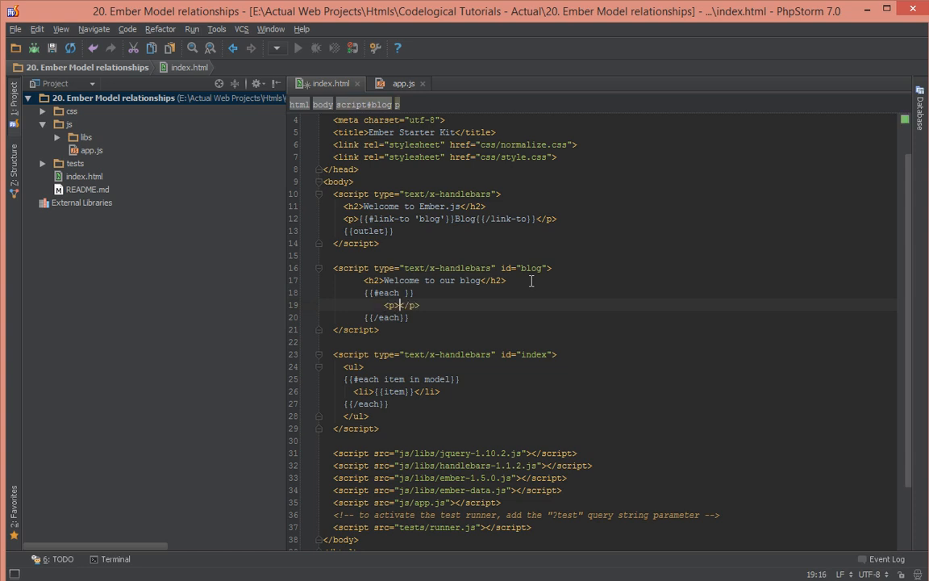
{"action": "left_click", "coordinate": [403, 83]}
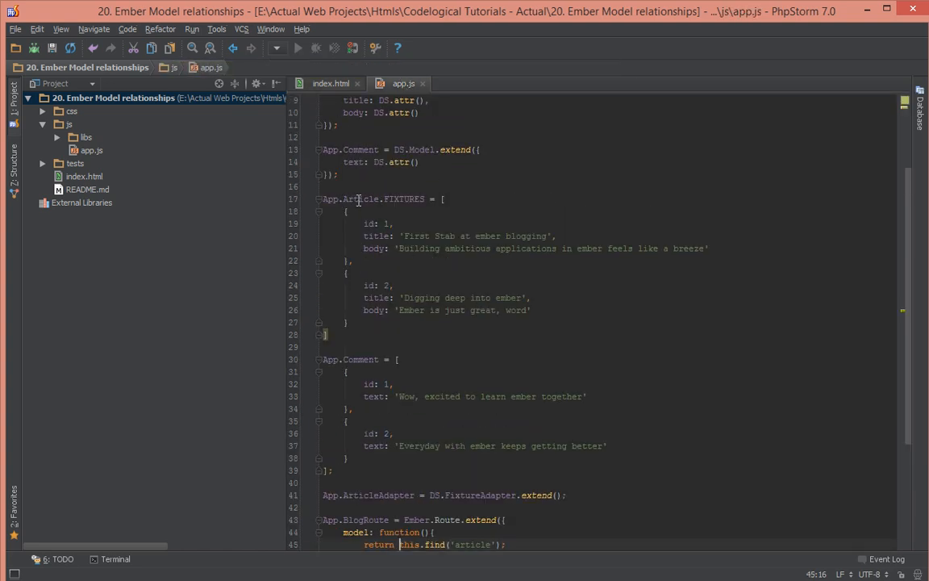
{"action": "double_click", "coordinate": [374, 247]}
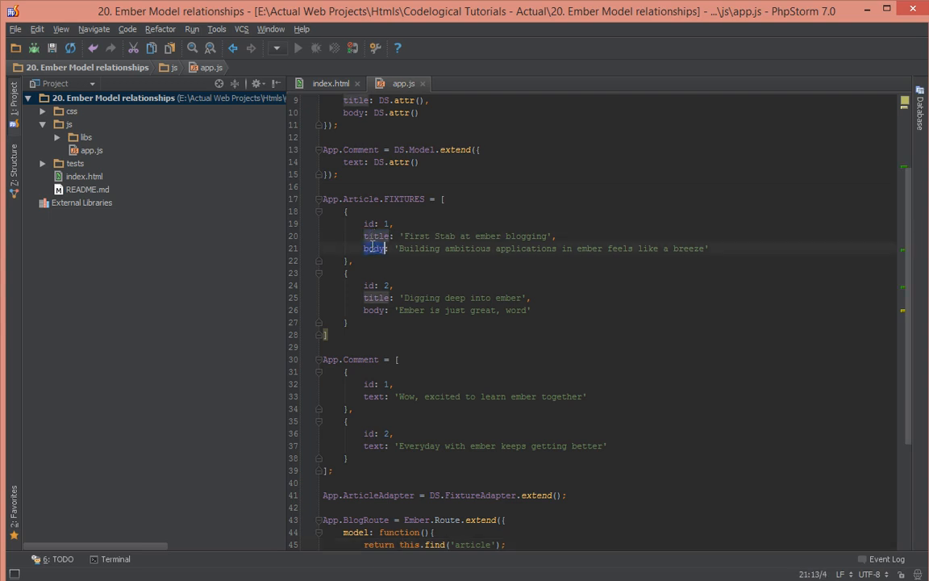
{"action": "left_click", "coordinate": [331, 83]}
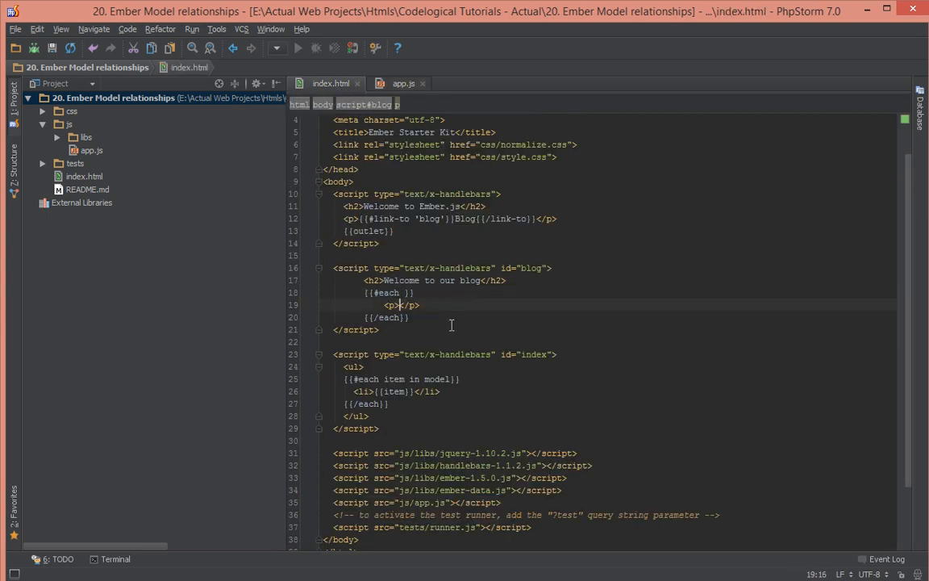
Reload localhost:4000/#/blog to list both article titles and close DevTools.
{"action": "type", "text": "{{"}
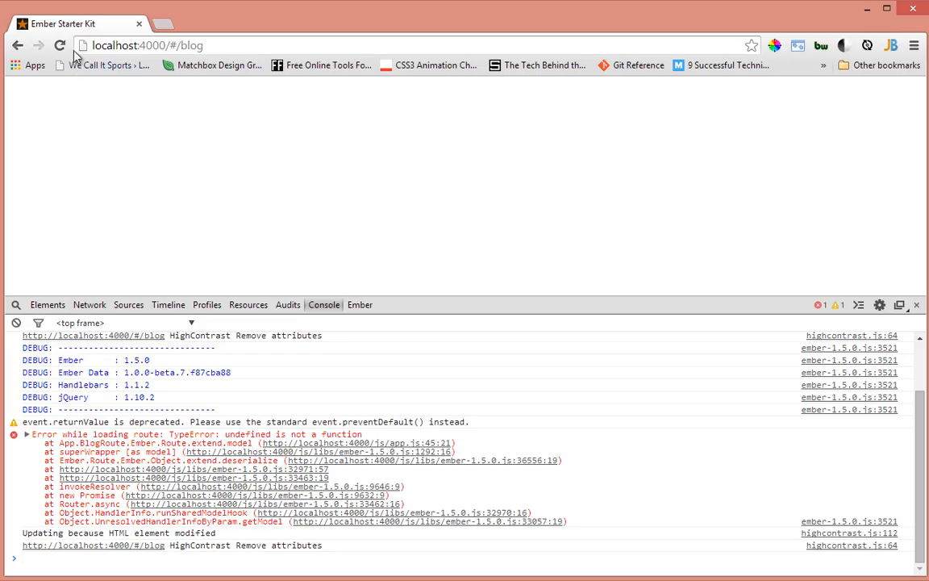
{"action": "left_click", "coordinate": [58, 45]}
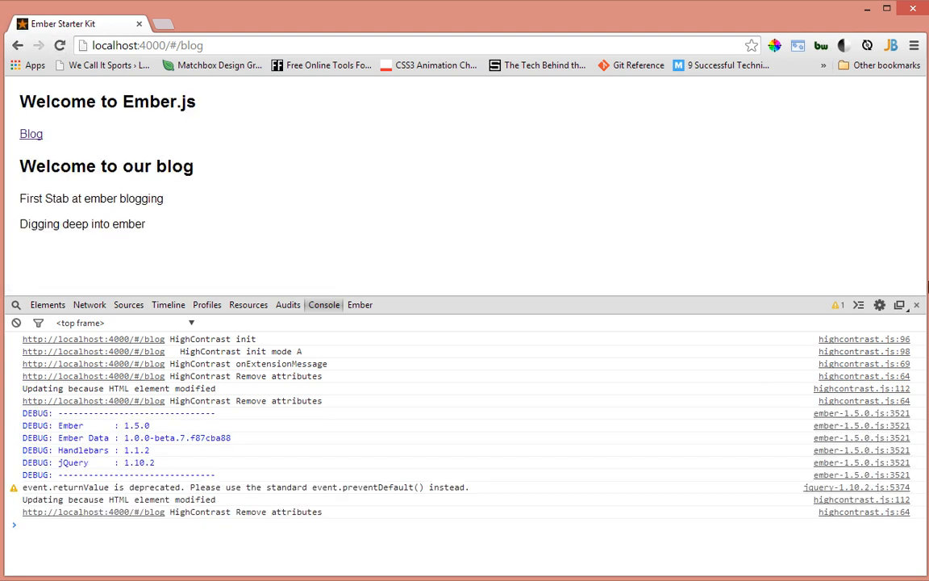
{"action": "left_click", "coordinate": [917, 304]}
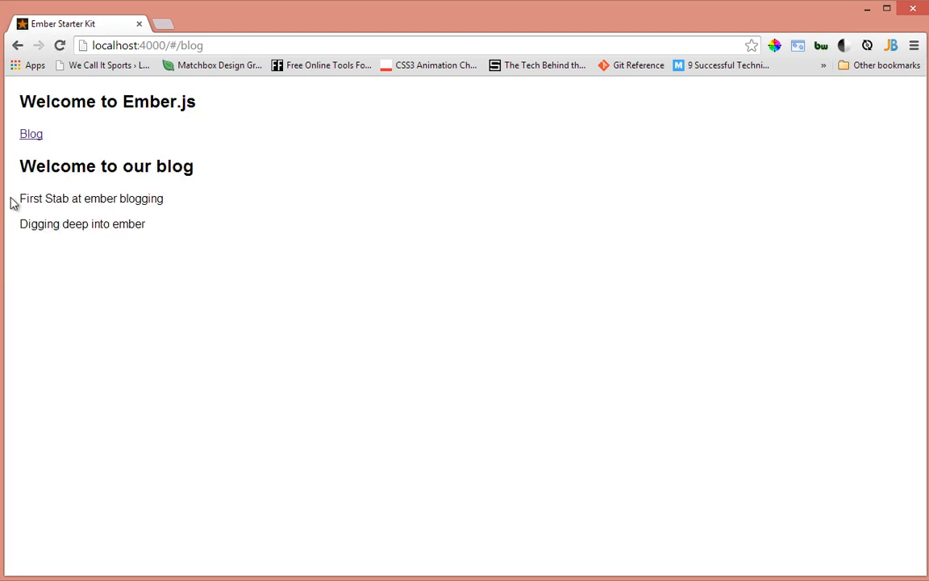
{"action": "mouse_move", "coordinate": [117, 196]}
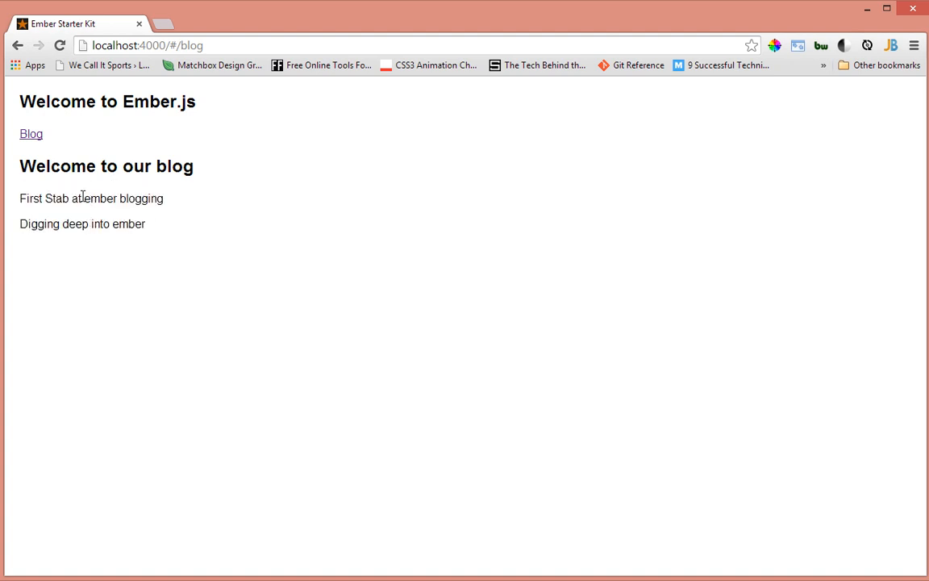
{"action": "mouse_move", "coordinate": [140, 278]}
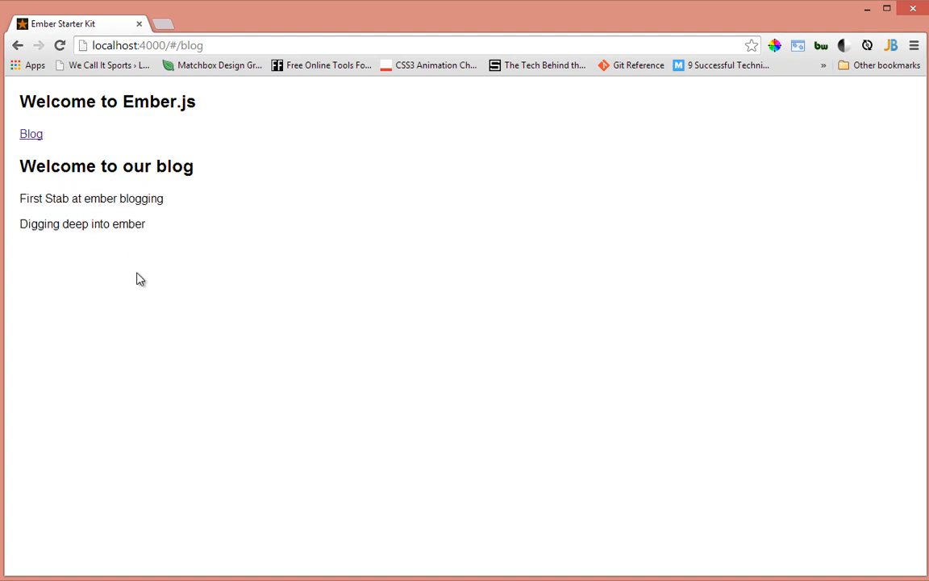
{"action": "mouse_move", "coordinate": [324, 376]}
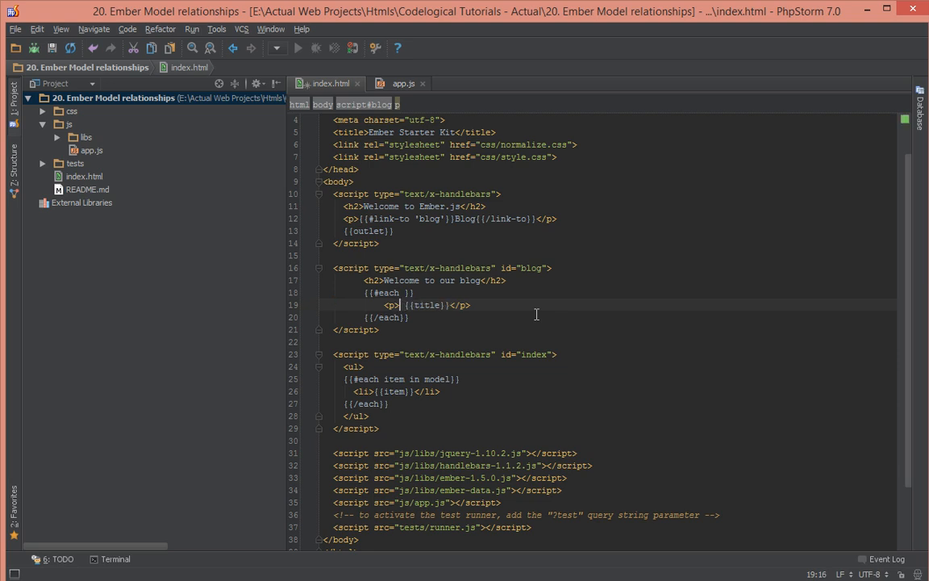
Start a {{#link-to 'article'}} helper after checking the :article_id route path in app.js.
{"action": "type", "text": "{{#link-to"}
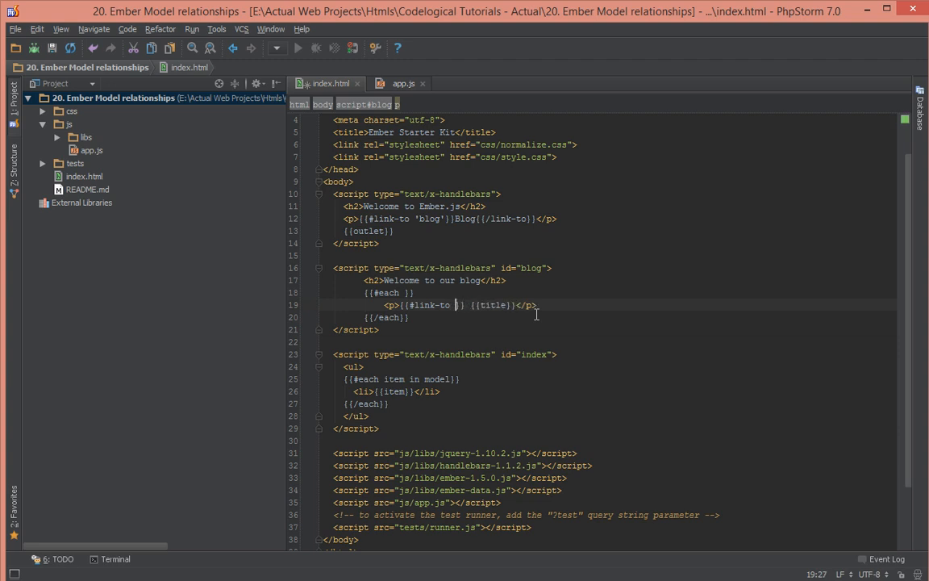
{"action": "type", "text": "art'"}
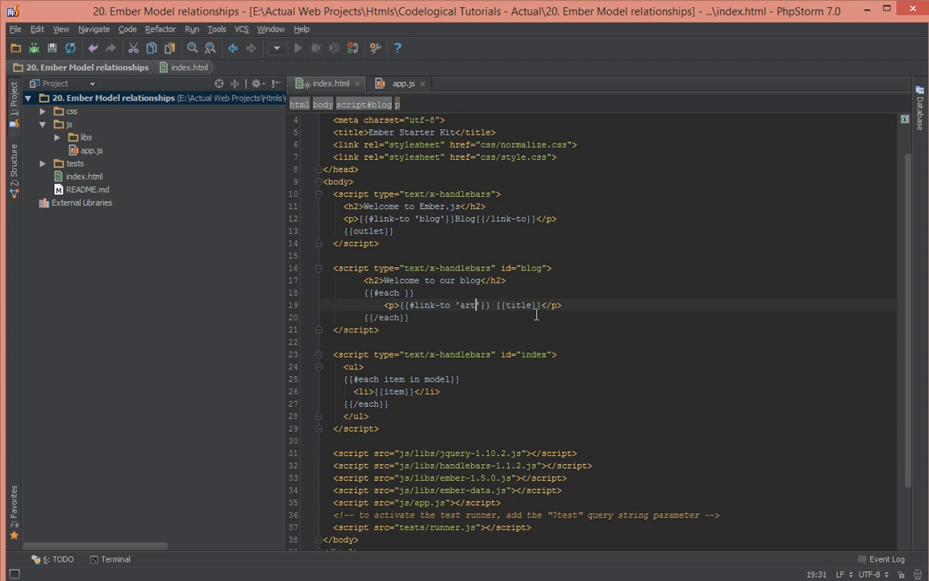
{"action": "type", "text": "icle"}
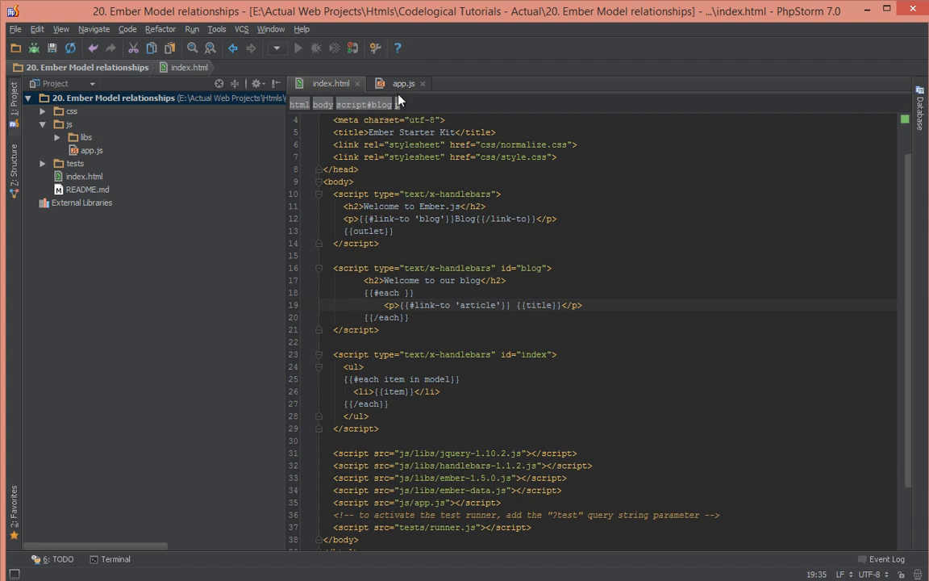
{"action": "left_click", "coordinate": [402, 83]}
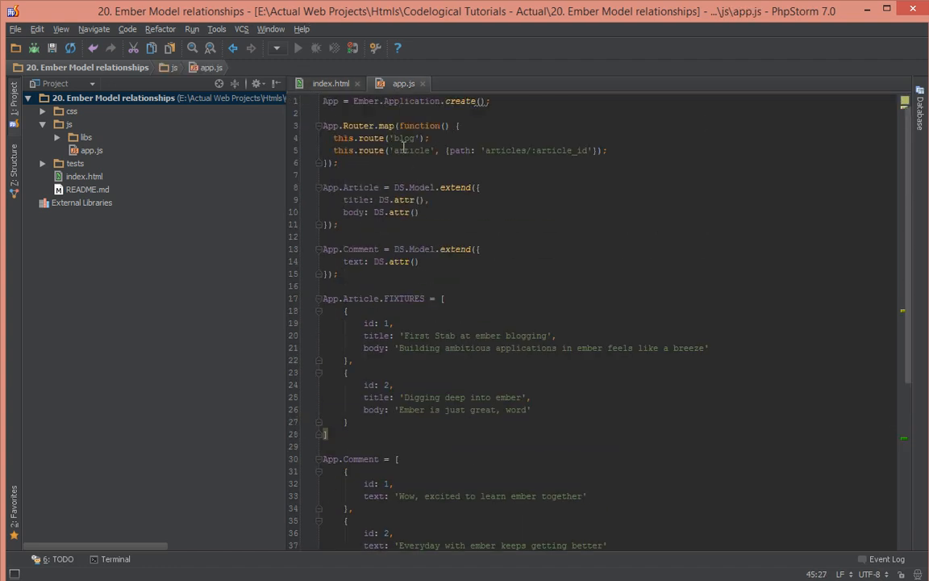
{"action": "double_click", "coordinate": [412, 150]}
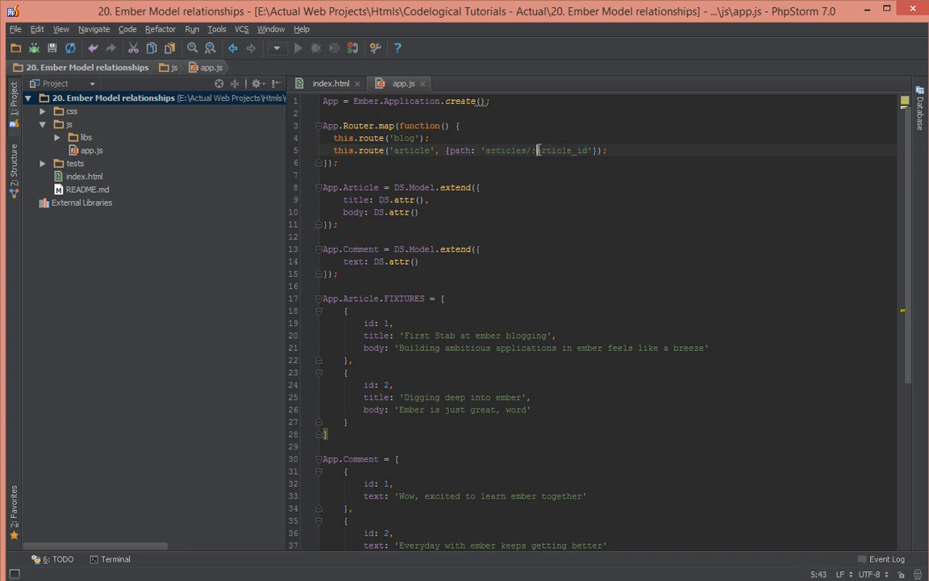
{"action": "double_click", "coordinate": [561, 150]}
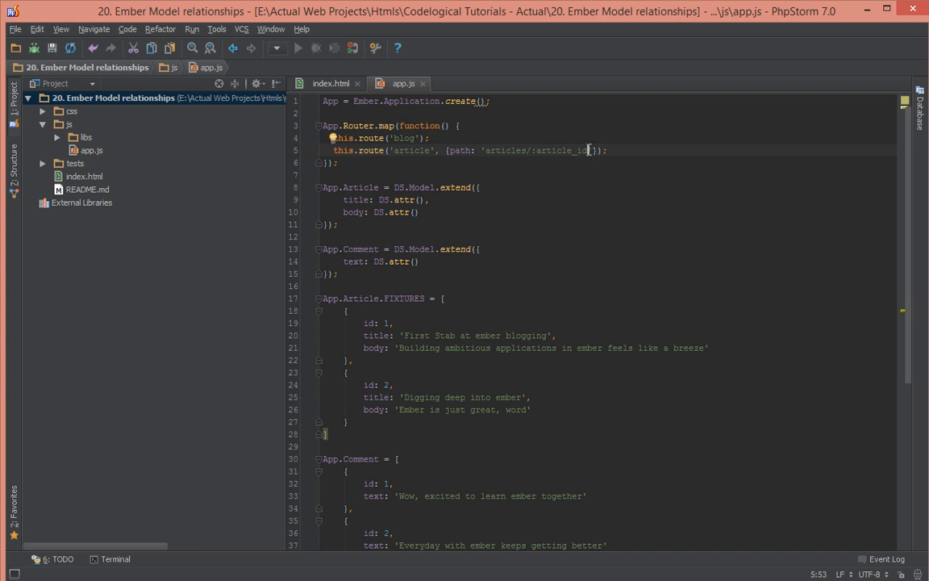
{"action": "double_click", "coordinate": [562, 150]}
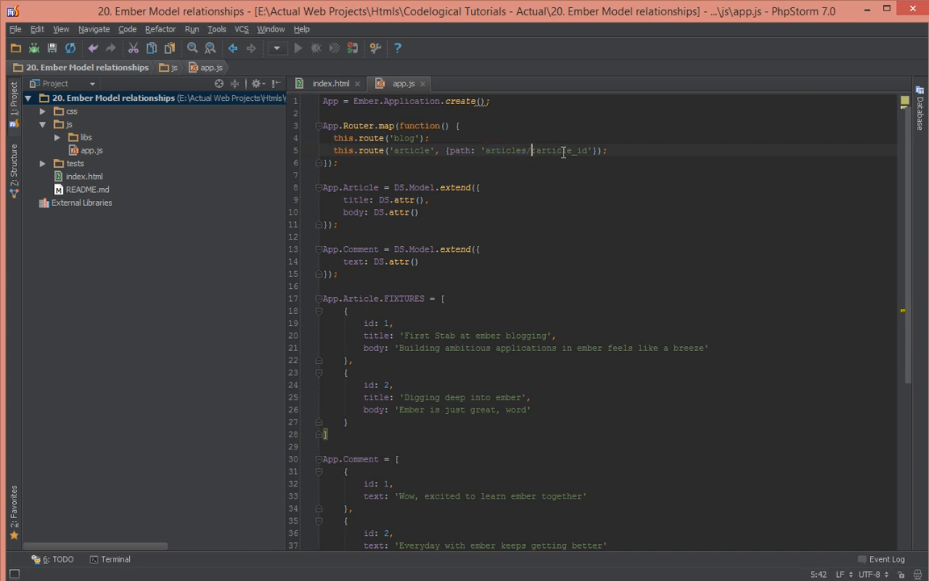
{"action": "double_click", "coordinate": [557, 150]}
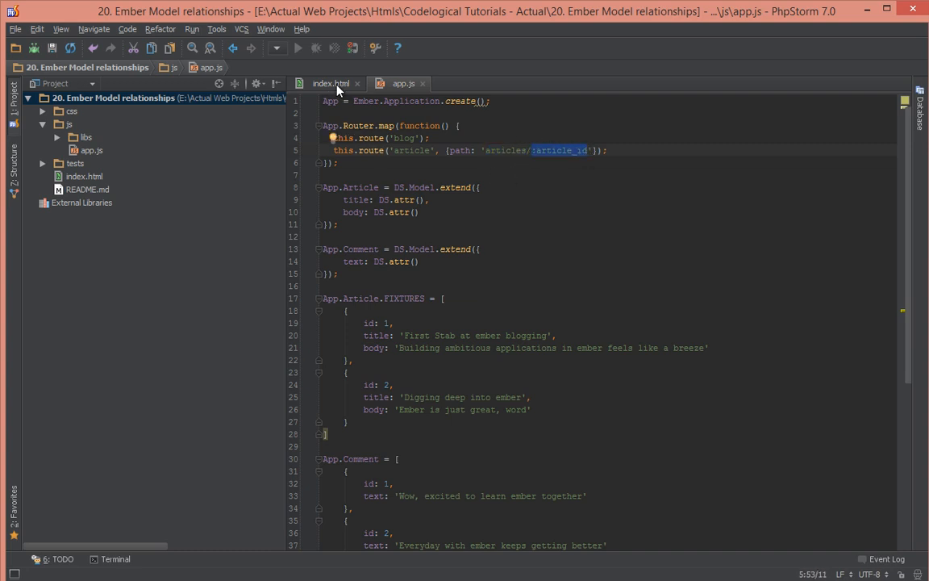
Pass 'this' as the link-to argument in index.html's blog template.
{"action": "left_click", "coordinate": [330, 84]}
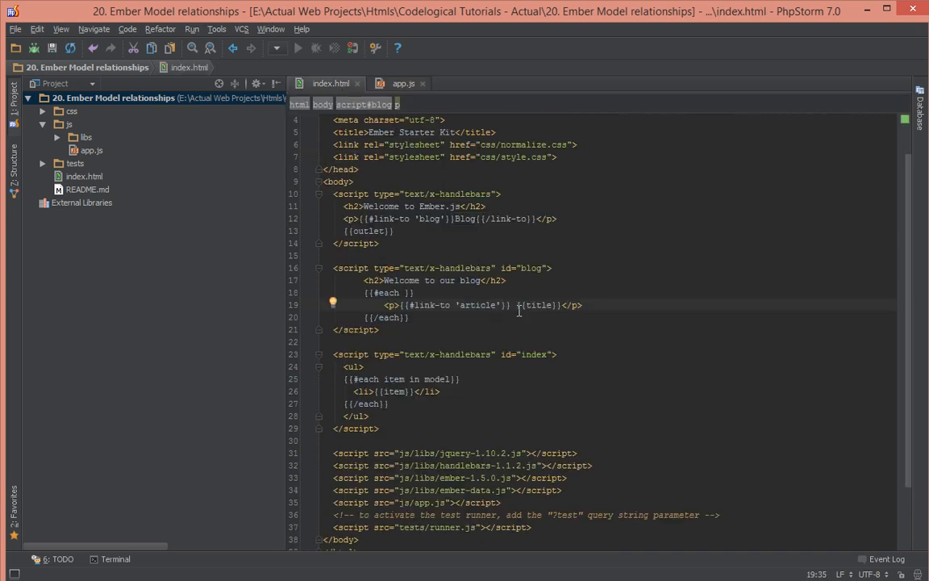
{"action": "type", "text": "t"}
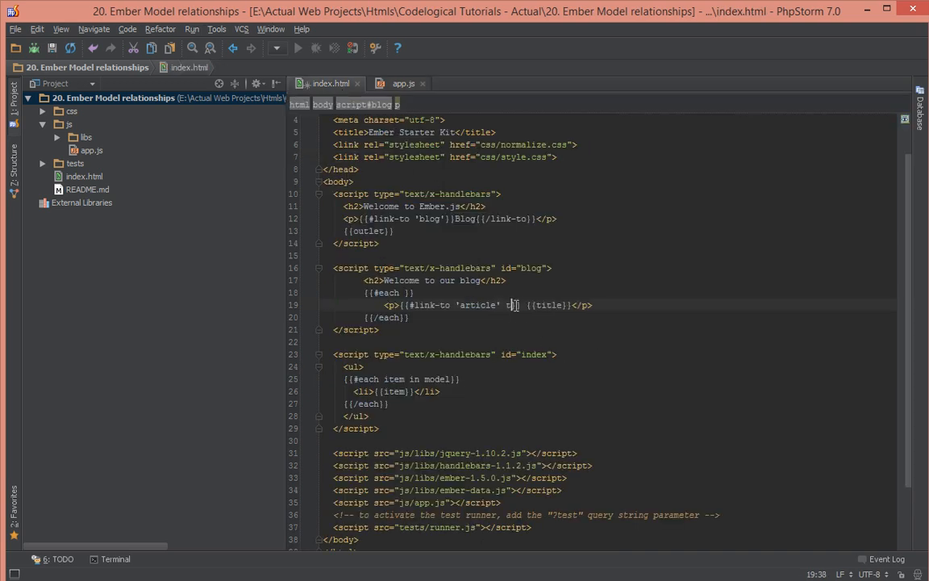
{"action": "type", "text": "his"}
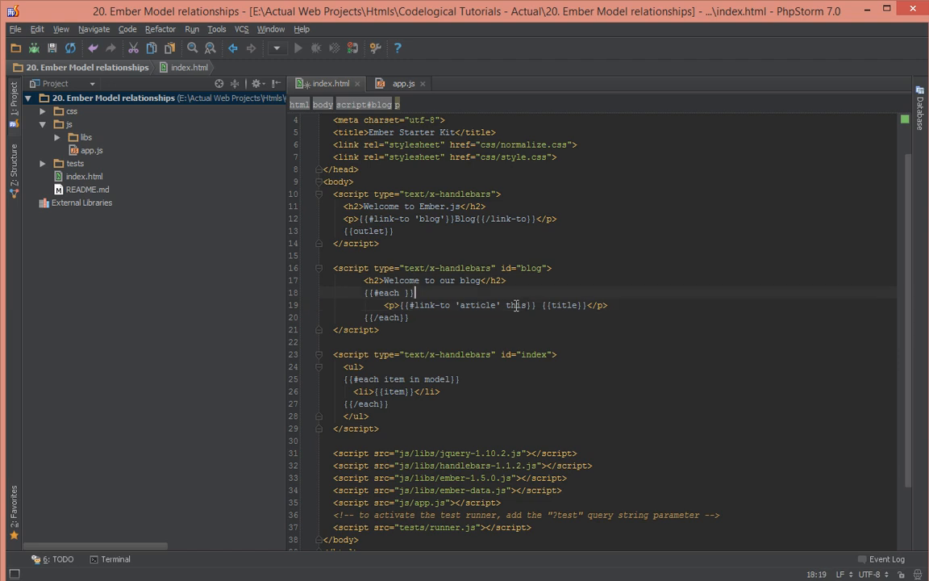
{"action": "key", "text": "BackSpace"}
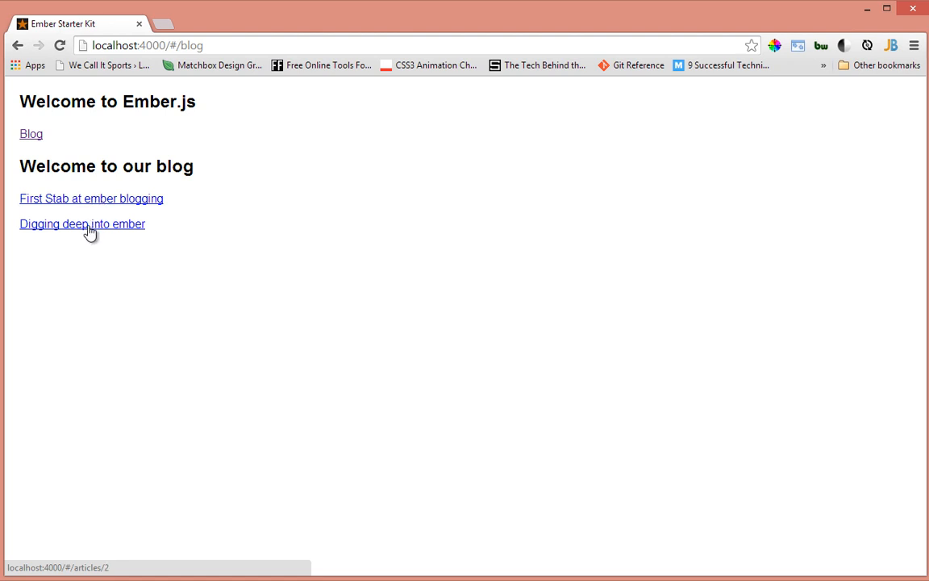
{"action": "mouse_move", "coordinate": [127, 534]}
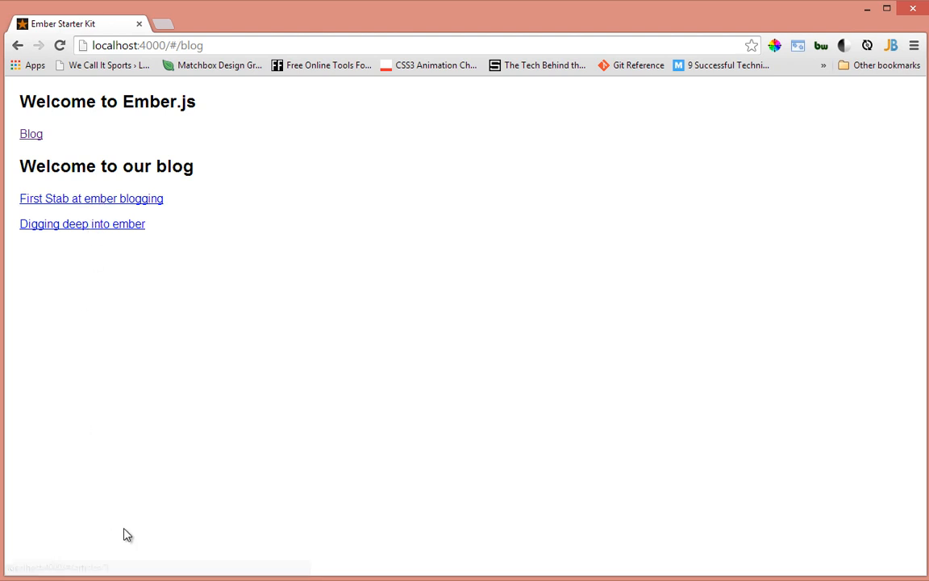
{"action": "mouse_move", "coordinate": [119, 244]}
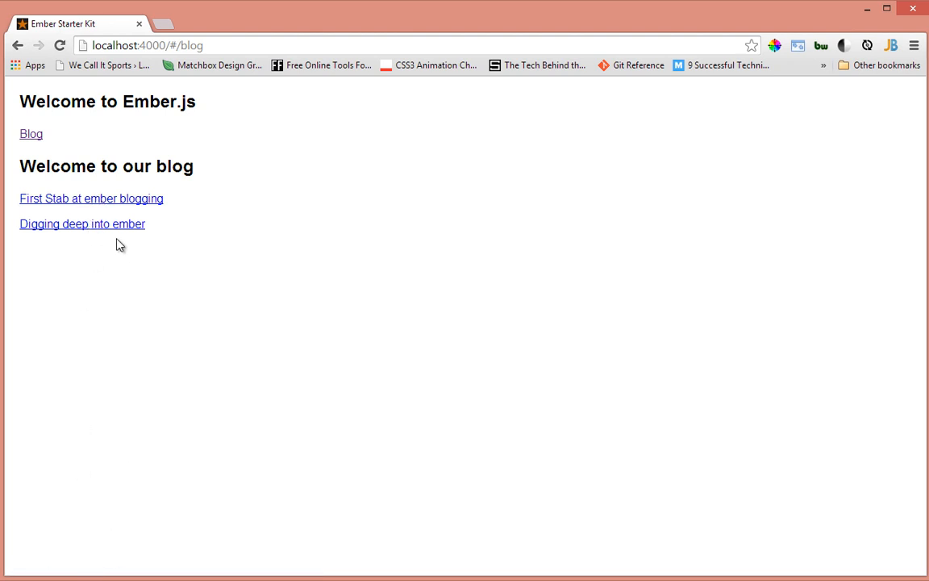
{"action": "mouse_move", "coordinate": [117, 227]}
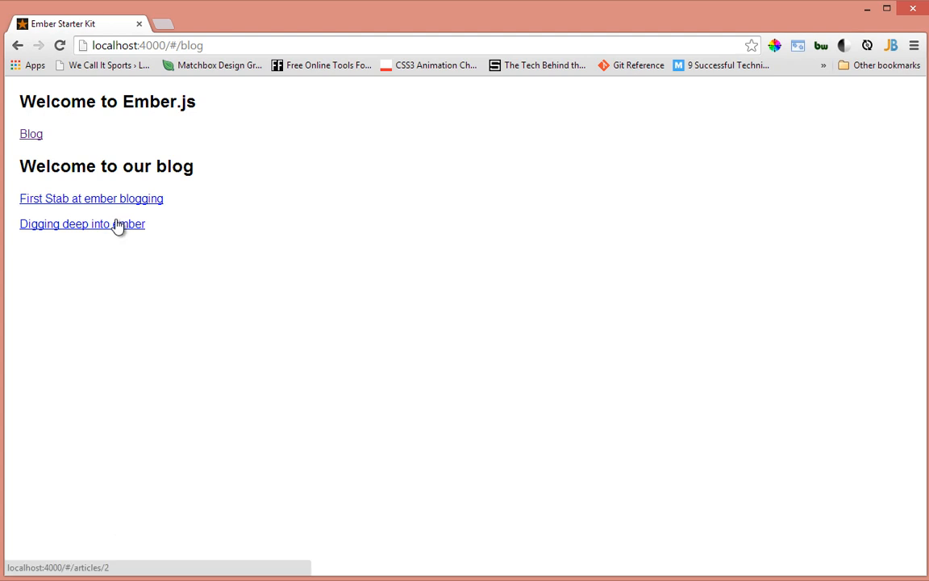
{"action": "mouse_move", "coordinate": [118, 204]}
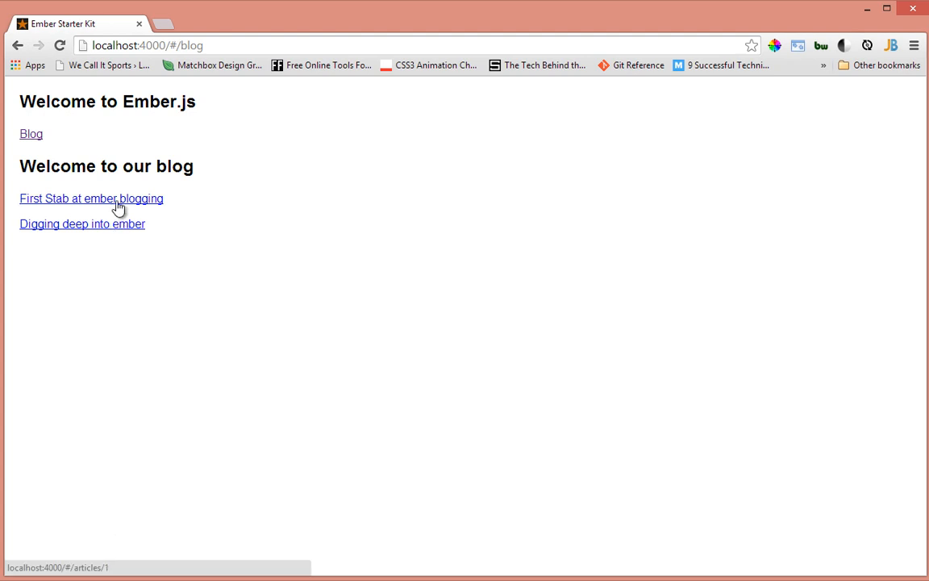
Open 'First Stab at ember blogging' at #/articles/1 from the blog list.
{"action": "left_click", "coordinate": [91, 198]}
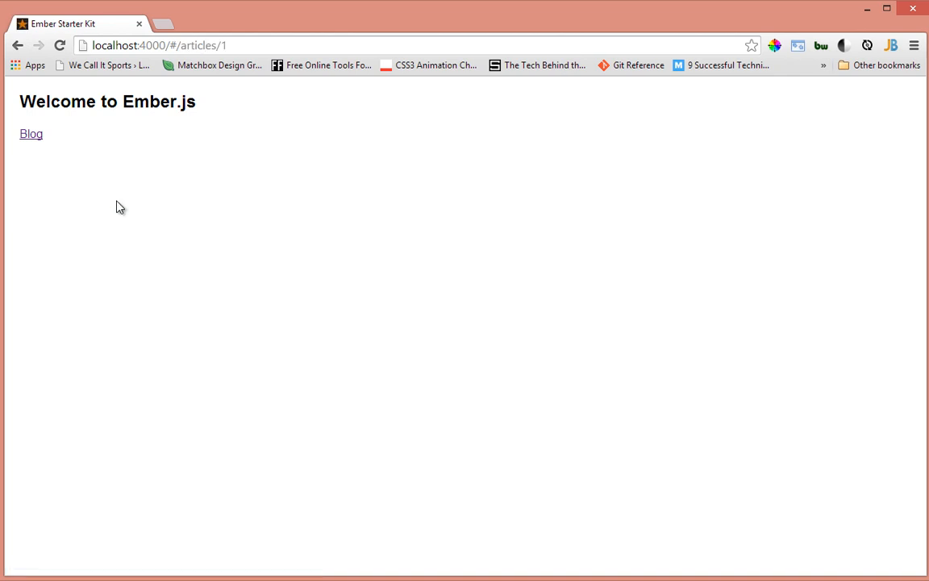
{"action": "mouse_move", "coordinate": [452, 322]}
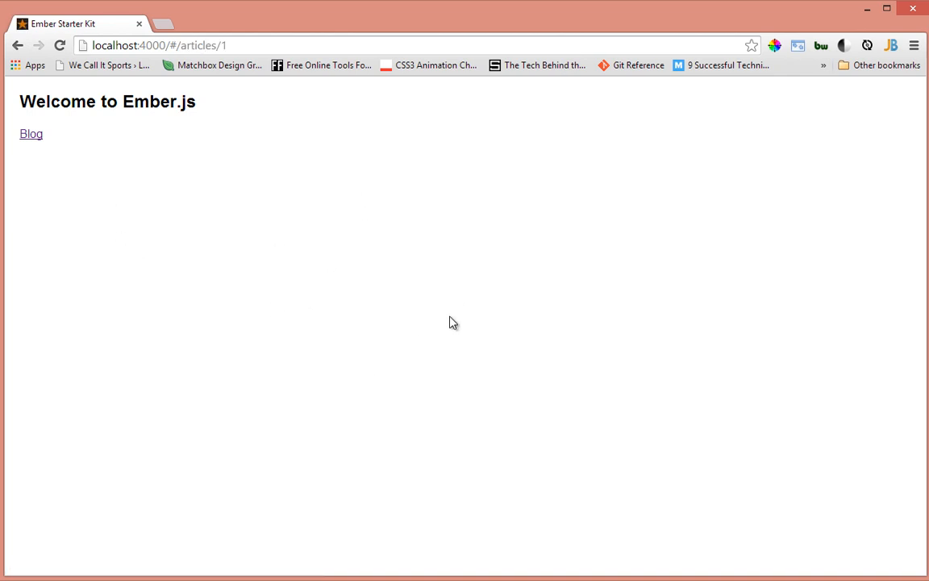
{"action": "mouse_move", "coordinate": [205, 291]}
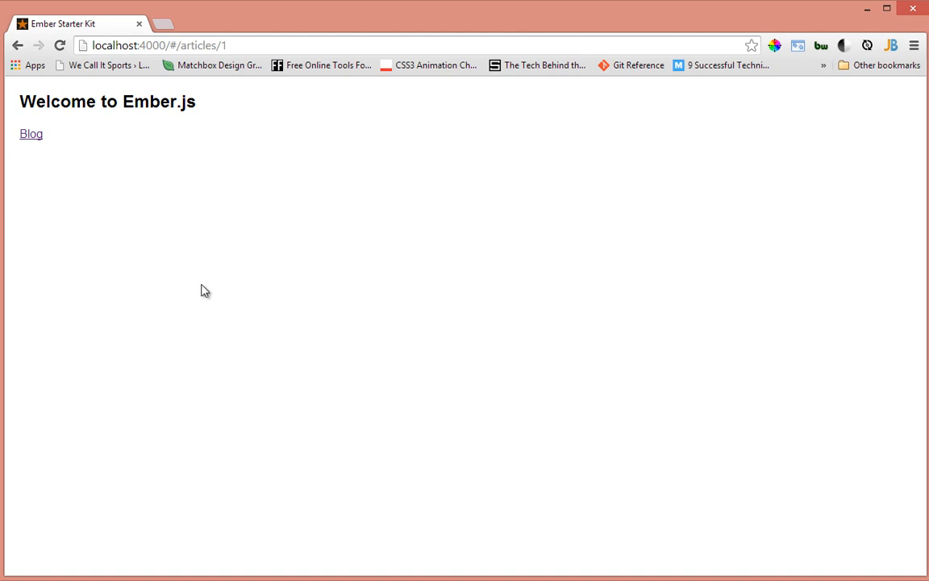
{"action": "mouse_move", "coordinate": [80, 124]}
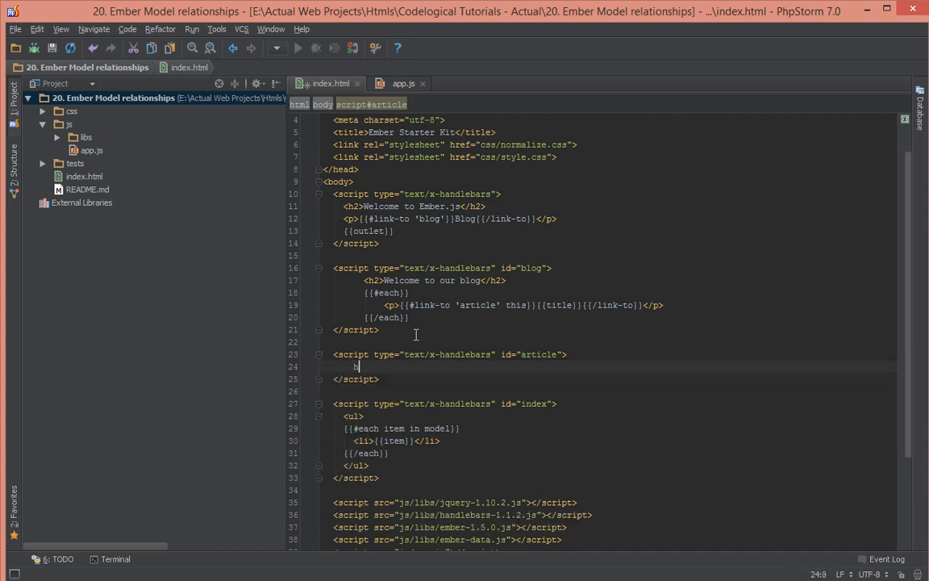
Add an 'article' script template with <h3>{{title}}</h3> and <p>{{body}}</p> to index.html.
{"action": "type", "text": "2"}
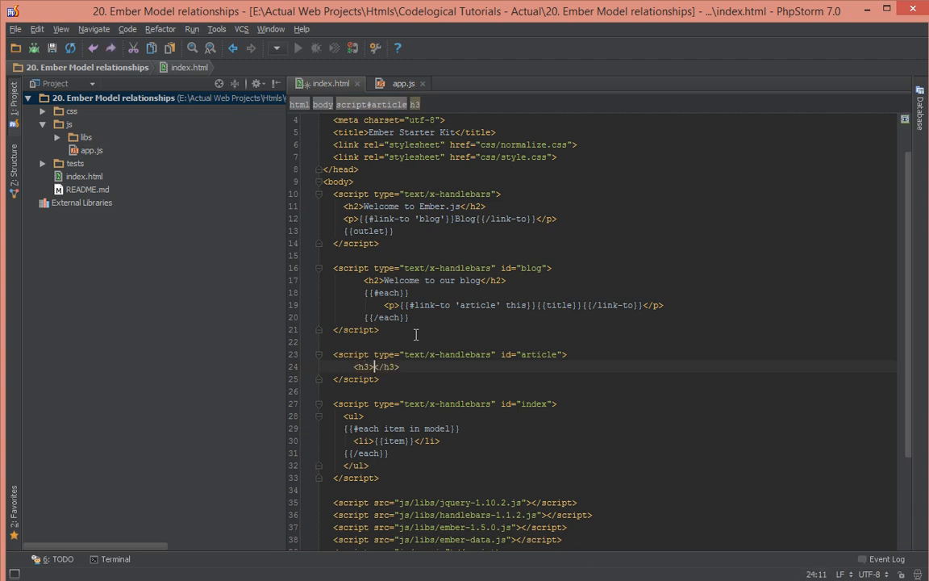
{"action": "type", "text": "{{"}
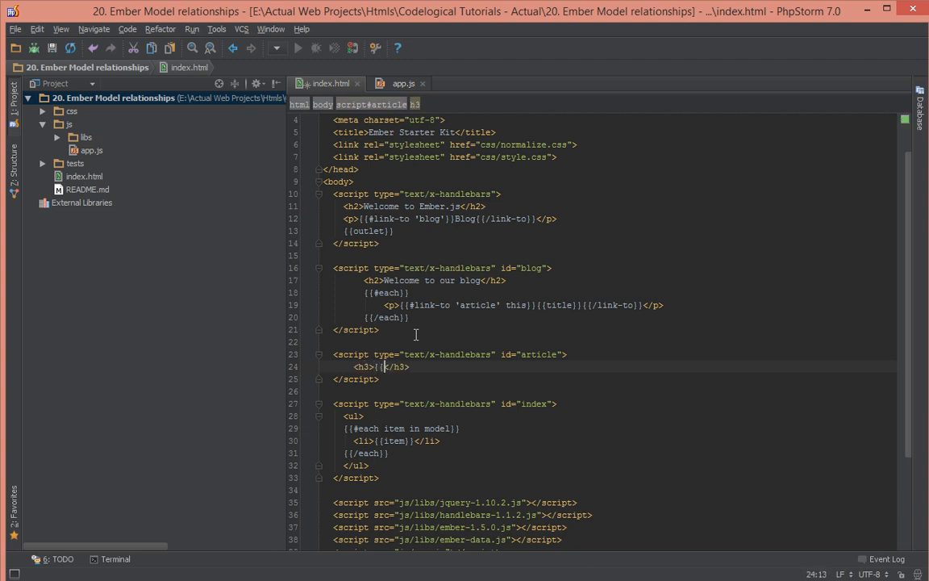
{"action": "type", "text": "{{title}}"}
{"action": "type", "text": "<p>{{</p>"}
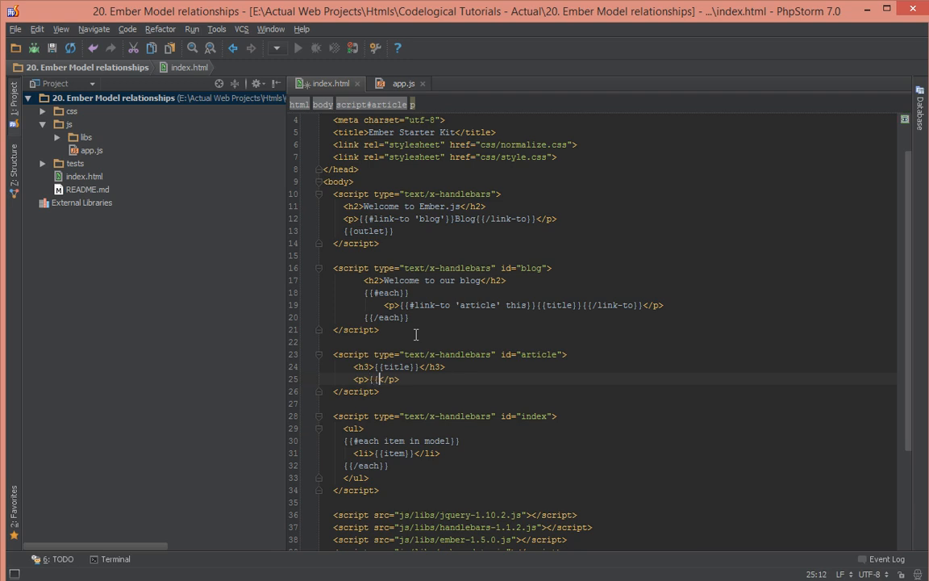
{"action": "type", "text": "{body}}"}
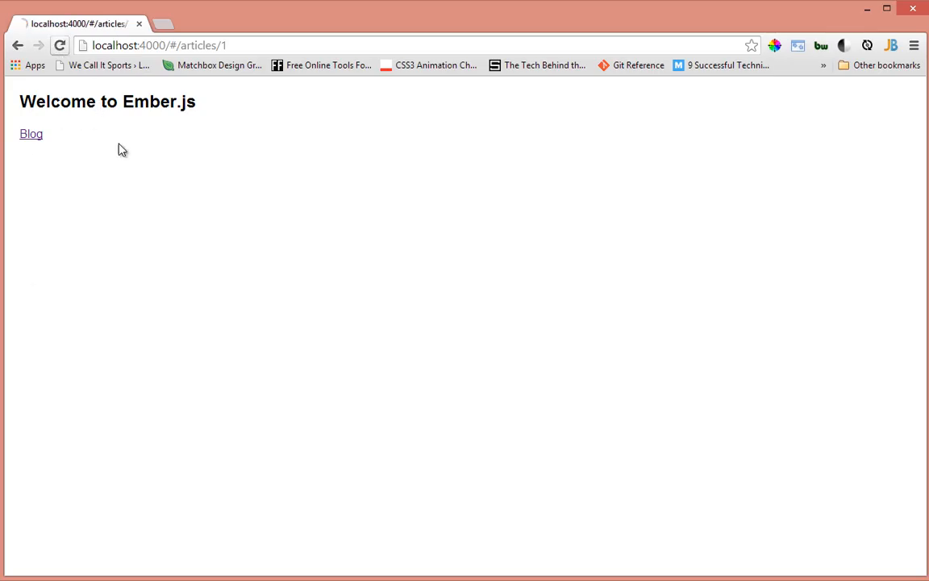
Reload localhost:4000/#/articles/1 in Chrome to see the new article template.
{"action": "left_click", "coordinate": [31, 134]}
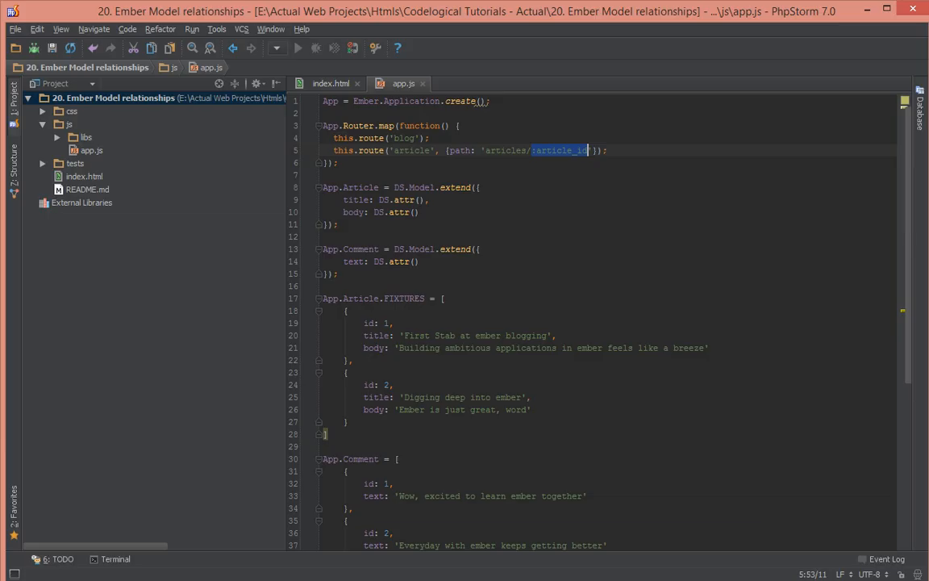
Compare the first article's title in Chrome with the article template in index.html.
{"action": "scroll", "scroll_direction": "down", "scroll_amount": 3}
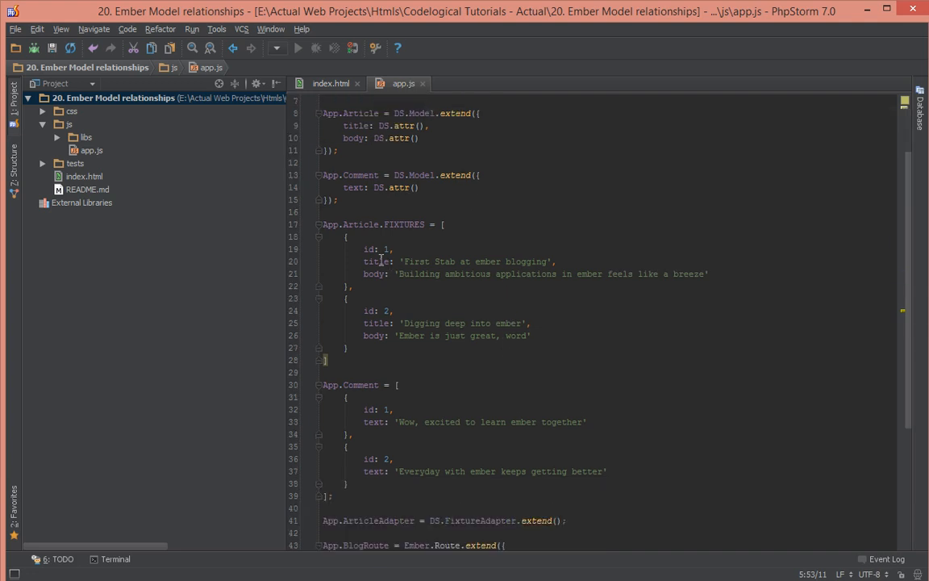
{"action": "left_click_drag", "start_coordinate": [404, 262], "coordinate": [546, 261]}
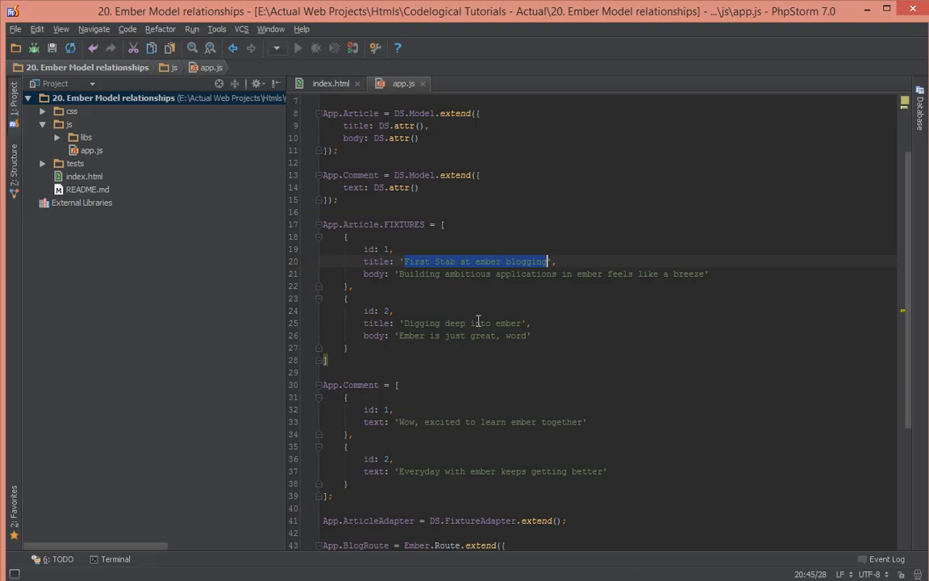
{"action": "left_click", "coordinate": [329, 83]}
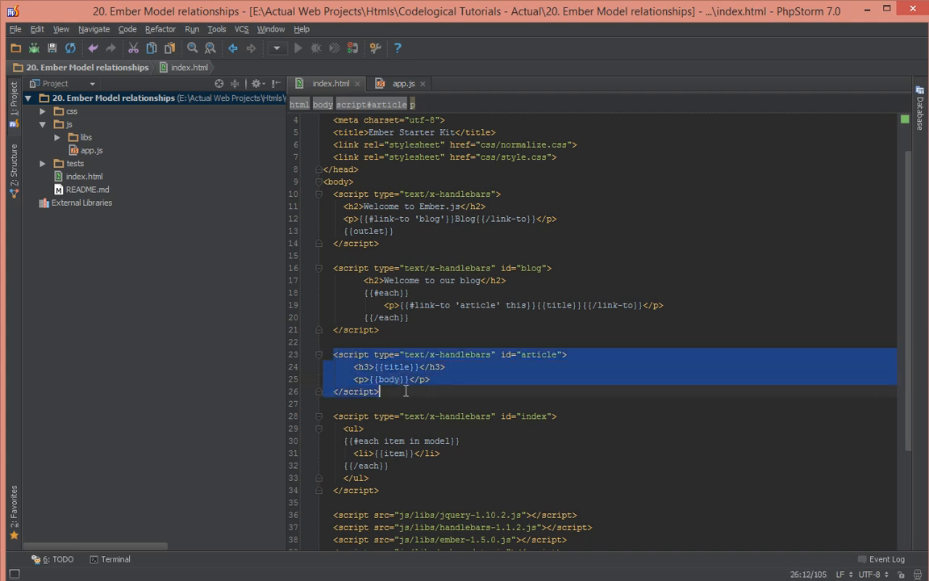
{"action": "left_click", "coordinate": [549, 362]}
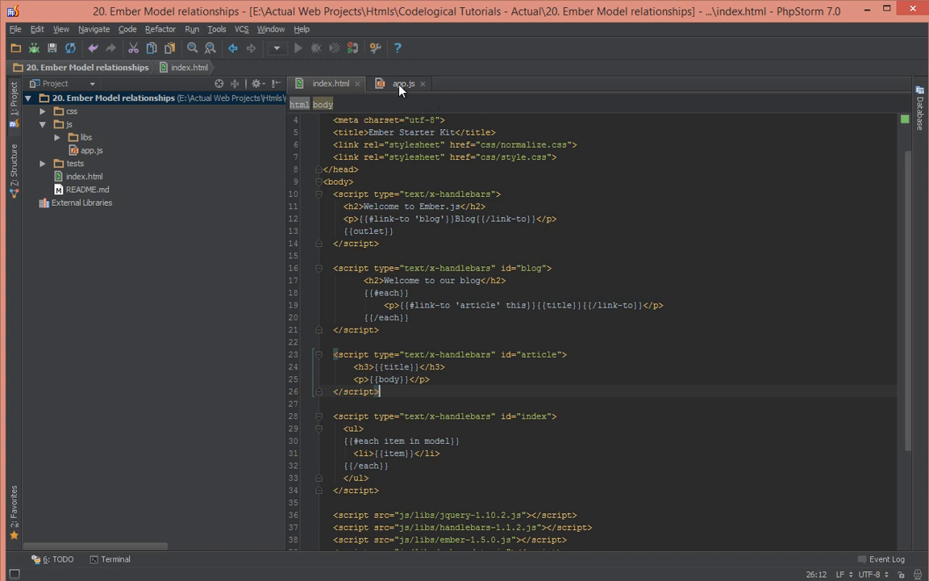
Inspect the 'articles/:article_id' route in app.js and open article 2's page in Chrome.
{"action": "left_click", "coordinate": [403, 83]}
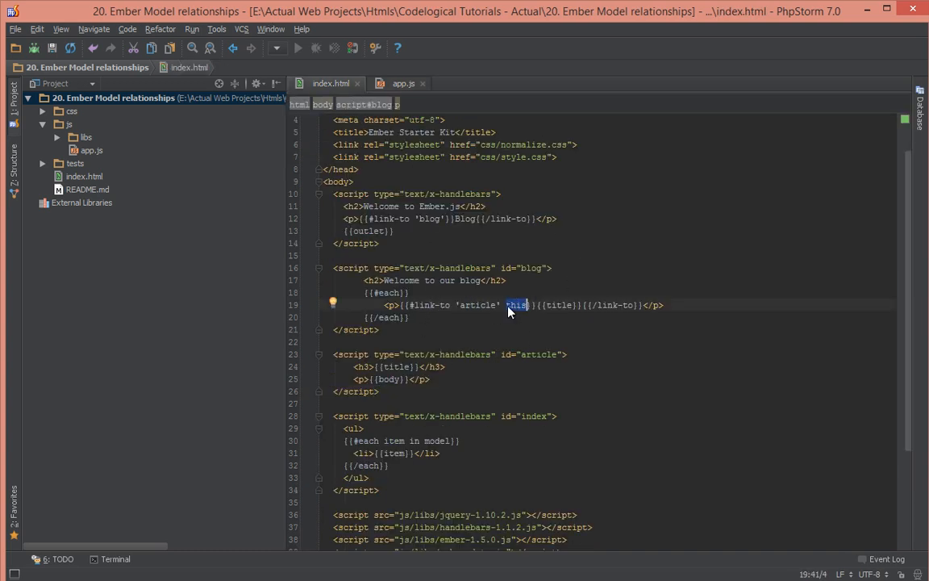
{"action": "left_click", "coordinate": [403, 83]}
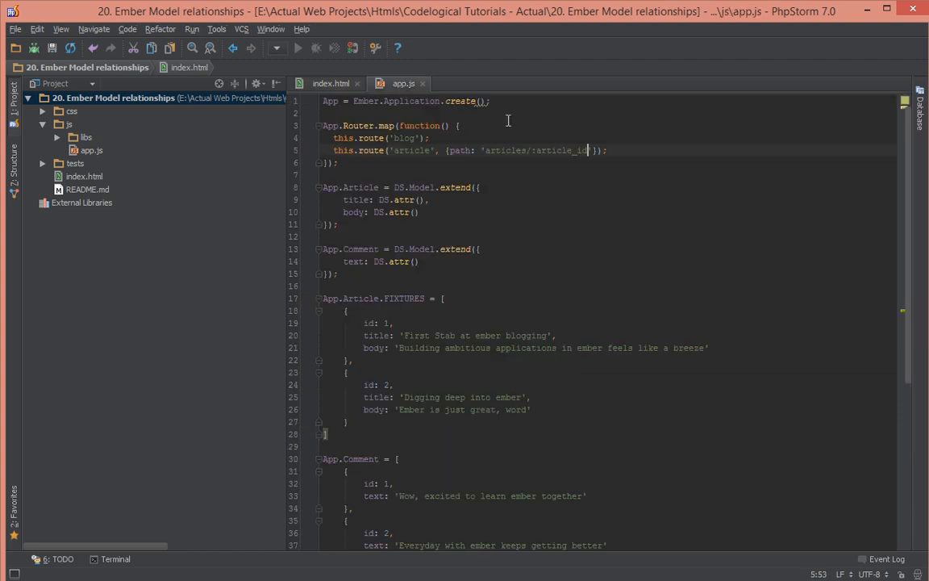
{"action": "double_click", "coordinate": [560, 150]}
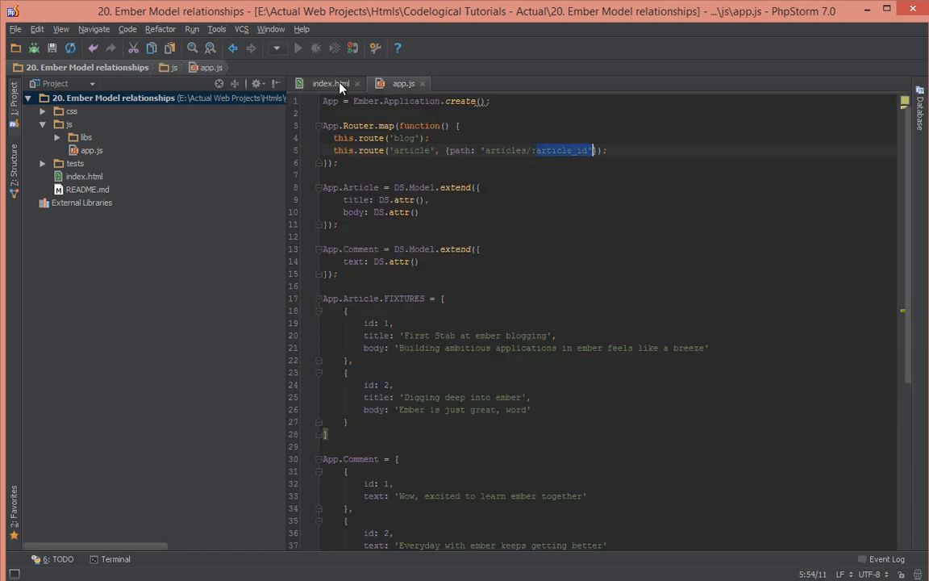
{"action": "left_click", "coordinate": [330, 83]}
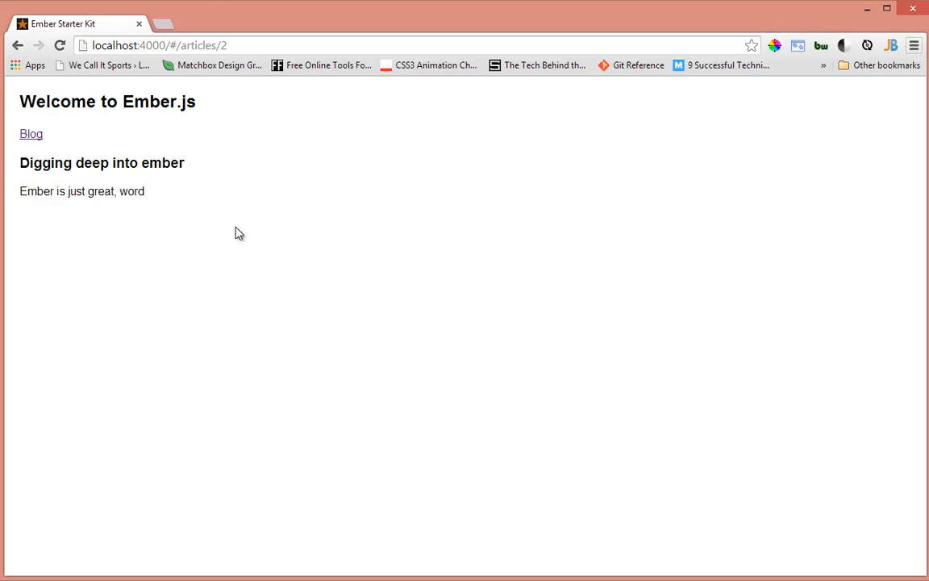
{"action": "left_click", "coordinate": [159, 45]}
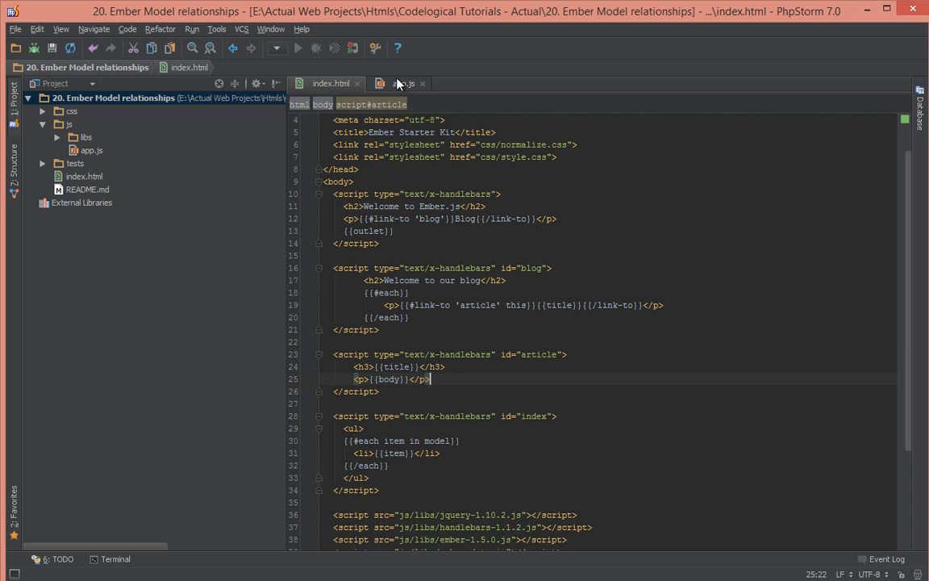
{"action": "left_click", "coordinate": [404, 83]}
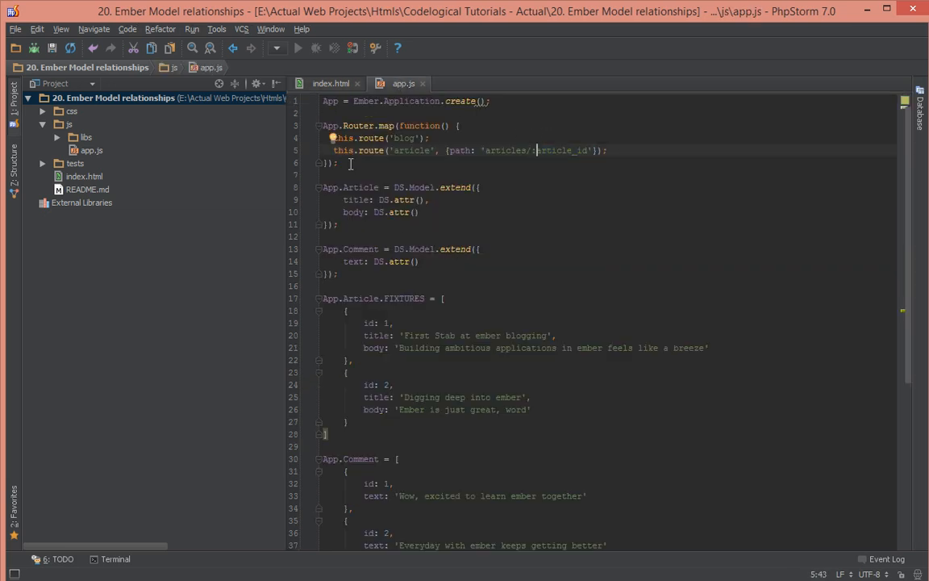
{"action": "type", "text": "App.Ar"}
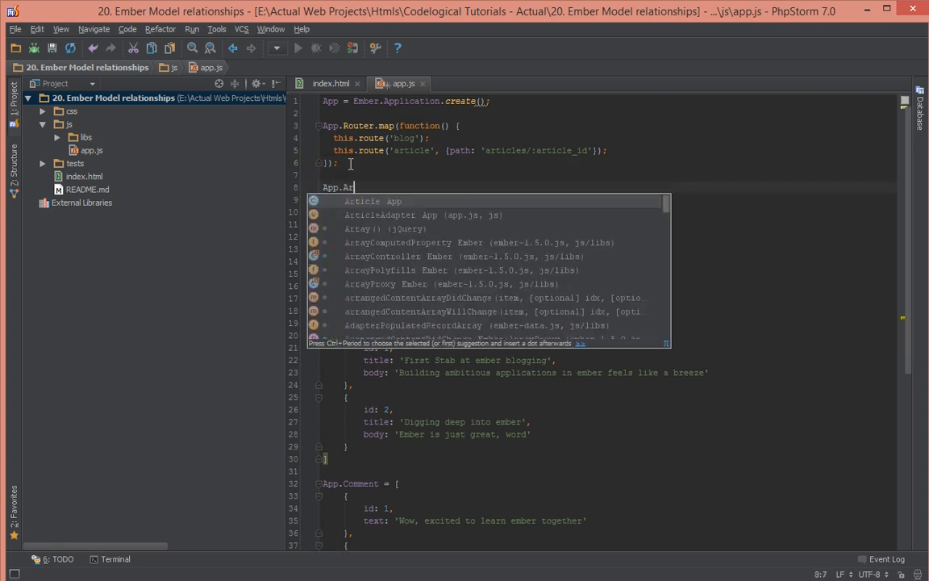
{"action": "type", "text": "ticleR"}
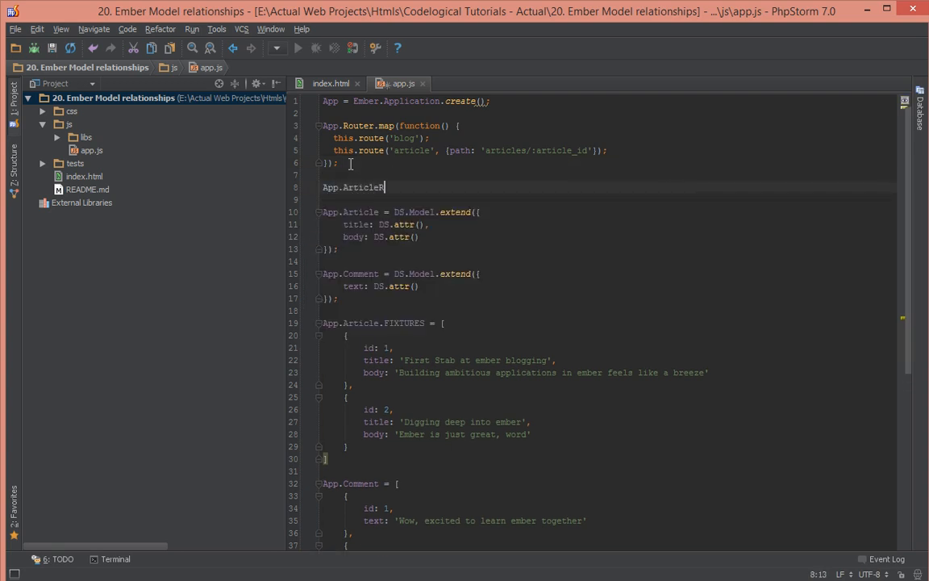
{"action": "type", "text": "oute"}
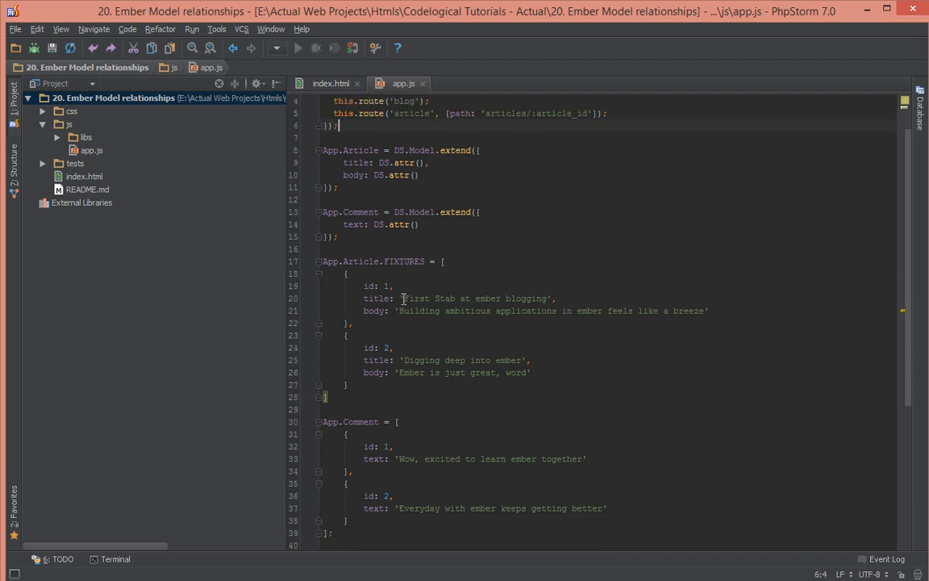
{"action": "mouse_move", "coordinate": [738, 312]}
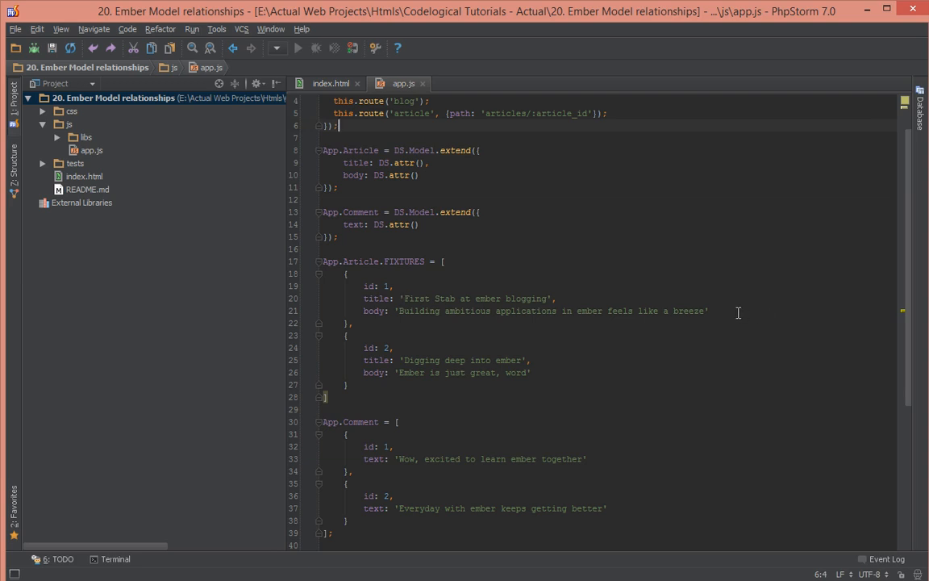
{"action": "mouse_move", "coordinate": [443, 174]}
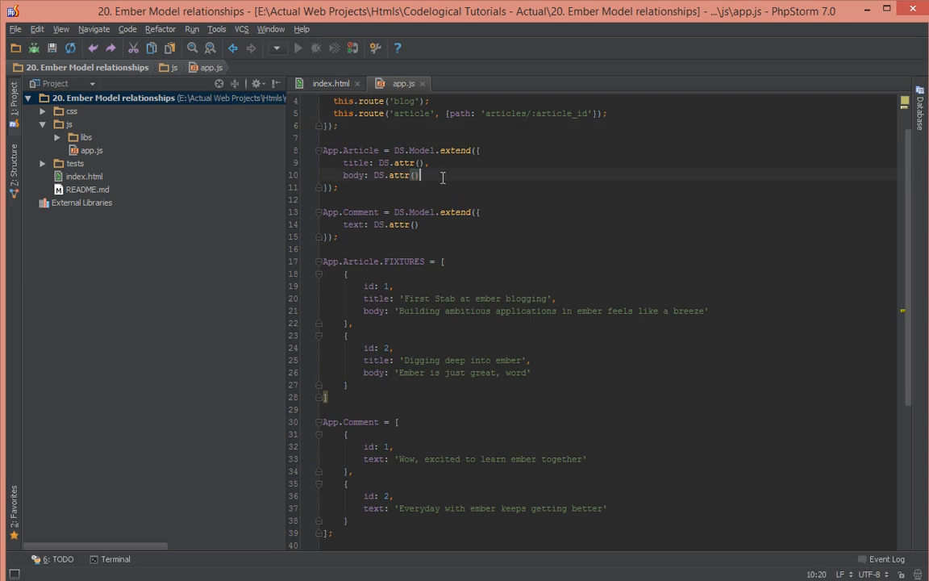
Add comments: DS.hasMany('comment') to App.Article and a comma after Comment's text attribute.
{"action": "type", "text": ","}
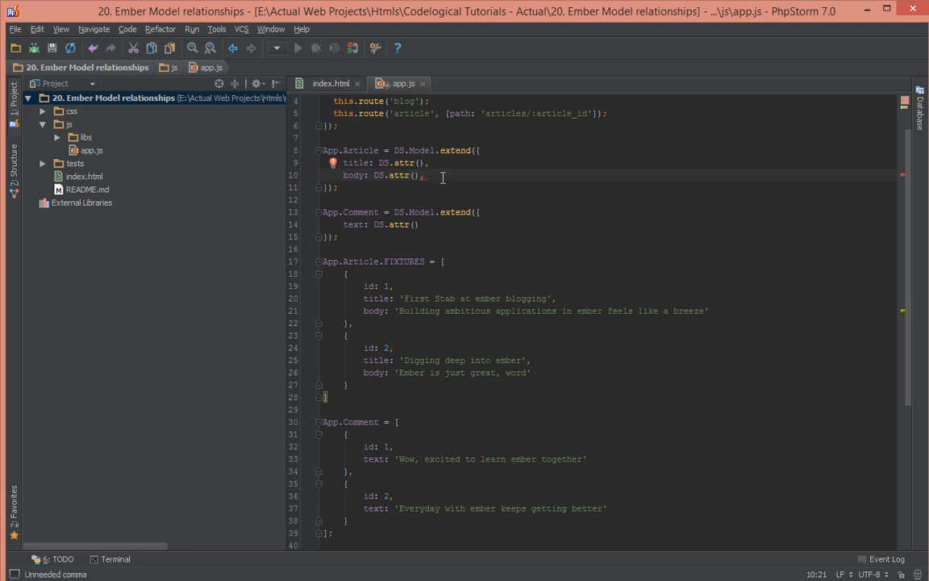
{"action": "type", "text": "comme"}
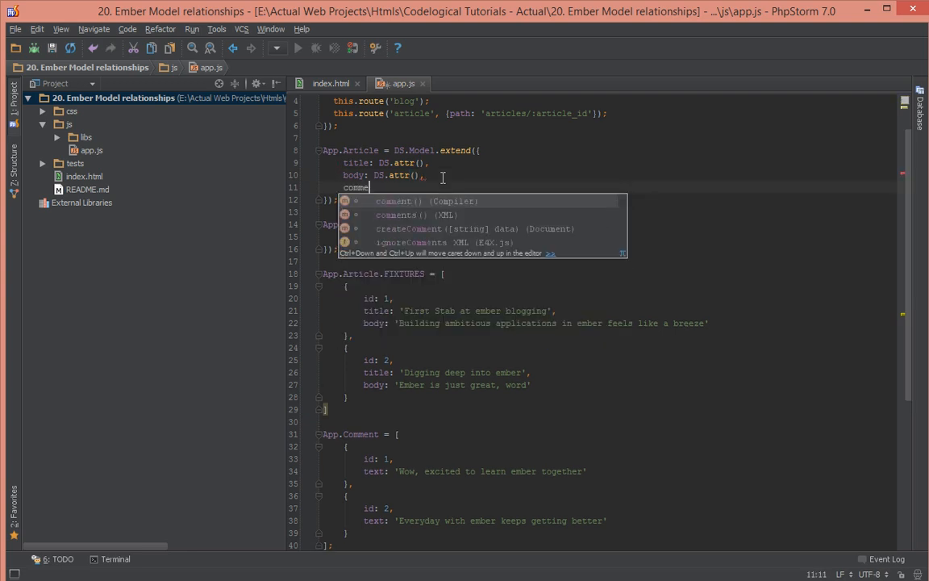
{"action": "type", "text": "nt:"}
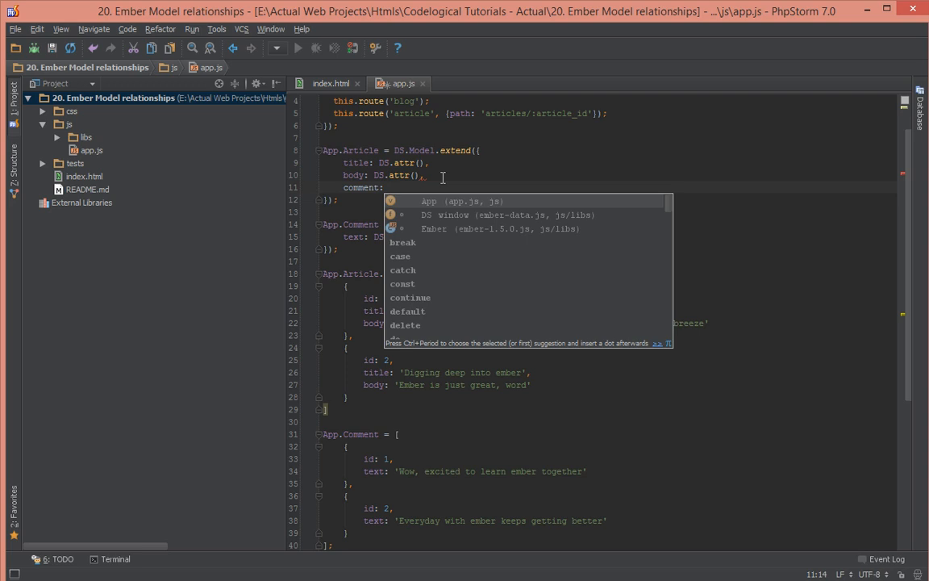
{"action": "type", "text": "DS.h"}
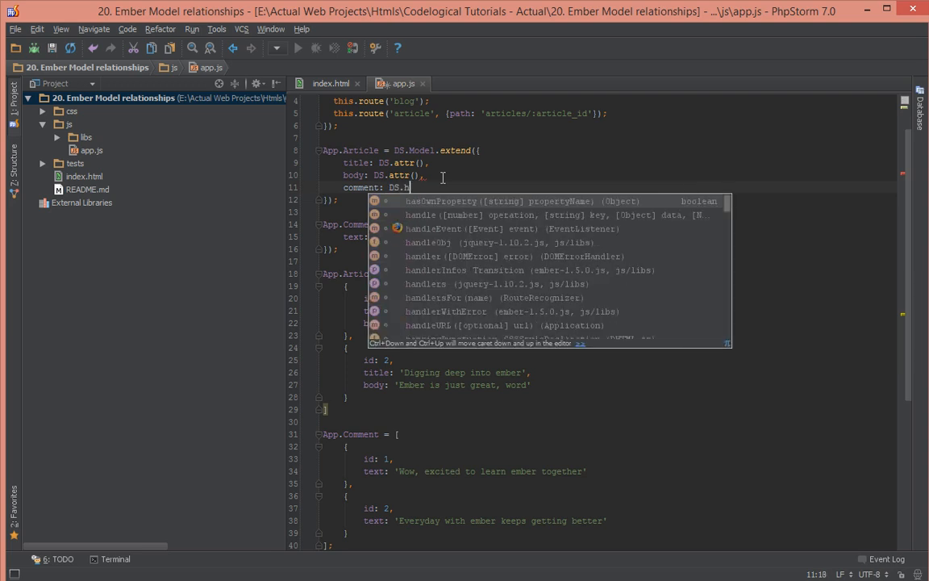
{"action": "type", "text": "asMany()"}
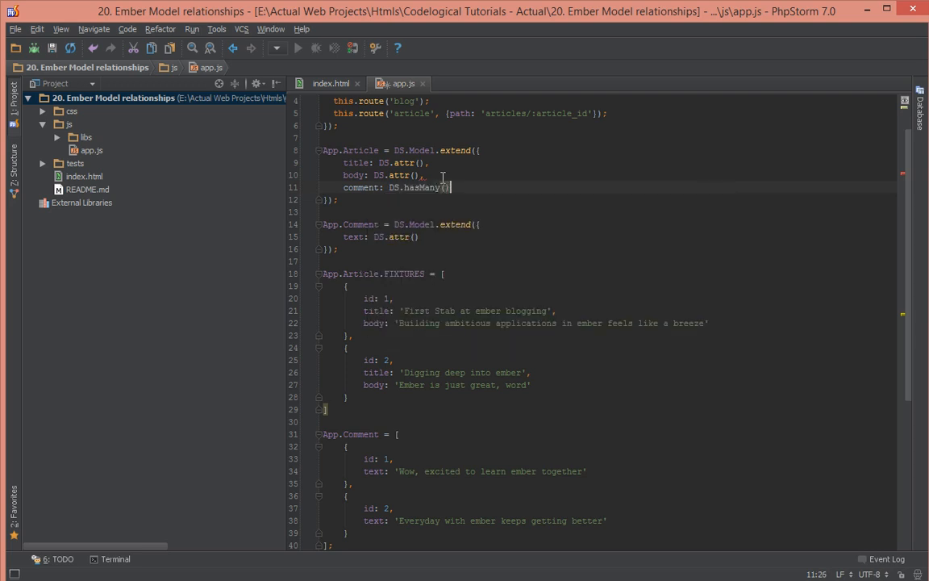
{"action": "type", "text": "'"}
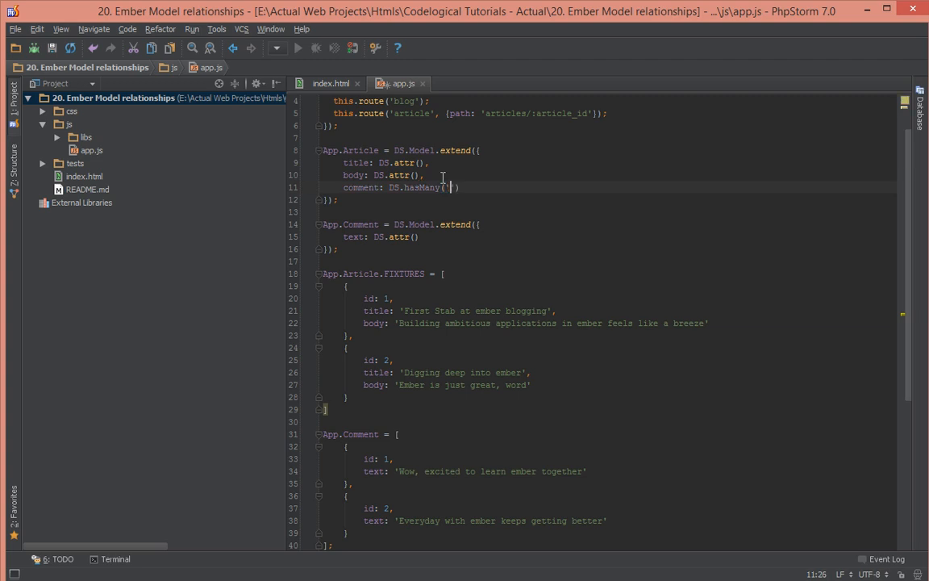
{"action": "type", "text": "comment"}
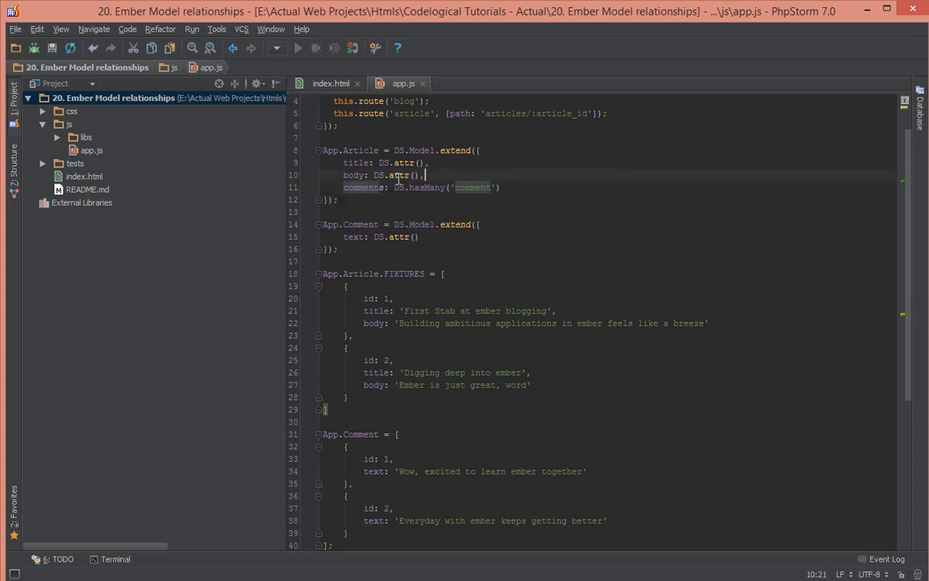
{"action": "double_click", "coordinate": [363, 188]}
{"action": "type", "text": ","}
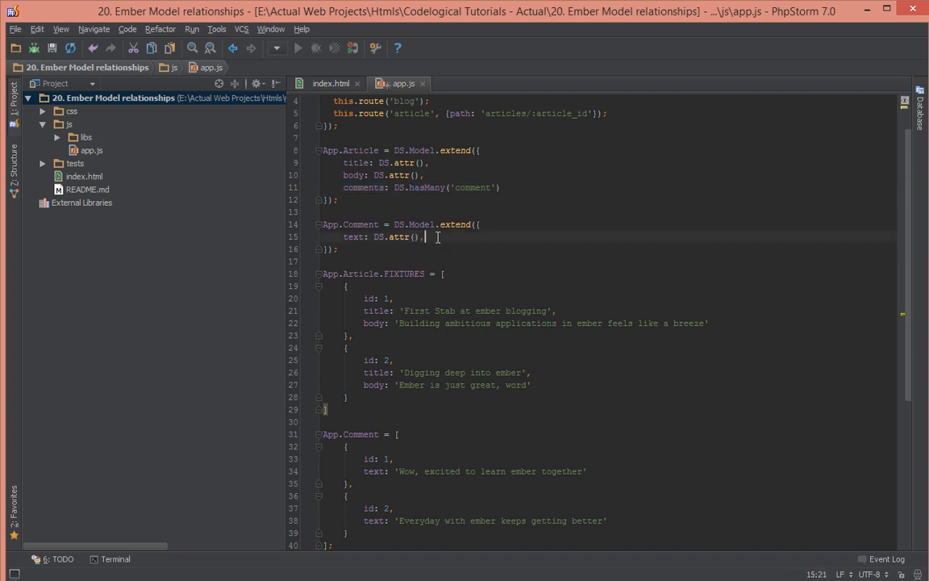
Add article: DS.belongsTo('article') to App.Comment via autocomplete.
{"action": "type", "text": "article"}
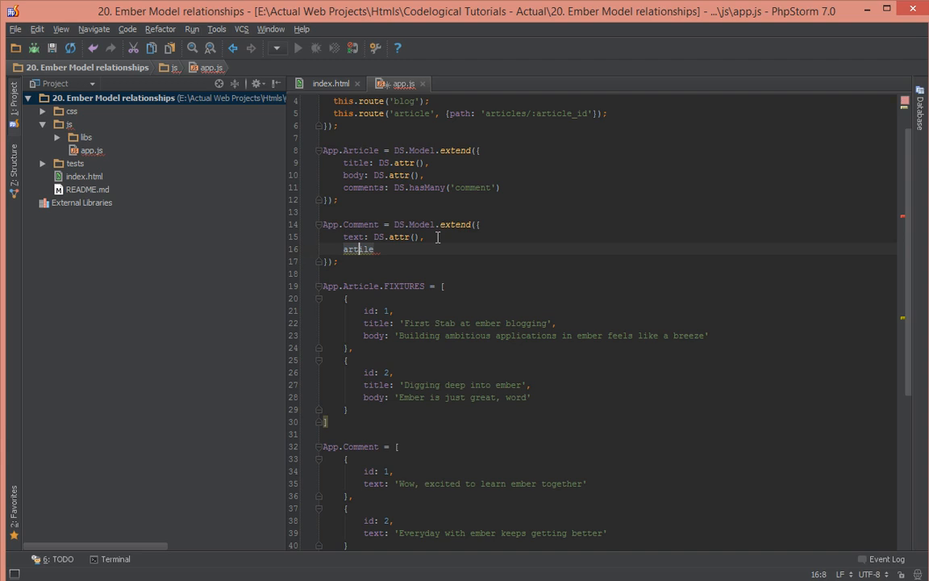
{"action": "type", "text": ": DS.belngs"}
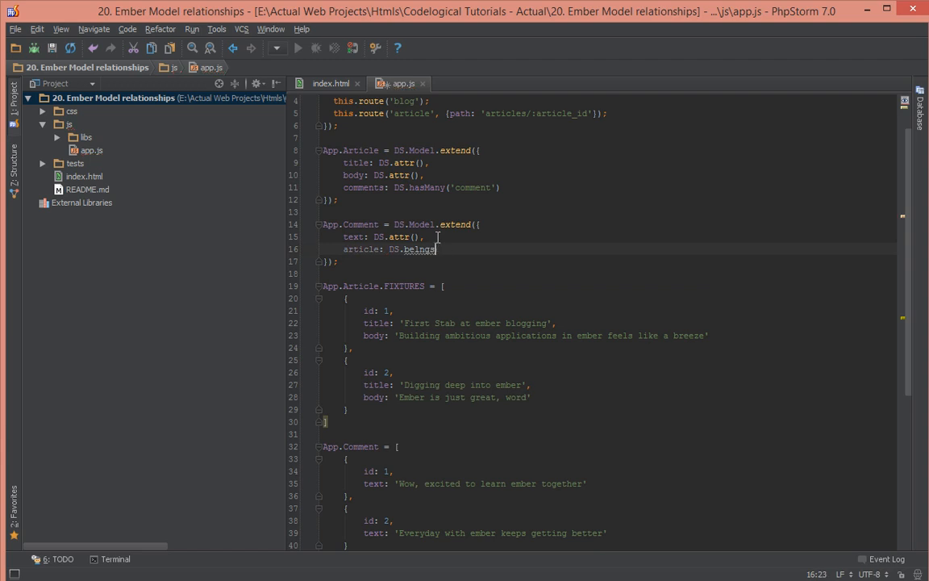
{"action": "type", "text": "g"}
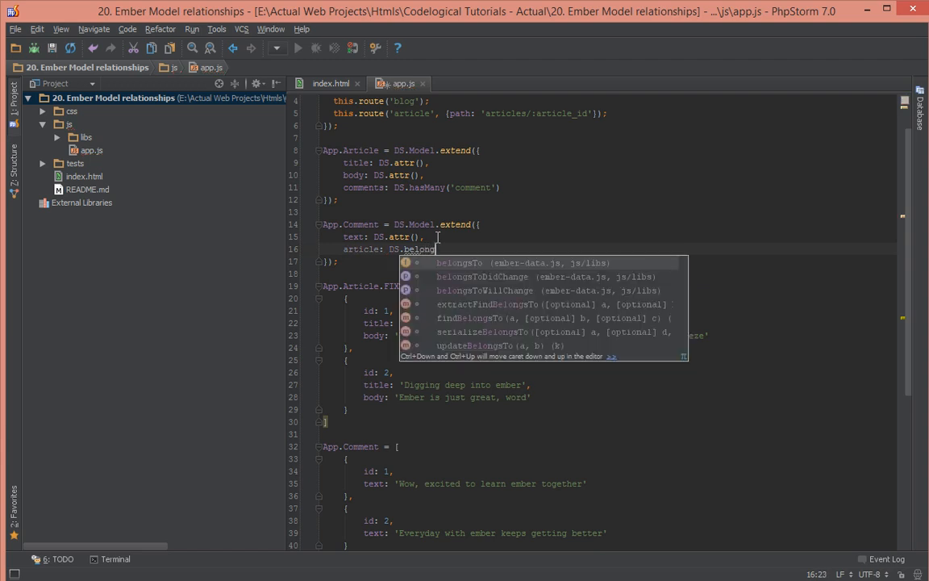
{"action": "left_click", "coordinate": [459, 262]}
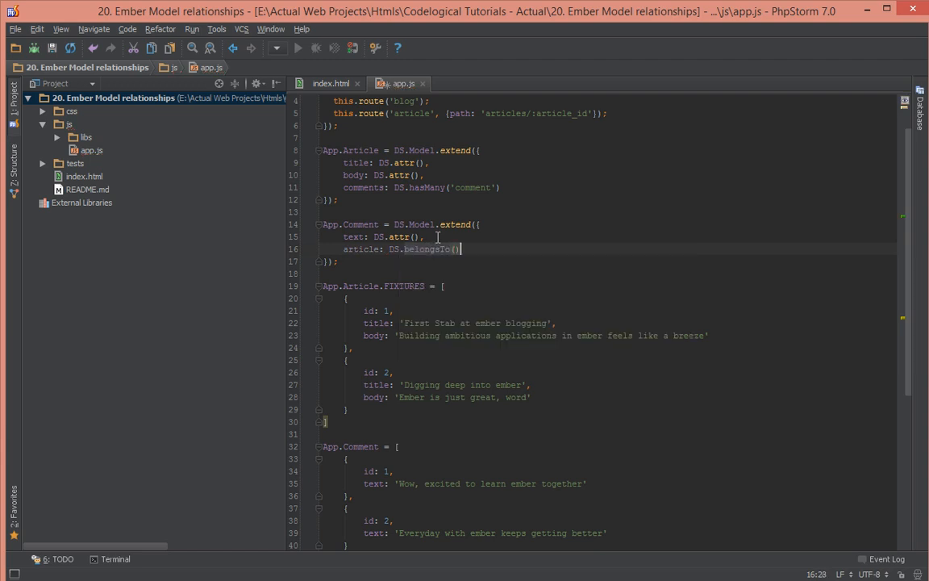
{"action": "type", "text": "'a"}
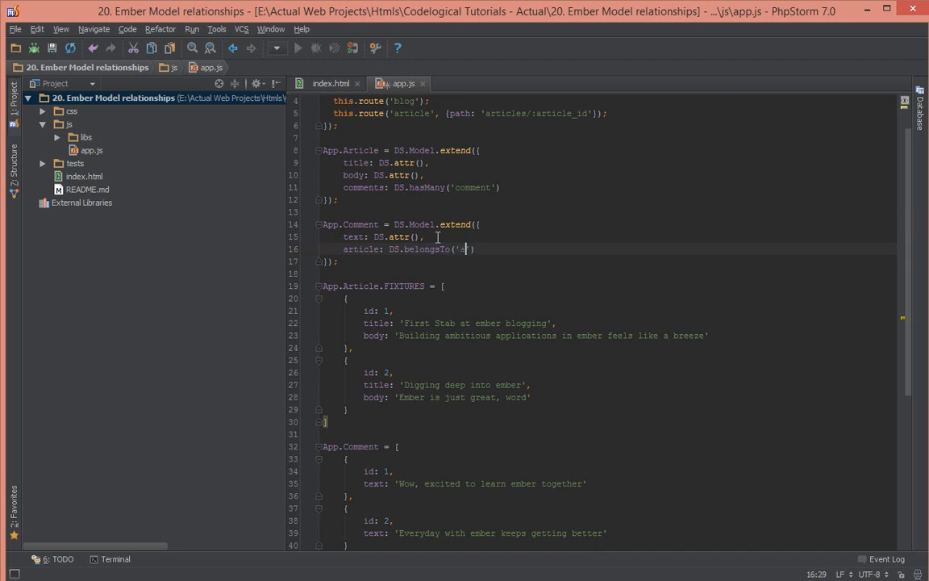
{"action": "type", "text": "art"}
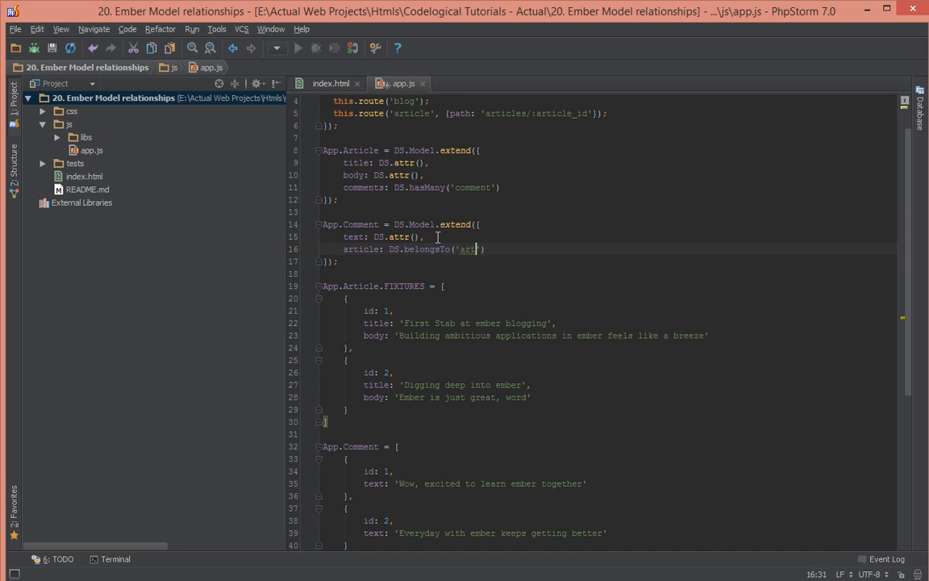
{"action": "type", "text": "icle"}
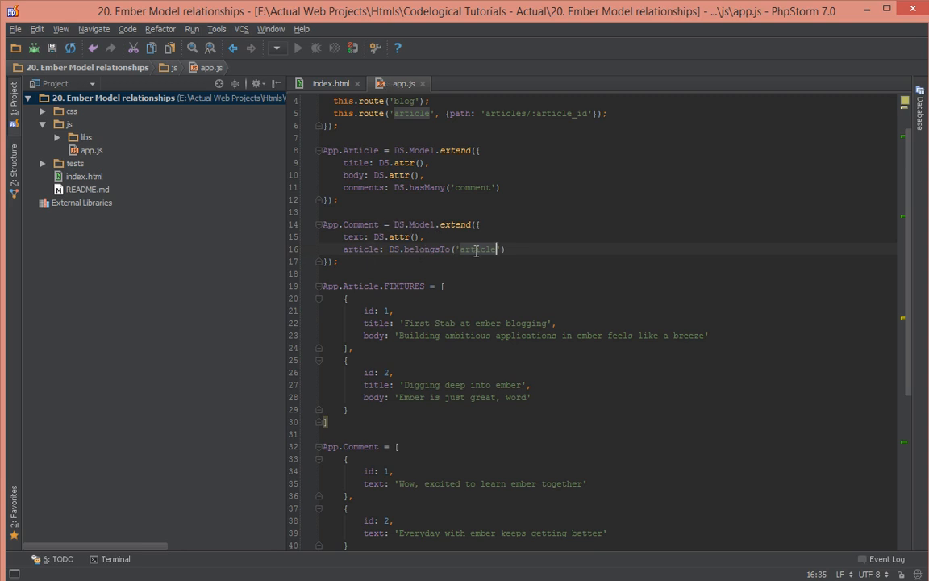
{"action": "scroll", "scroll_direction": "down", "scroll_amount": 3}
{"action": "type", "text": ","}
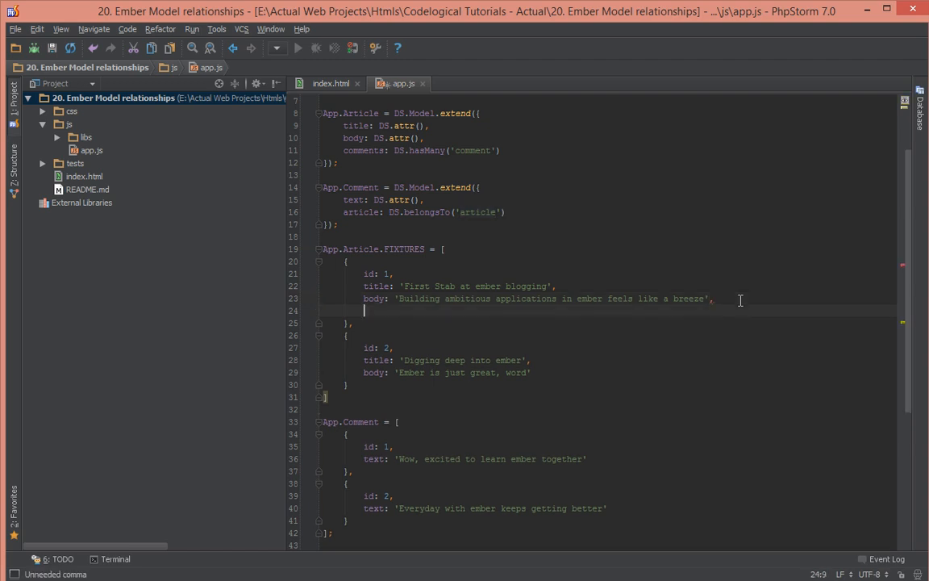
Add comments: [2] to article fixture 1 and comments: [1] to article fixture 2.
{"action": "scroll", "scroll_direction": "down", "scroll_amount": 3}
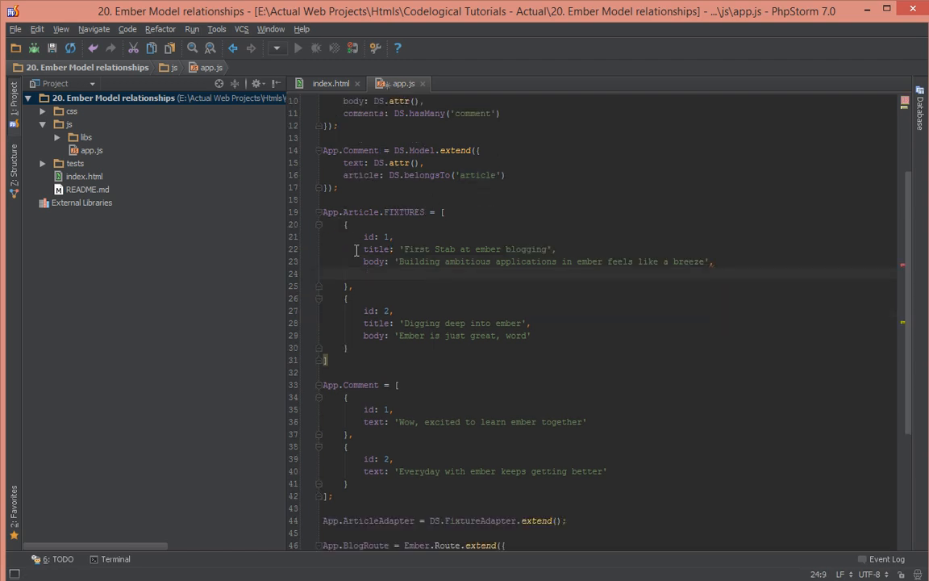
{"action": "type", "text": "comments:"}
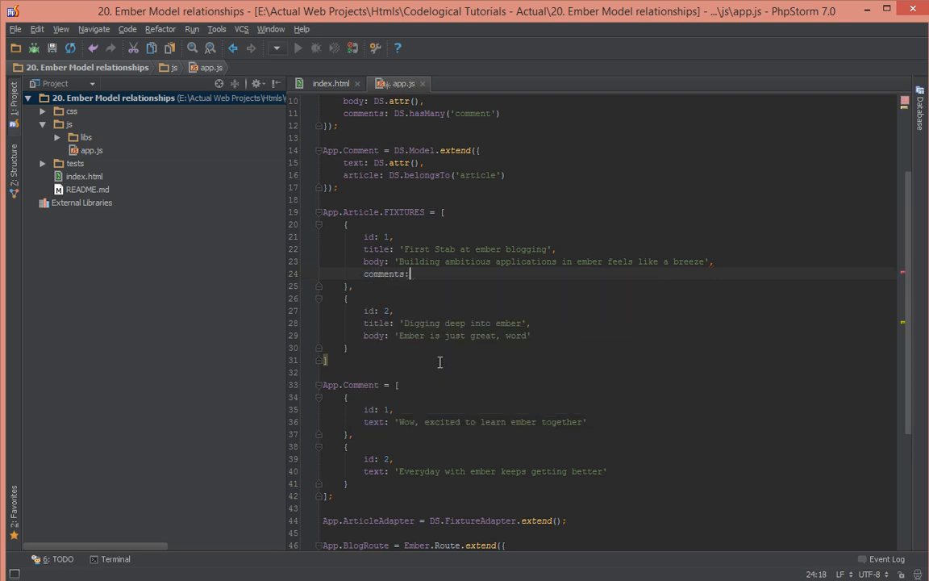
{"action": "type", "text": "["}
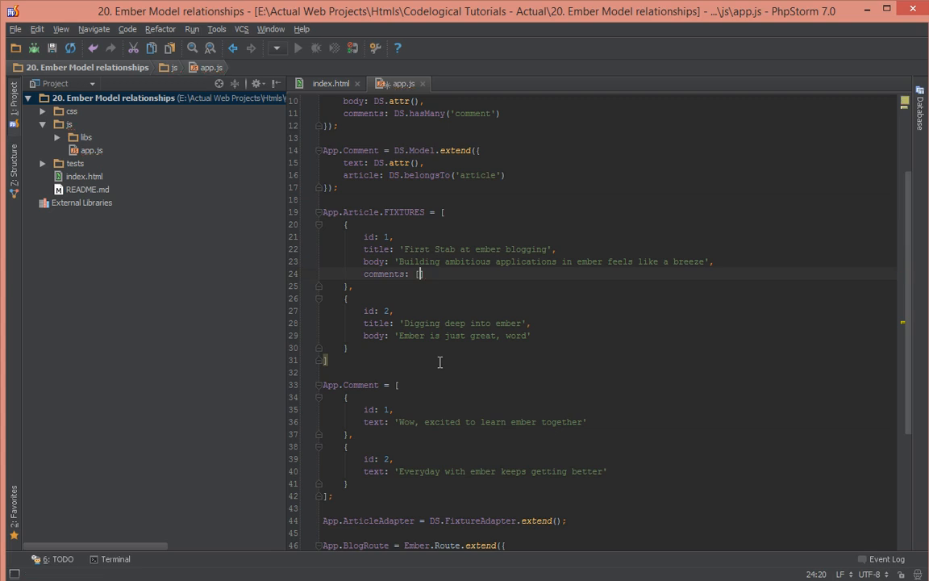
{"action": "scroll", "scroll_direction": "down", "scroll_amount": 3}
{"action": "type", "text": ","}
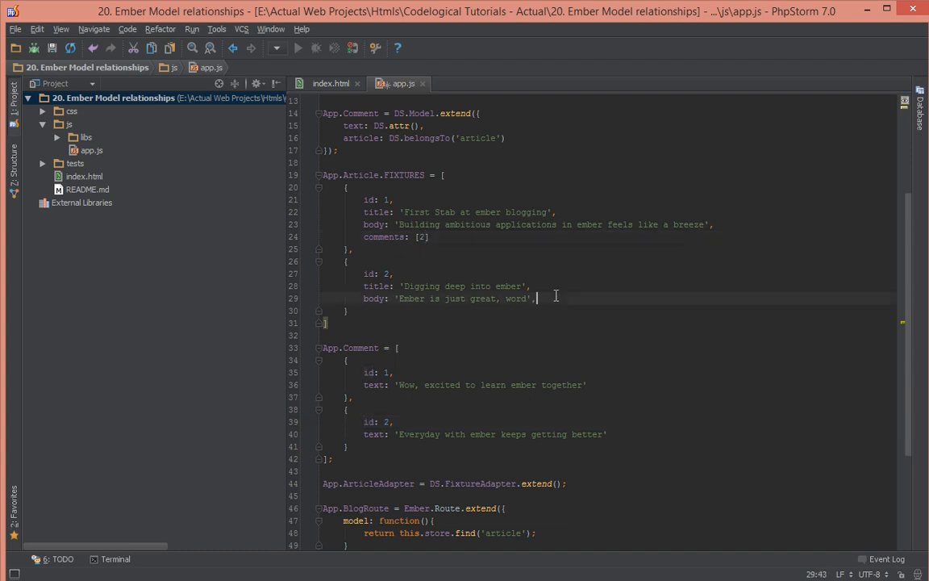
{"action": "key", "text": "Enter"}
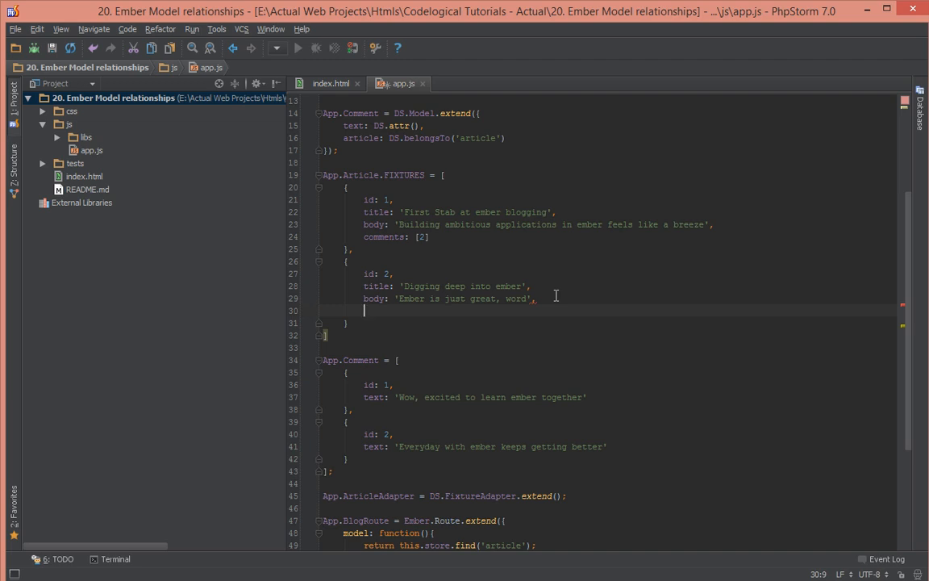
{"action": "type", "text": "comments: ["}
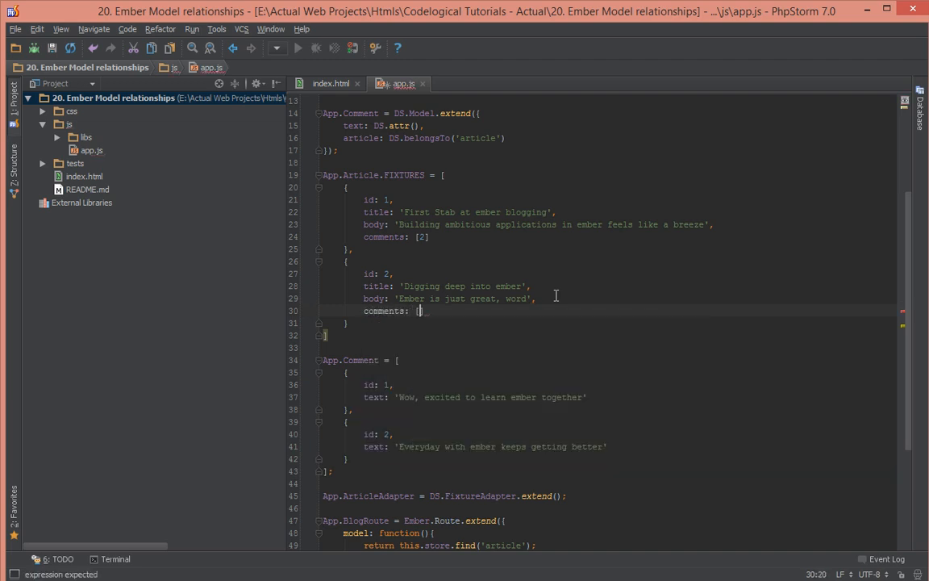
{"action": "type", "text": "1"}
{"action": "type", "text": "text: '"}
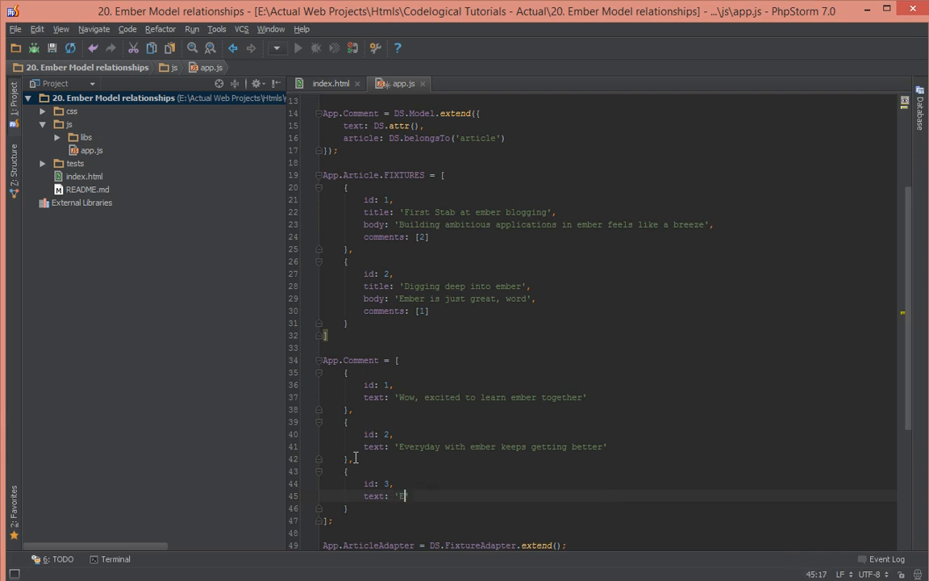
Give comment fixture 3 the text 'Ember is awesome' and set article 2's comments to [1, 3].
{"action": "type", "text": "Ember is awes"}
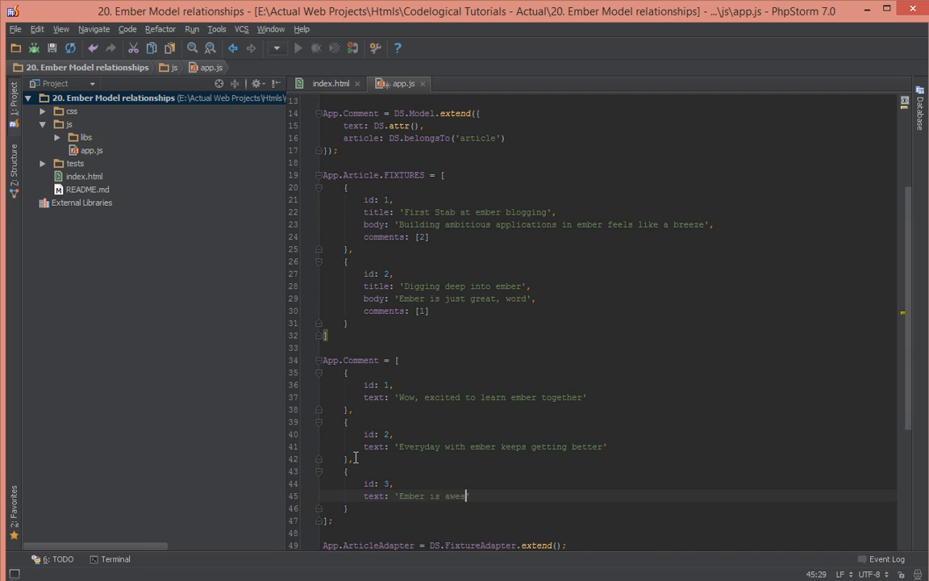
{"action": "type", "text": "ome'"}
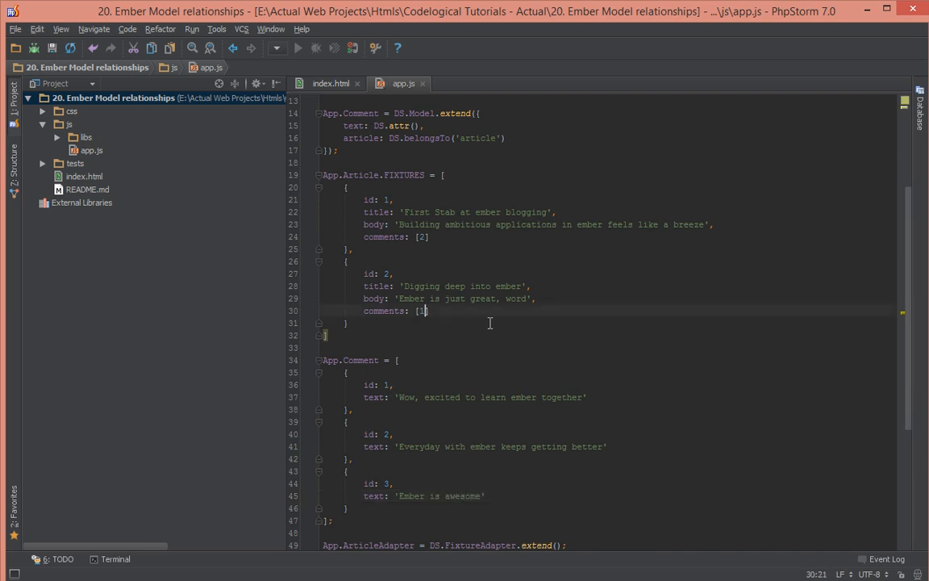
{"action": "type", "text": ","}
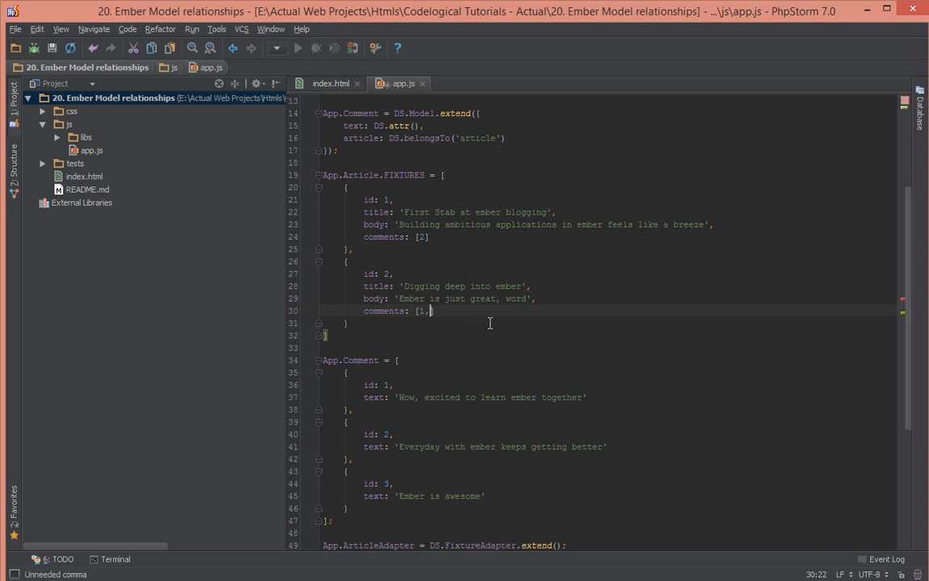
{"action": "type", "text": "3"}
{"action": "left_click", "coordinate": [475, 397]}
{"action": "type", "text": ","}
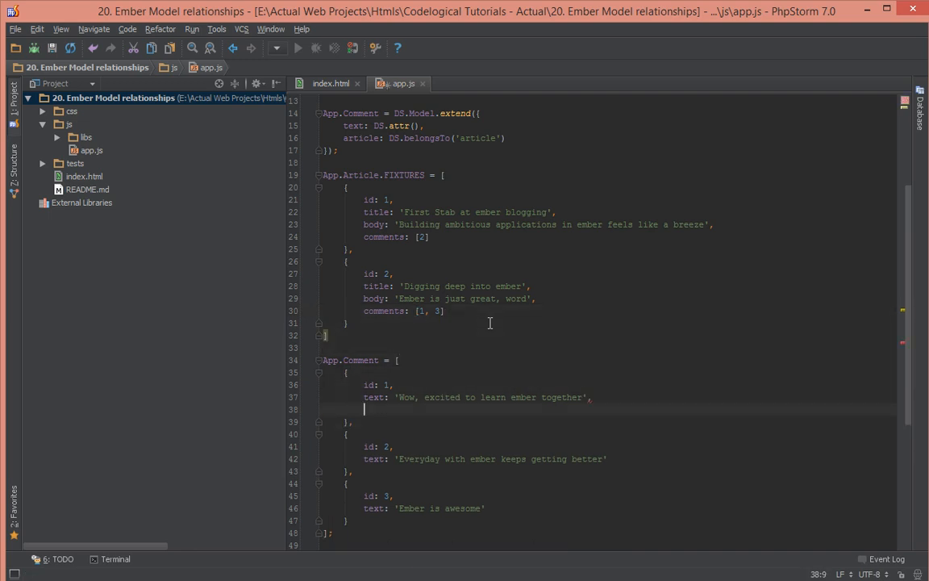
Add article: 2, article: 1 and article: 2 to the three comment fixtures.
{"action": "type", "text": "article: [2"}
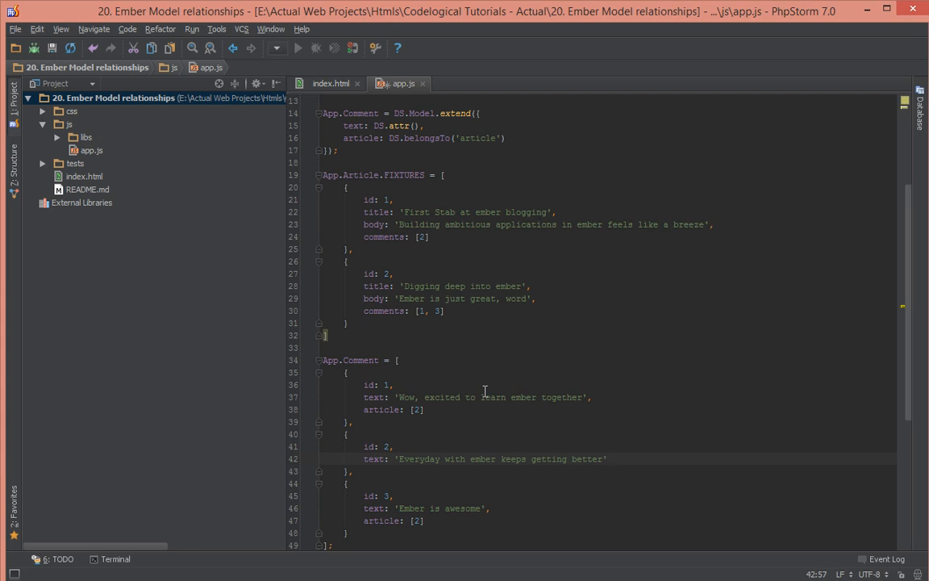
{"action": "type", "text": "article: [1"}
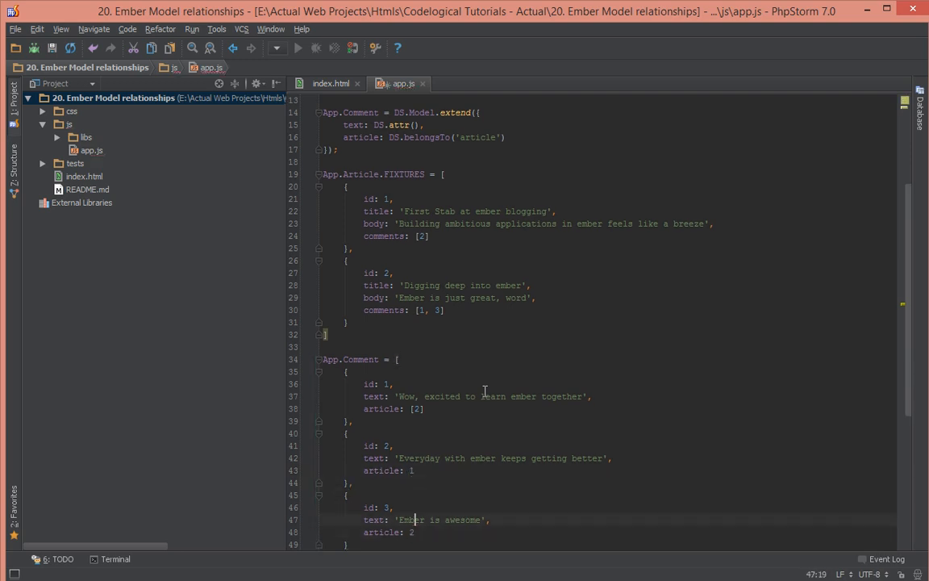
{"action": "left_click", "coordinate": [415, 409]}
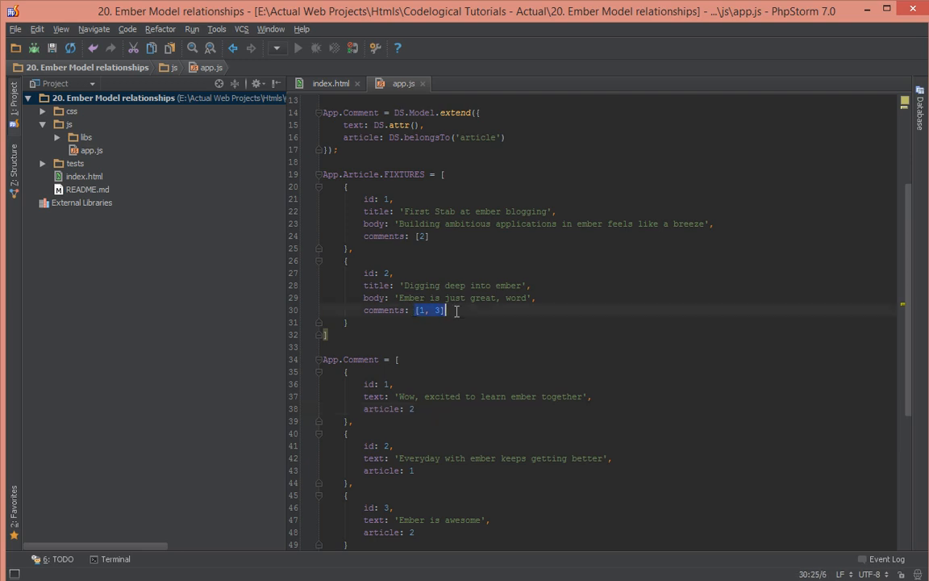
{"action": "mouse_move", "coordinate": [398, 399]}
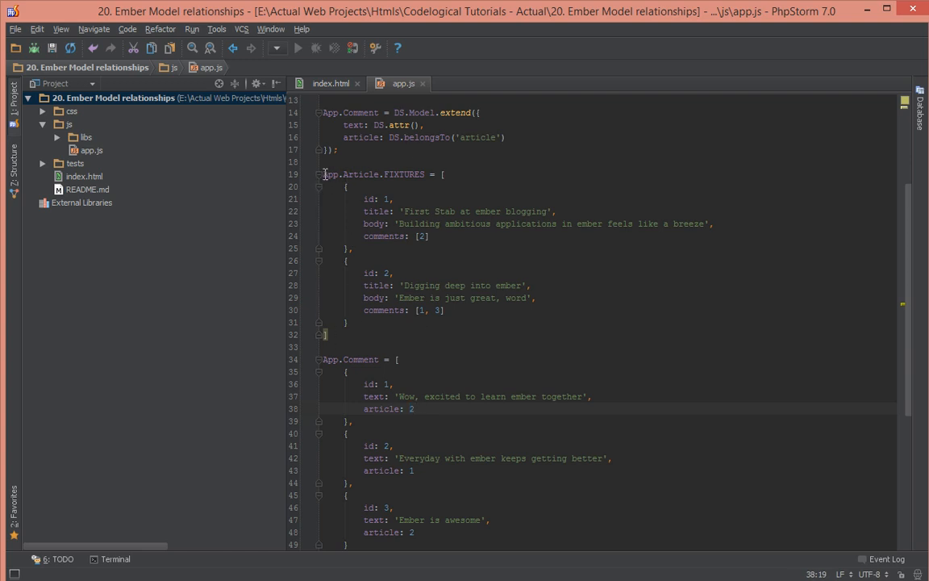
{"action": "left_click_drag", "start_coordinate": [324, 175], "coordinate": [364, 309]}
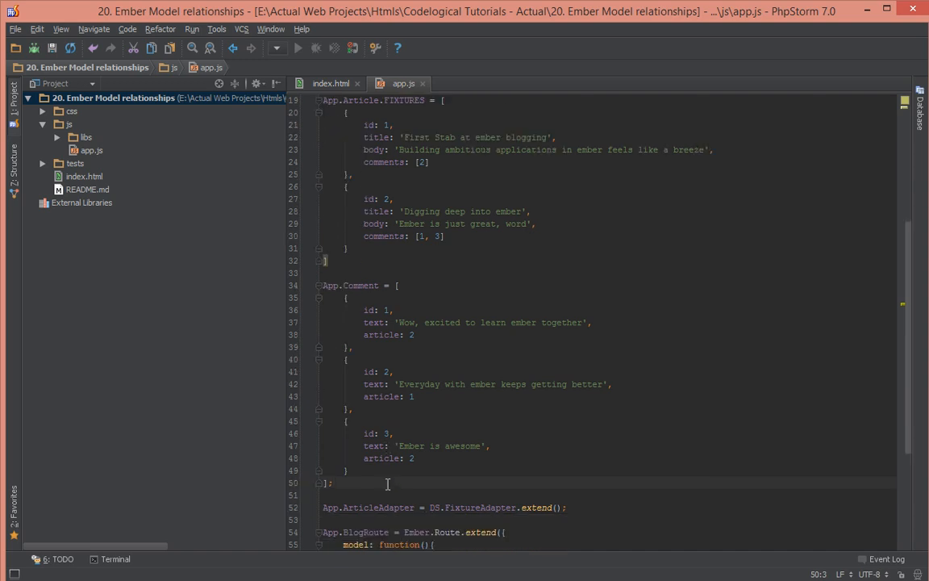
{"action": "scroll", "scroll_direction": "down", "scroll_amount": 3}
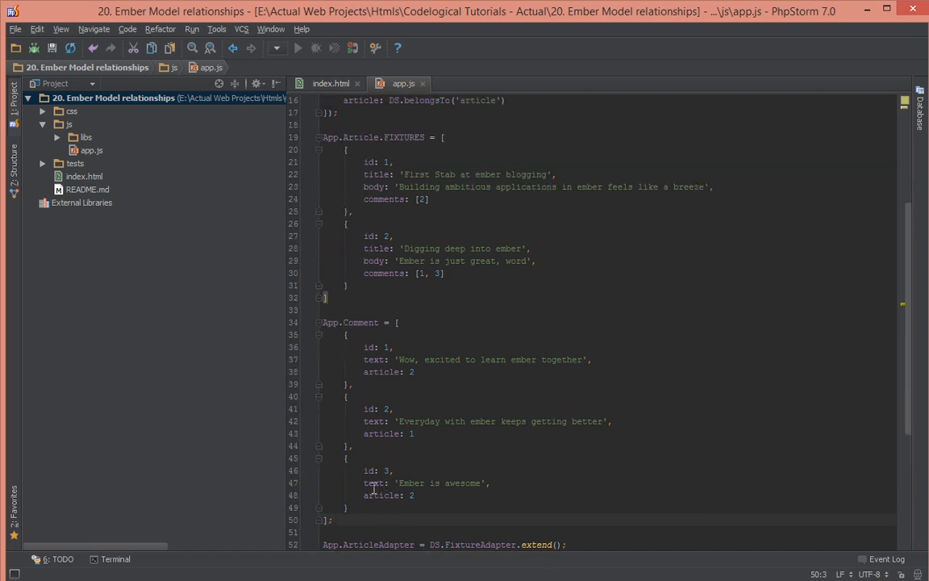
{"action": "mouse_move", "coordinate": [432, 72]}
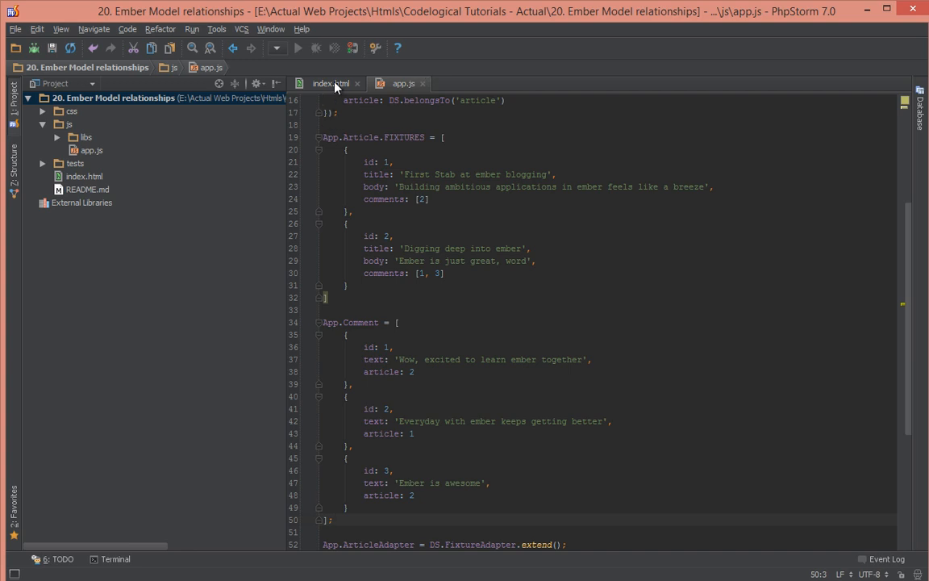
Add a div with an h4 Comments heading and {{#each comments}}{{text}}{{/each}} under the body.
{"action": "left_click", "coordinate": [329, 83]}
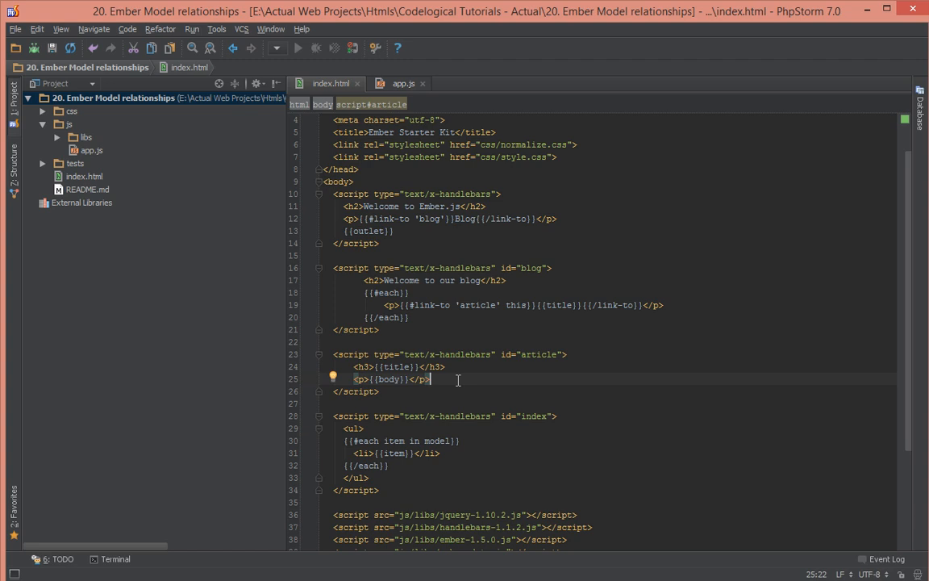
{"action": "type", "text": "<div></div>"}
{"action": "type", "text": "{{#each}}"}
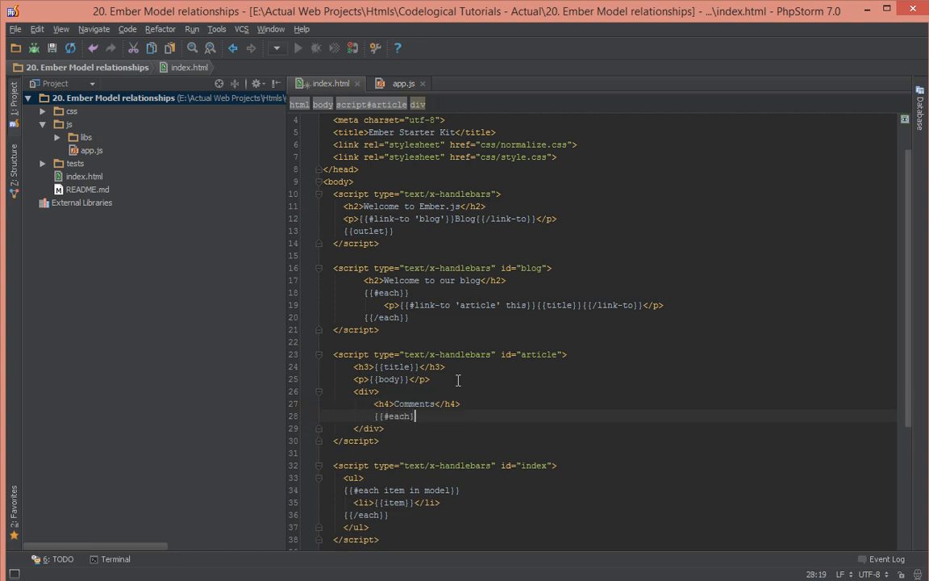
{"action": "key", "text": "Enter"}
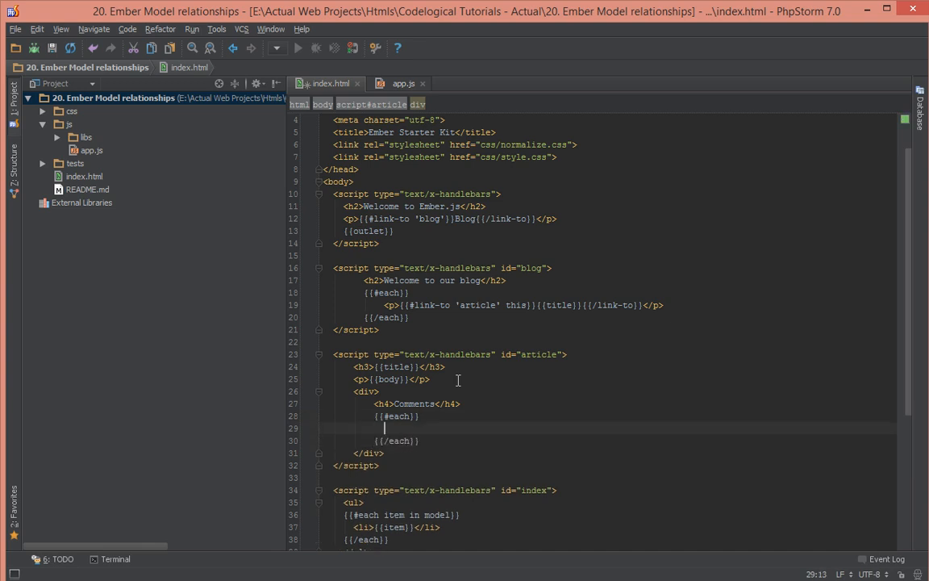
{"action": "type", "text": "comments"}
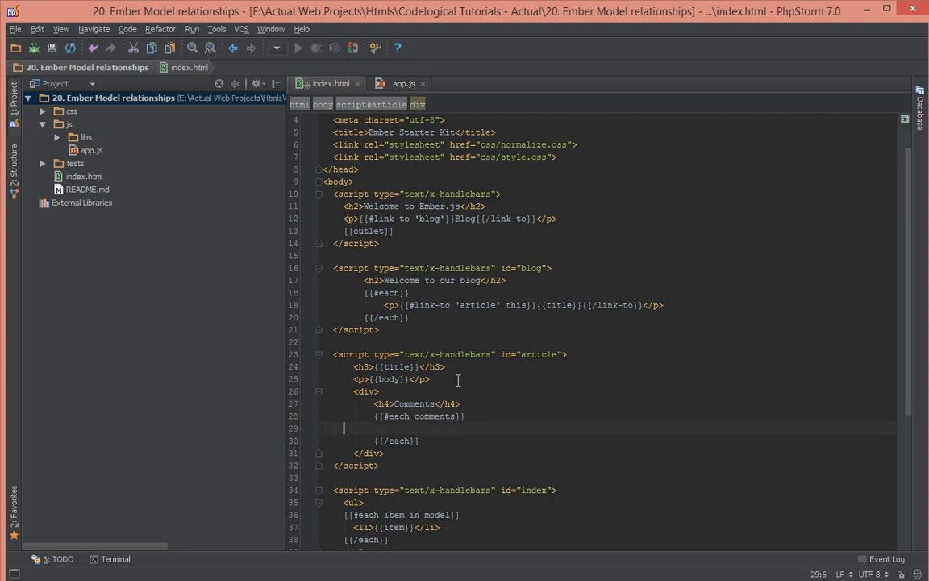
{"action": "left_click", "coordinate": [395, 428]}
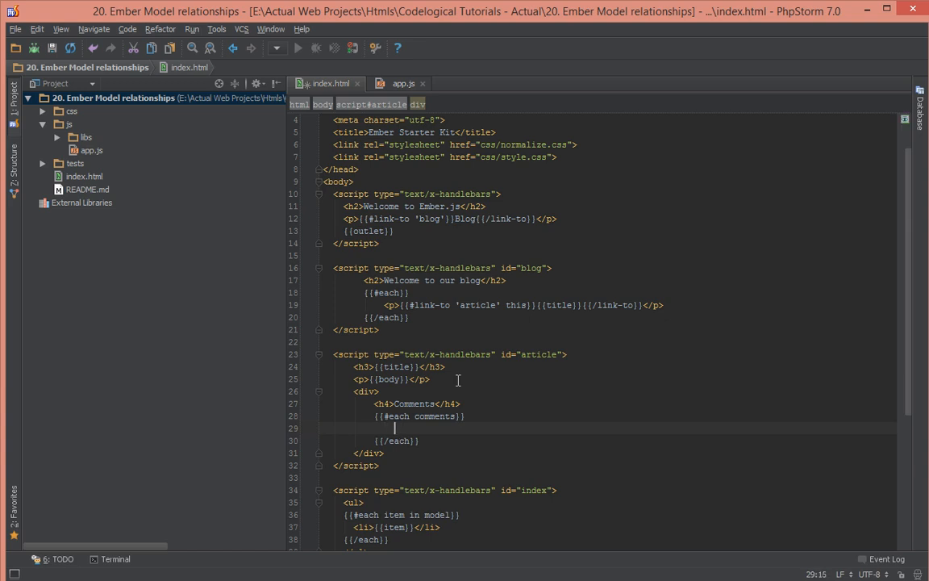
{"action": "left_click", "coordinate": [403, 83]}
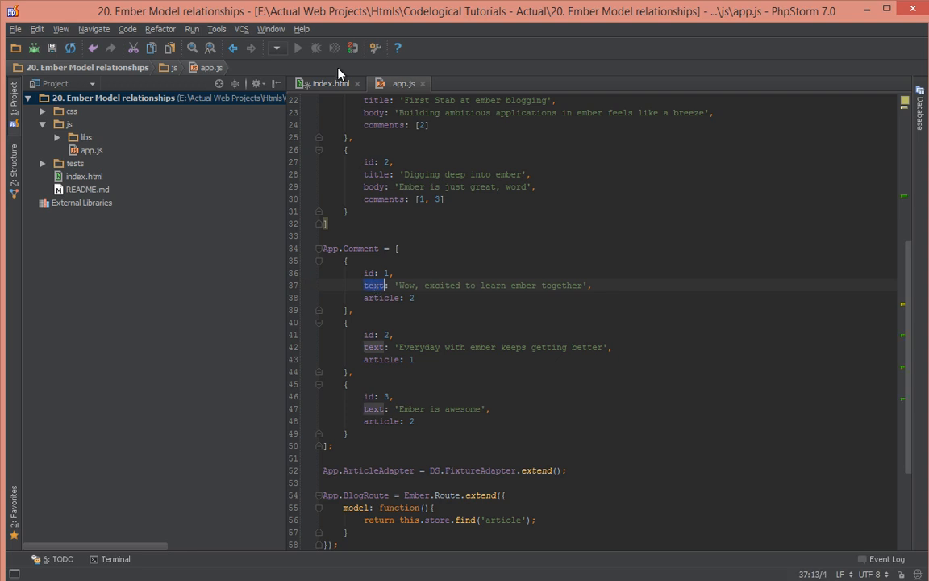
{"action": "left_click", "coordinate": [331, 84]}
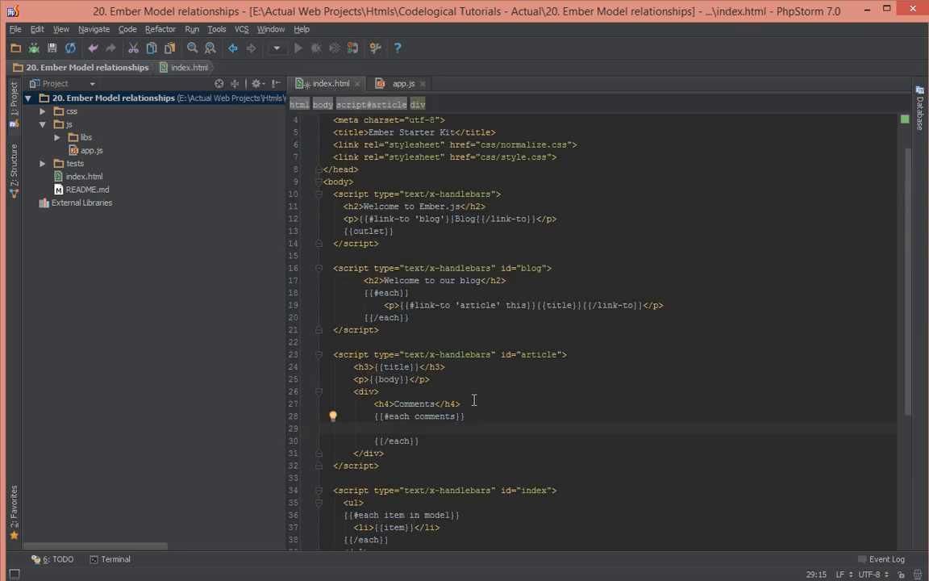
{"action": "type", "text": "{{text}}"}
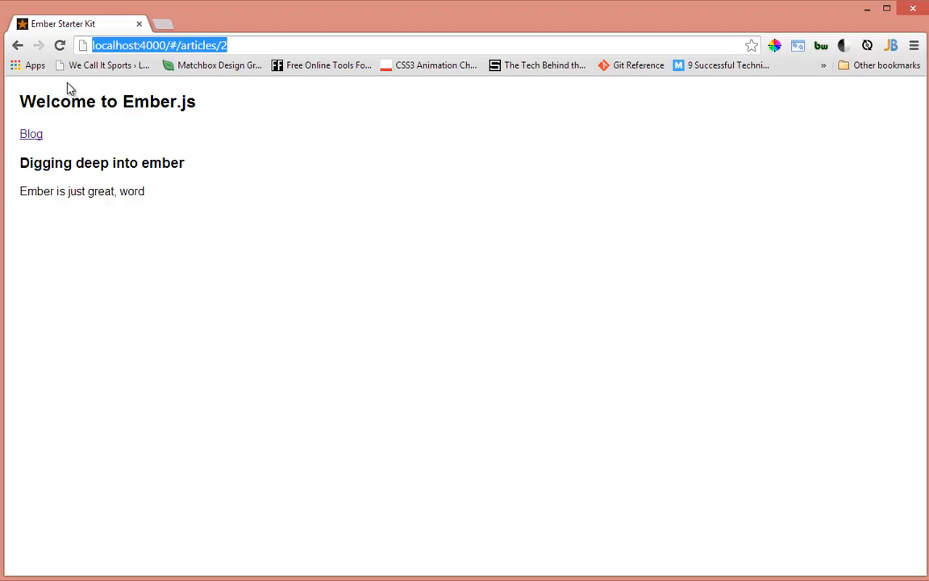
Go from the article page to the blog listing and open the DevTools console with F12.
{"action": "left_click", "coordinate": [188, 45]}
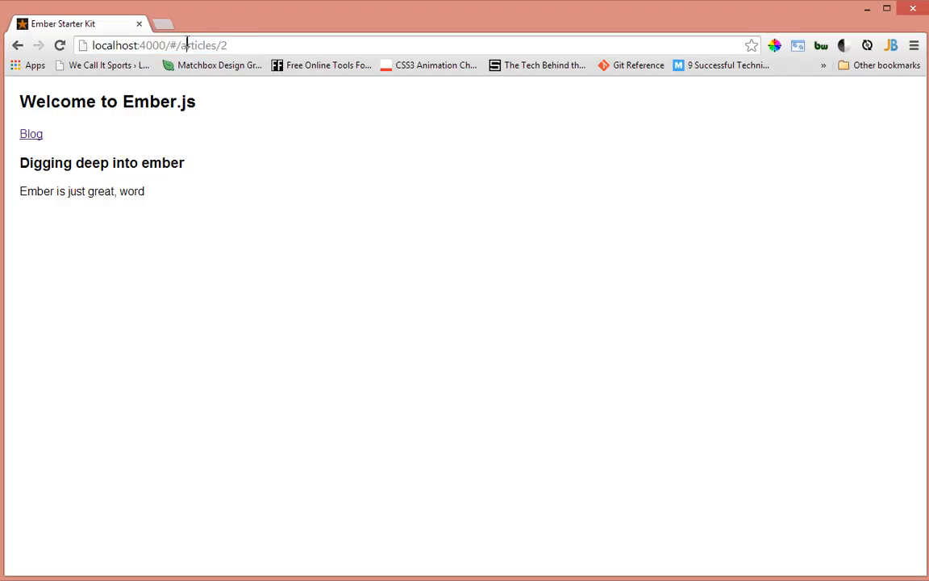
{"action": "double_click", "coordinate": [202, 45]}
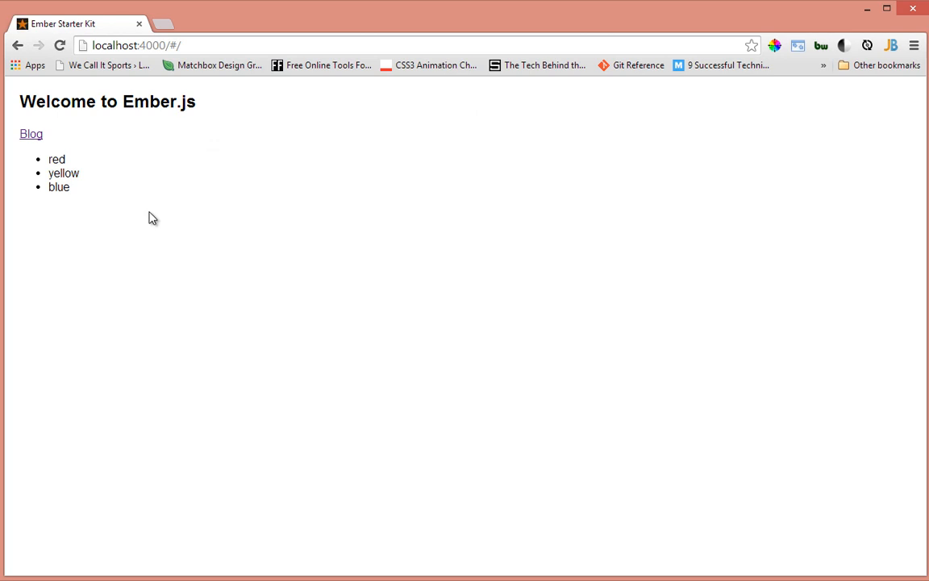
{"action": "left_click", "coordinate": [31, 134]}
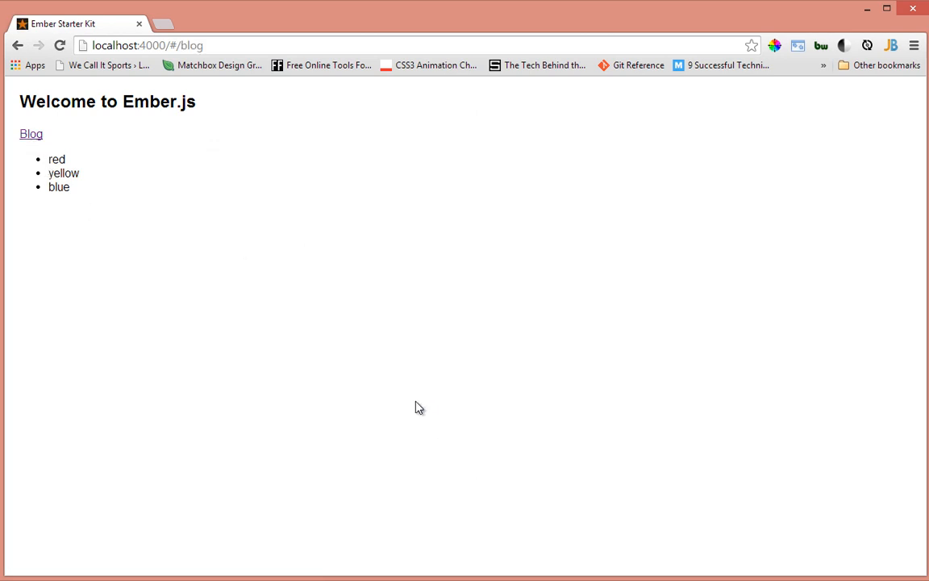
{"action": "key", "text": "F12"}
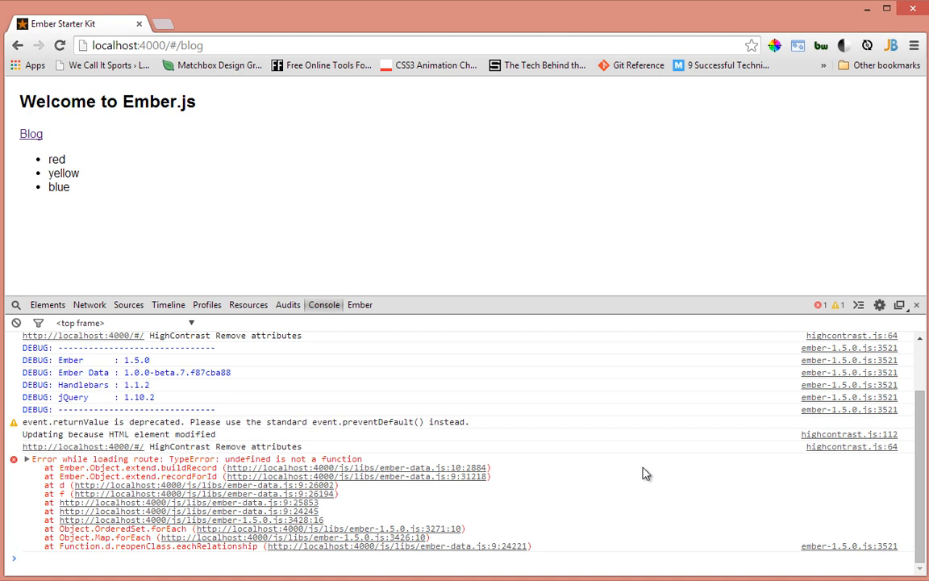
{"action": "mouse_move", "coordinate": [723, 500]}
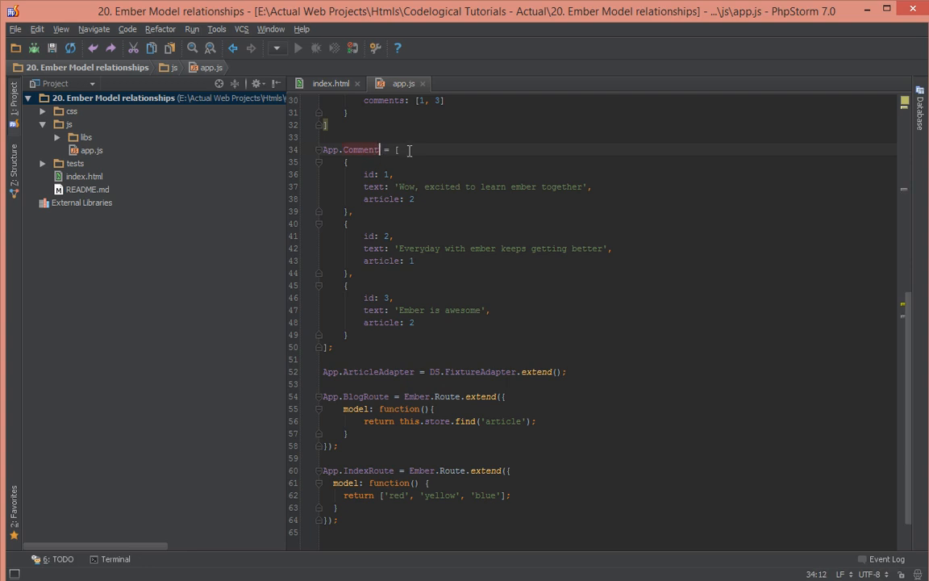
Rename the comment data to App.Comment.FIXTURES and add a CommentAdapter line.
{"action": "type", "text": "FIXT"}
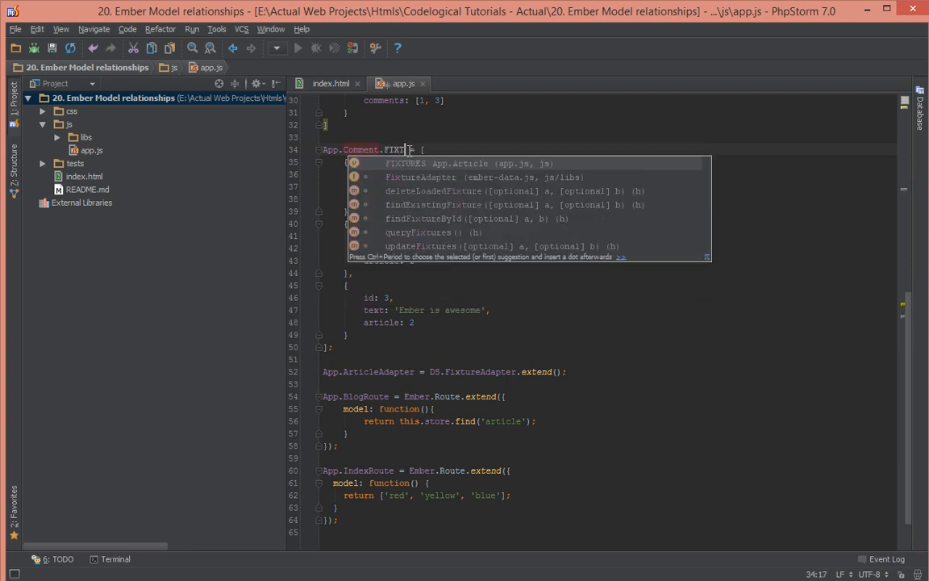
{"action": "key", "text": "Tab"}
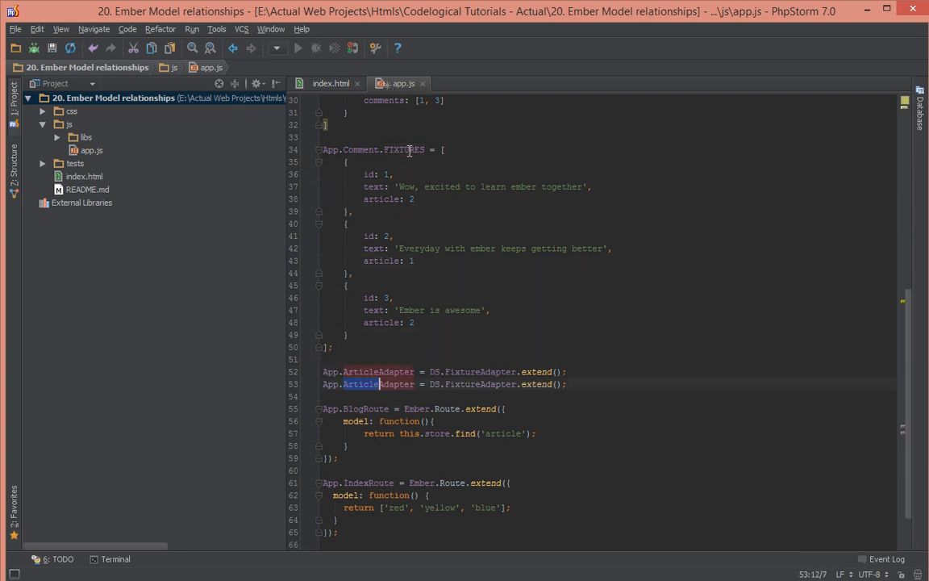
{"action": "type", "text": "Comment"}
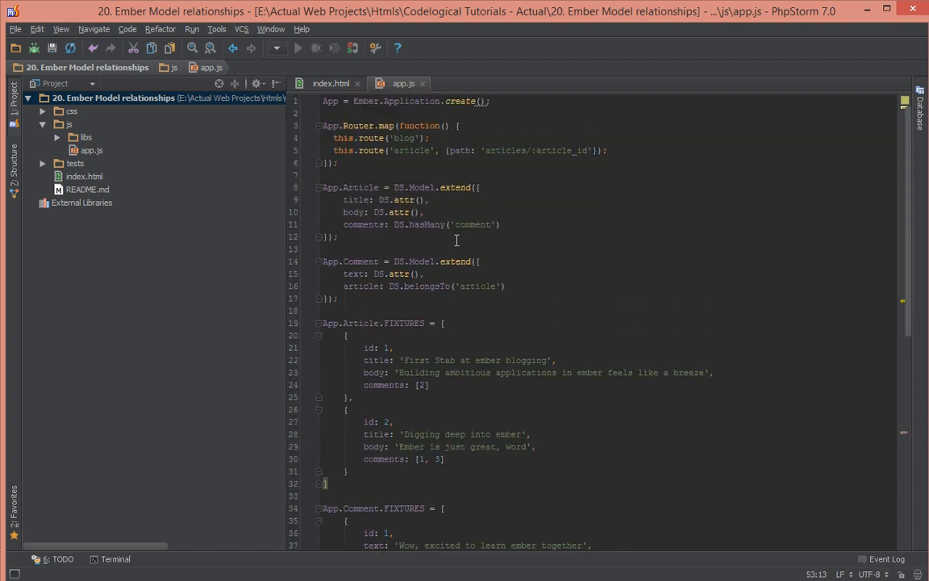
Make the article comments relationship async with DS.hasMany('comment', {async: true}).
{"action": "left_click", "coordinate": [496, 225]}
{"action": "type", "text": ", {"}
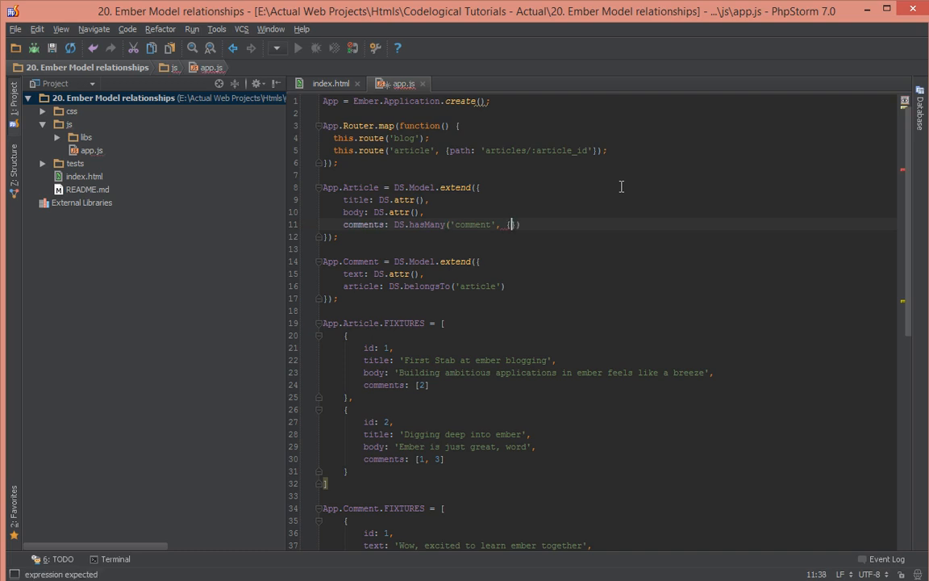
{"action": "type", "text": "async"}
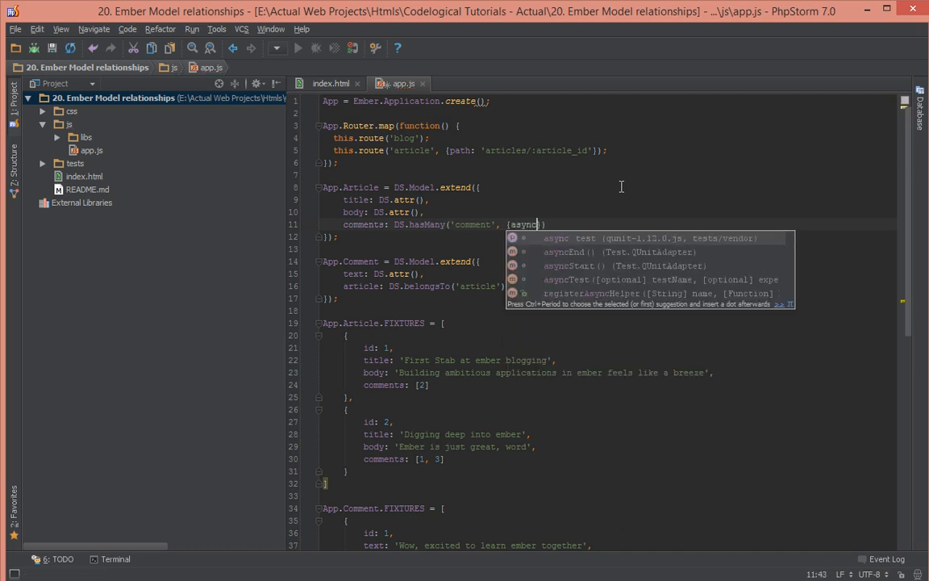
{"action": "type", "text": ": true"}
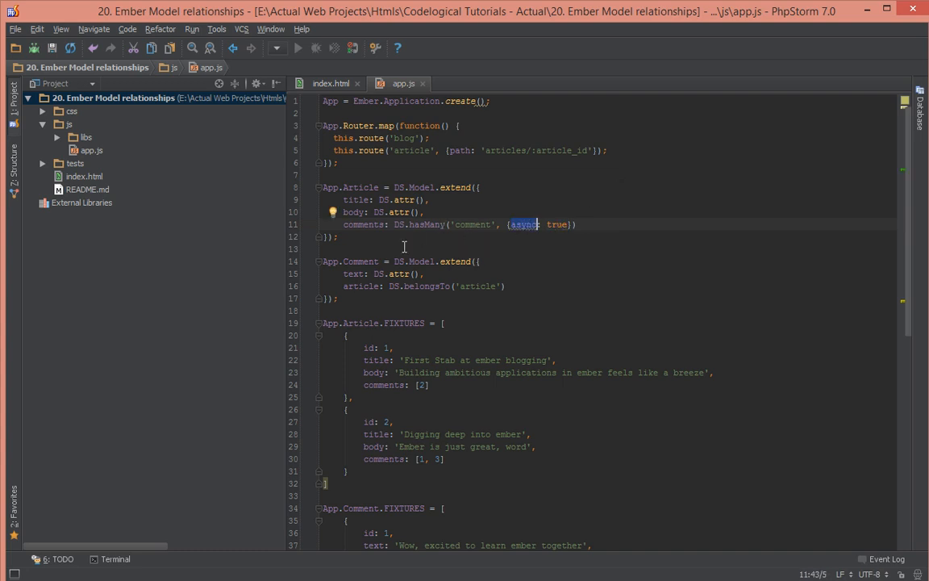
{"action": "left_click", "coordinate": [365, 187]}
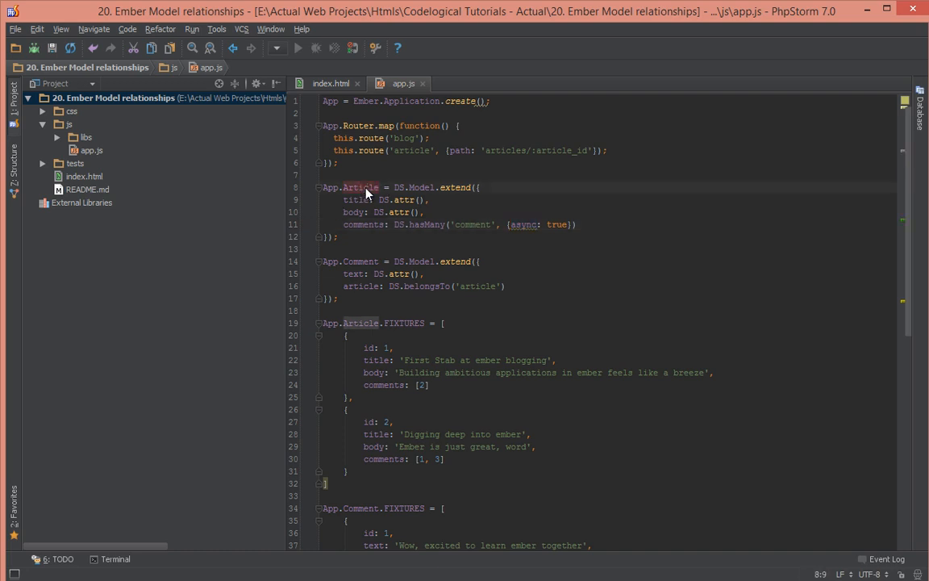
{"action": "double_click", "coordinate": [472, 224]}
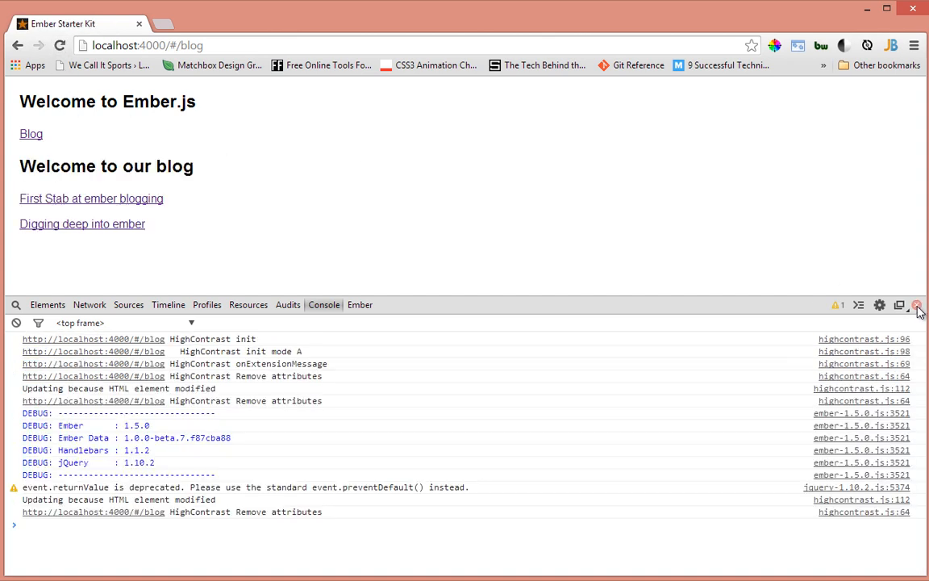
Close DevTools, view the first article's comment, then open 'Digging deep into ember'.
{"action": "left_click", "coordinate": [917, 305]}
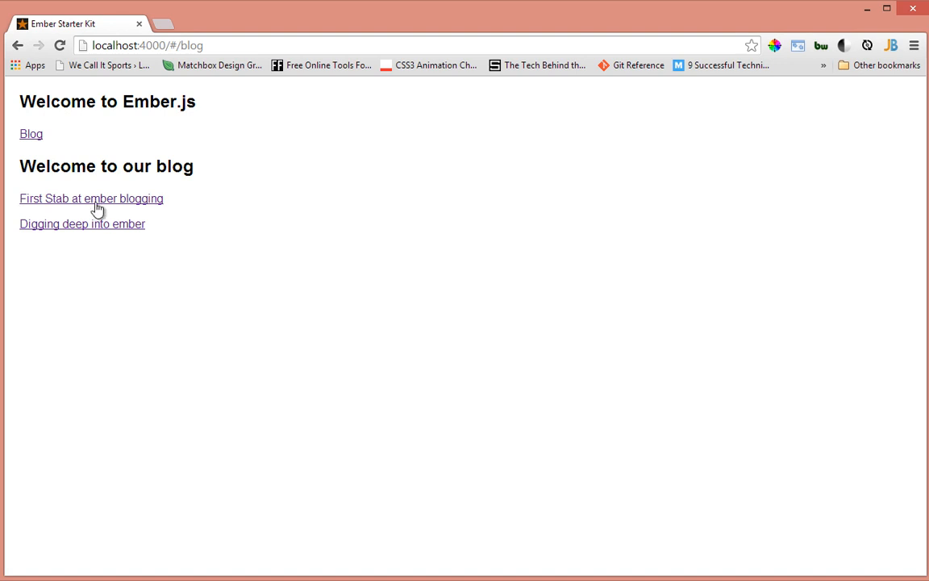
{"action": "left_click", "coordinate": [91, 199]}
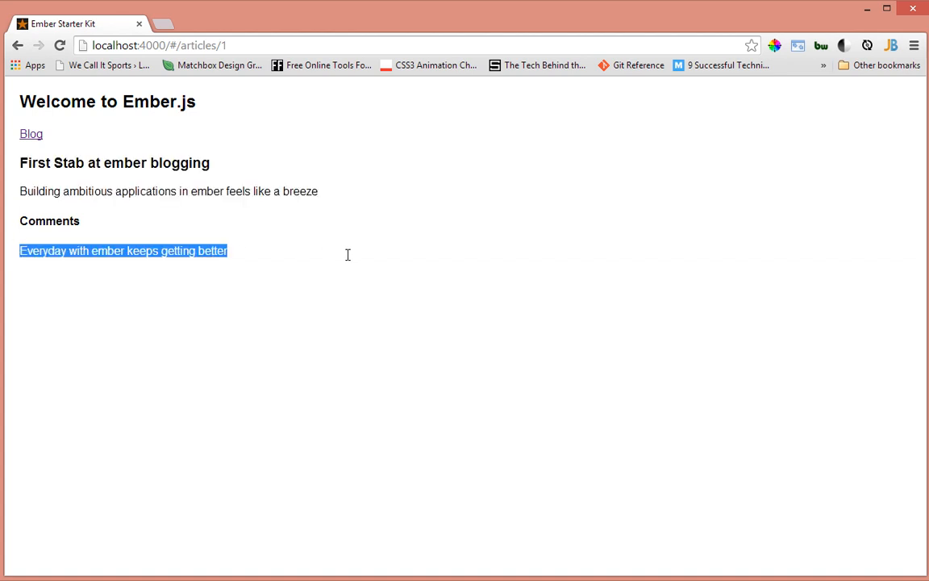
{"action": "mouse_move", "coordinate": [30, 134]}
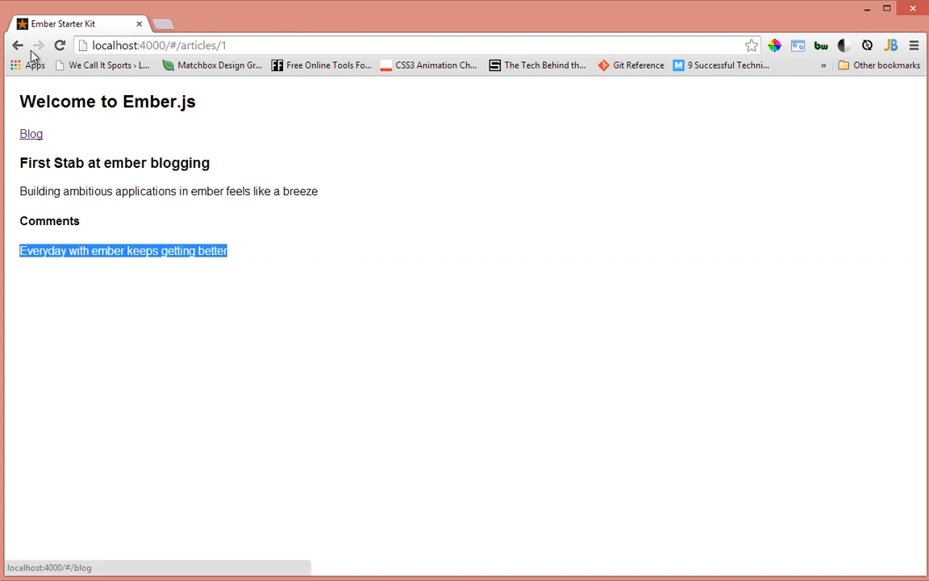
{"action": "left_click", "coordinate": [30, 134]}
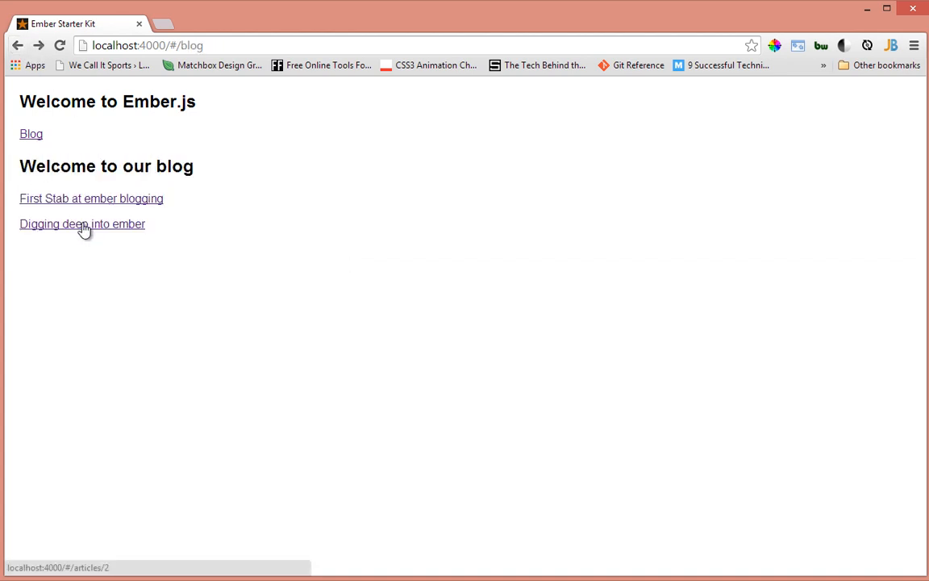
{"action": "left_click", "coordinate": [81, 223]}
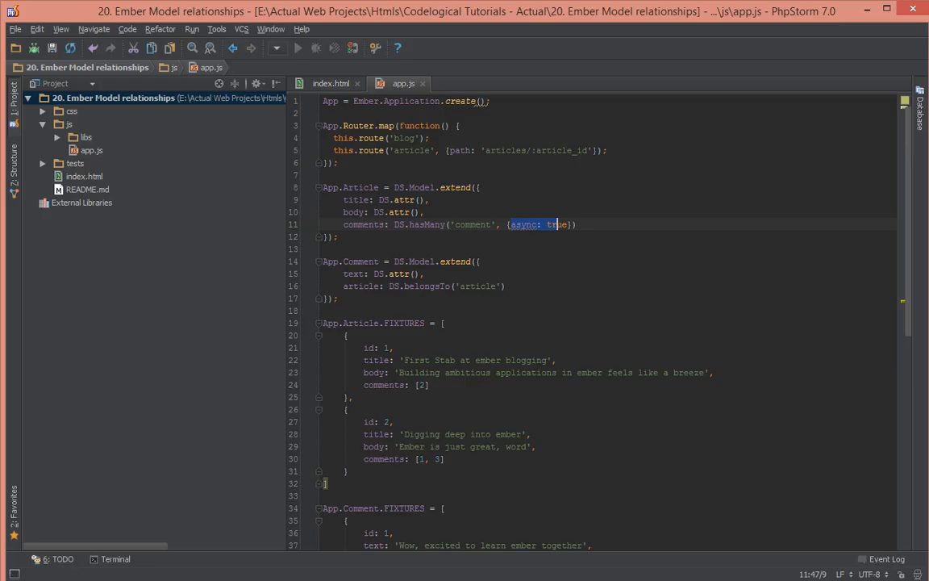
Show the {{#each model.comments}} loop in the index.html article template.
{"action": "left_click", "coordinate": [331, 83]}
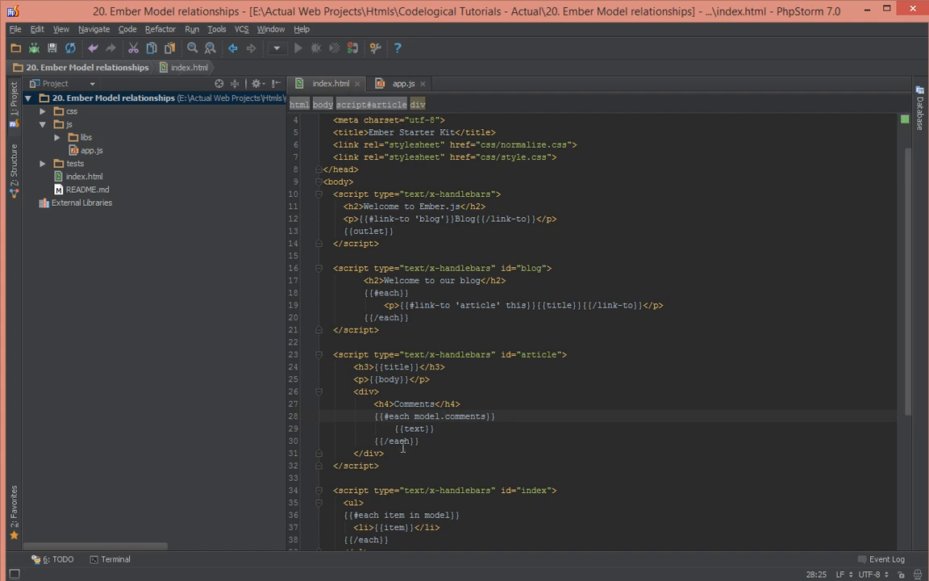
{"action": "left_click", "coordinate": [395, 428]}
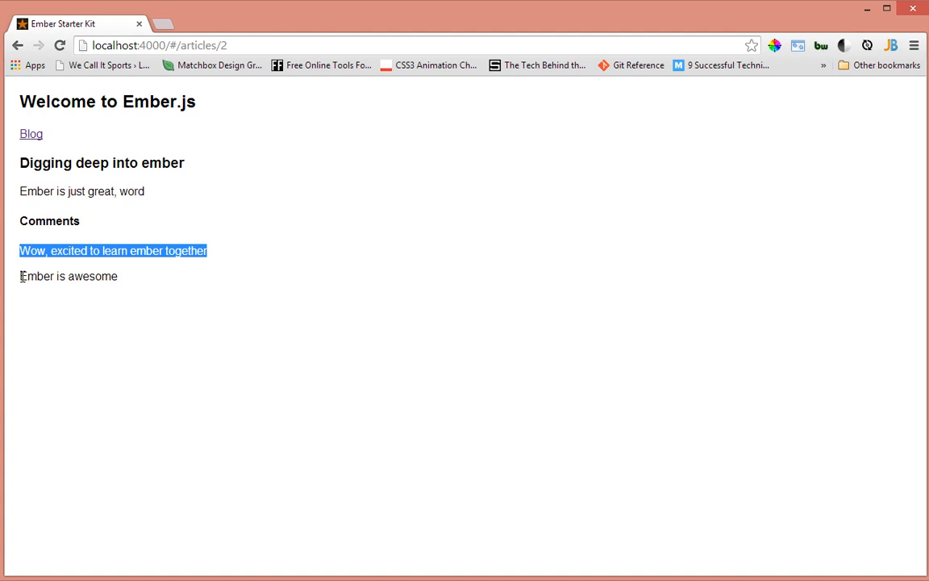
{"action": "mouse_move", "coordinate": [33, 134]}
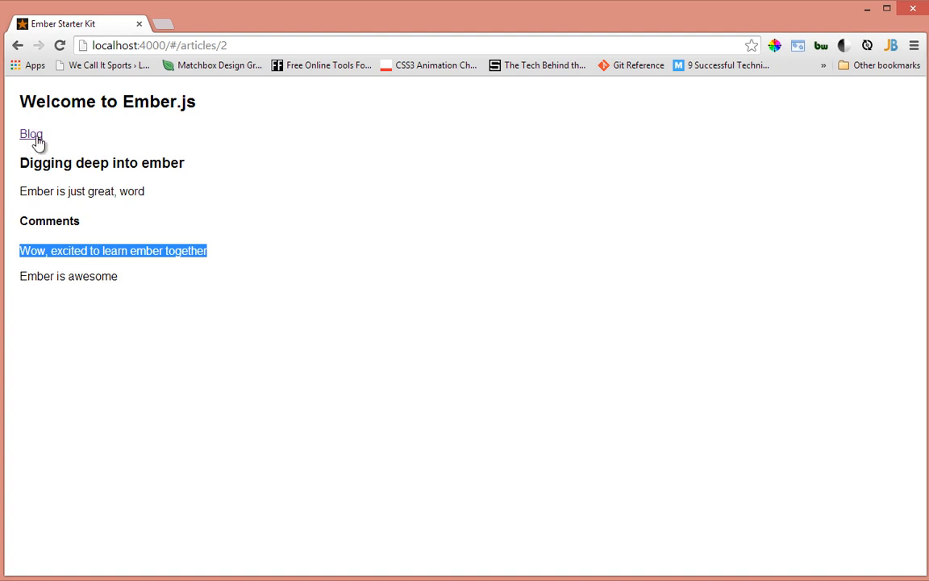
Go back from the 'Digging deep into ember' comments to the blog article list.
{"action": "left_click", "coordinate": [31, 134]}
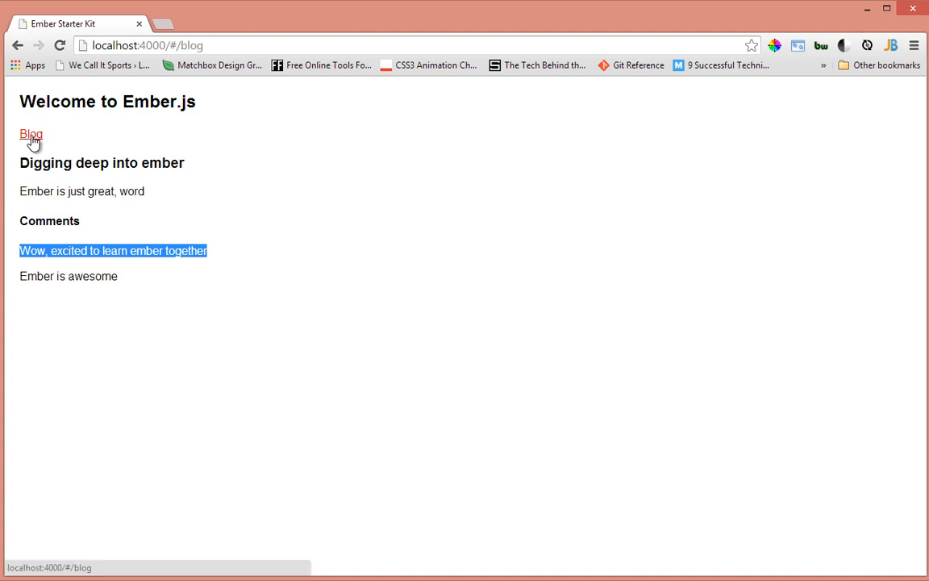
{"action": "left_click", "coordinate": [31, 134]}
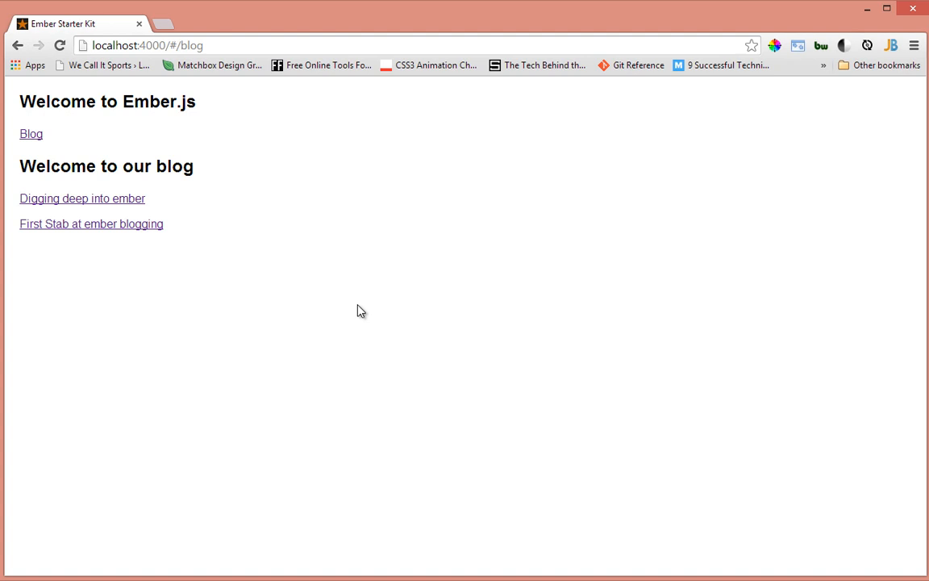
{"action": "mouse_move", "coordinate": [148, 294]}
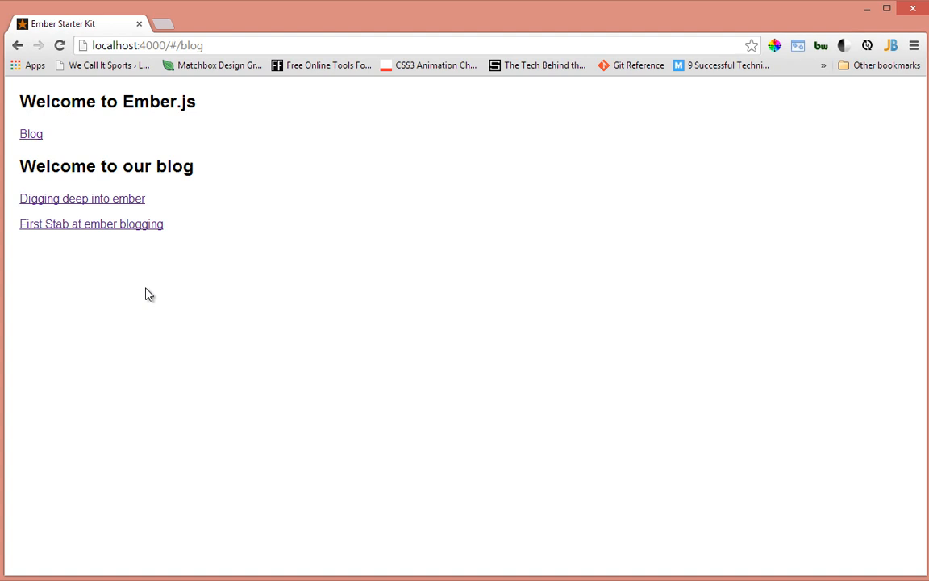
{"action": "mouse_move", "coordinate": [162, 269]}
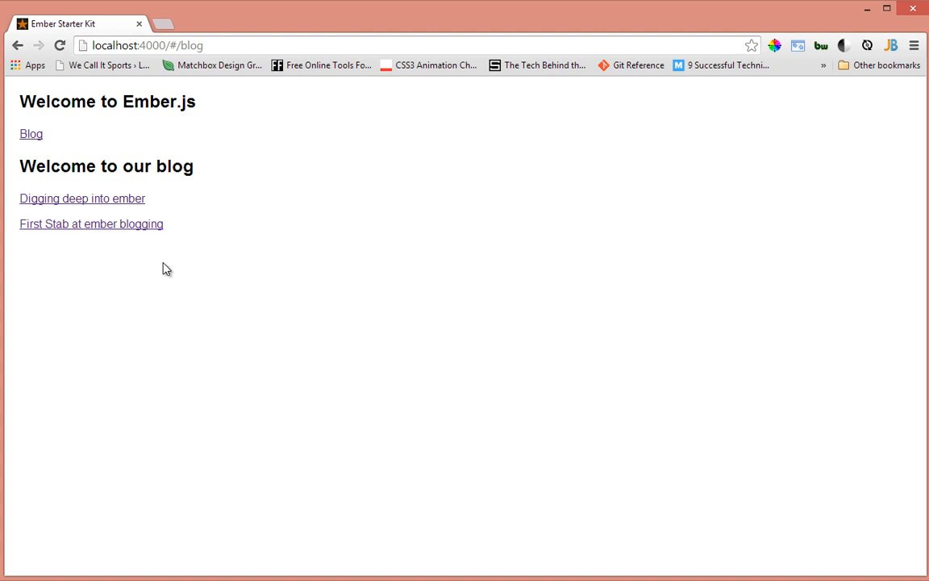
{"action": "mouse_move", "coordinate": [159, 246]}
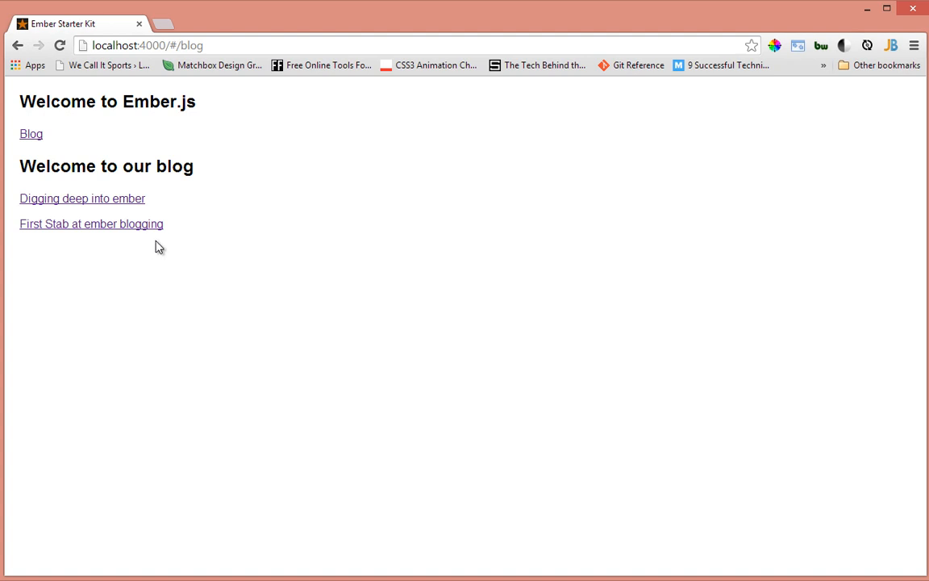